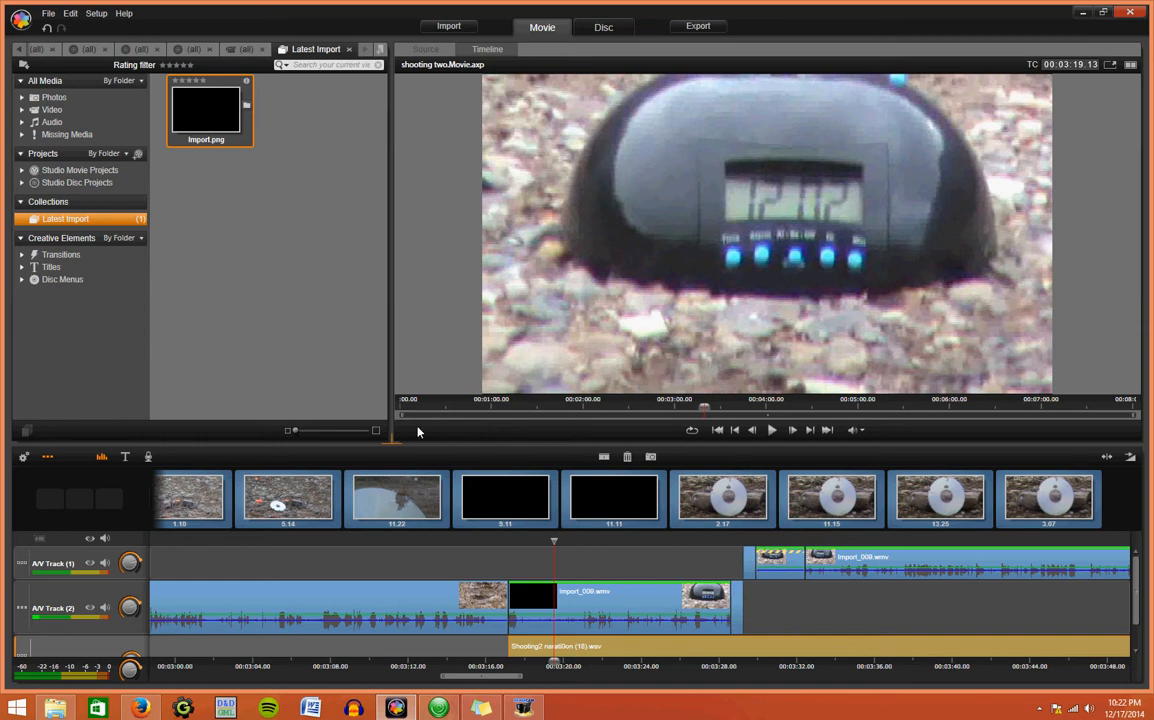
pyautogui.moveTo(319, 373)
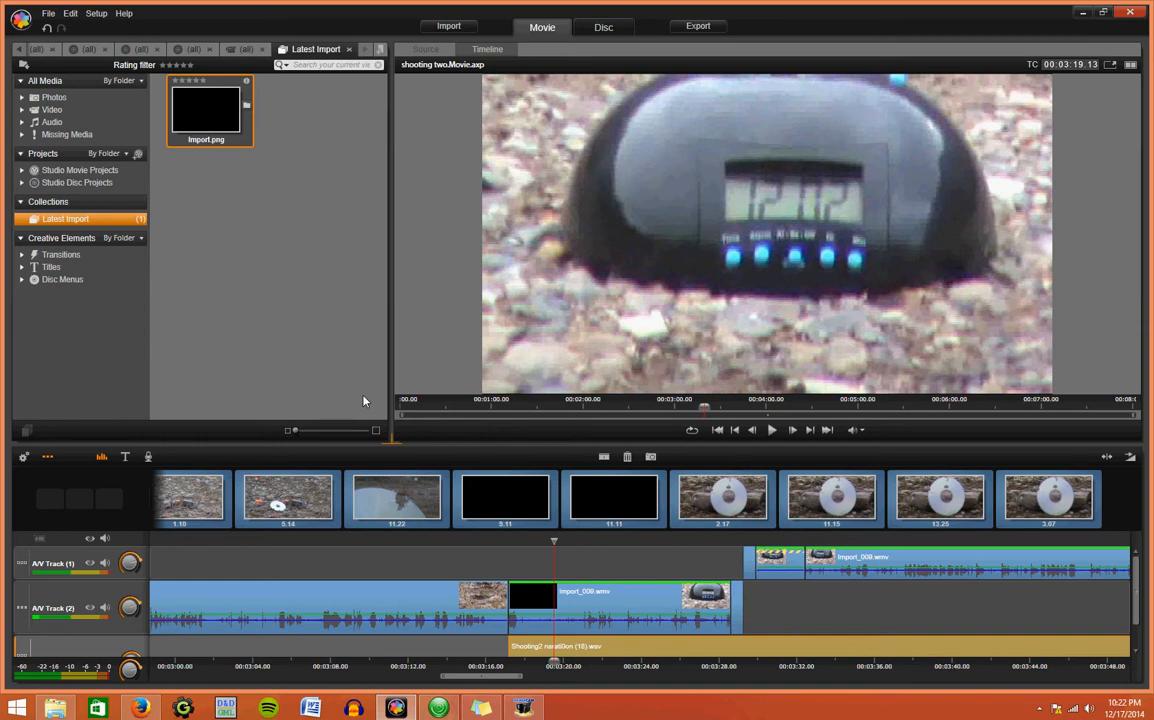
pyautogui.moveTo(255, 221)
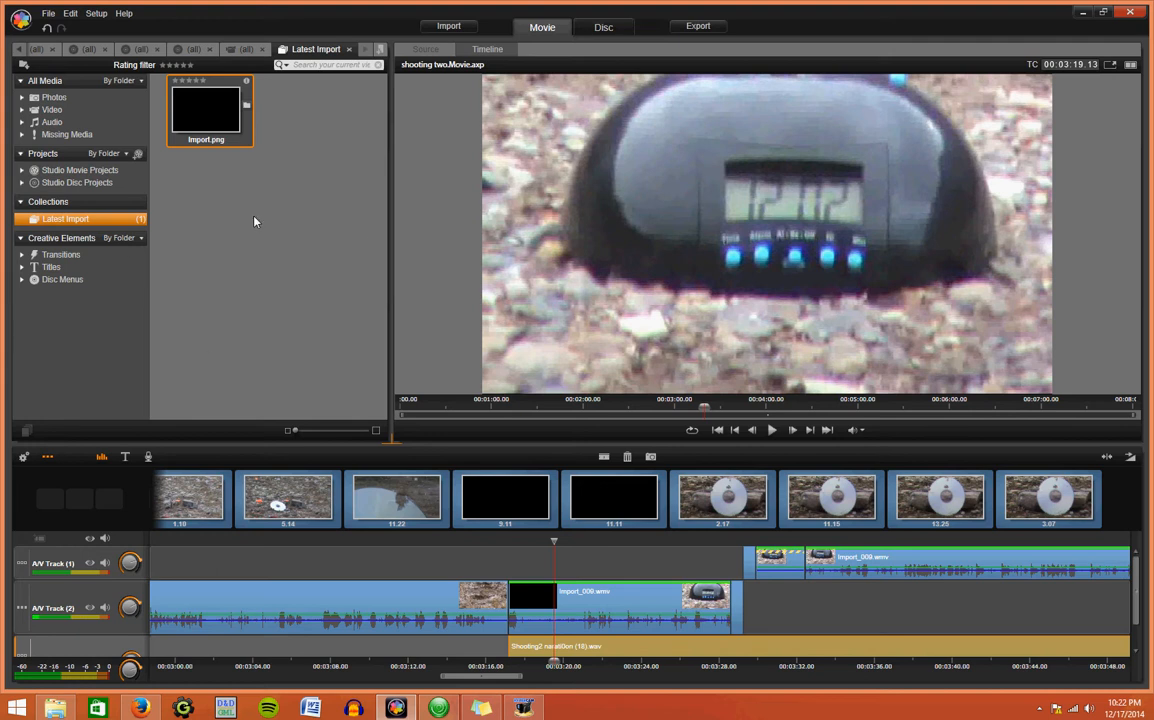
pyautogui.moveTo(334, 318)
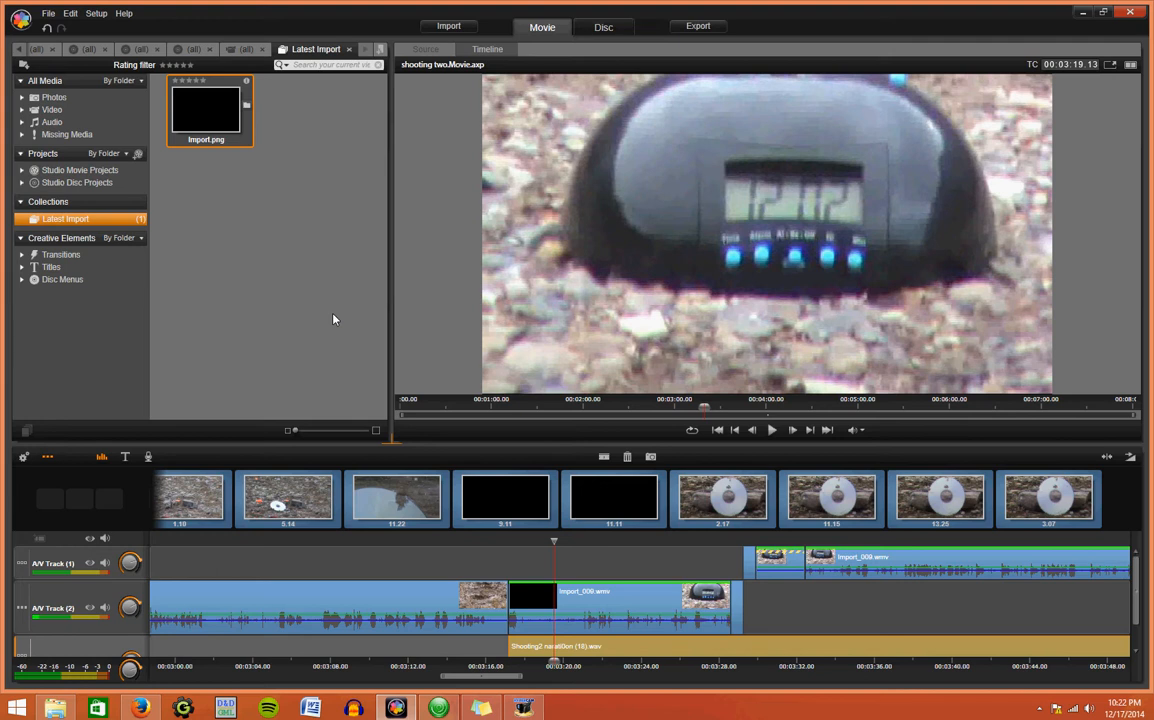
pyautogui.moveTo(488, 552)
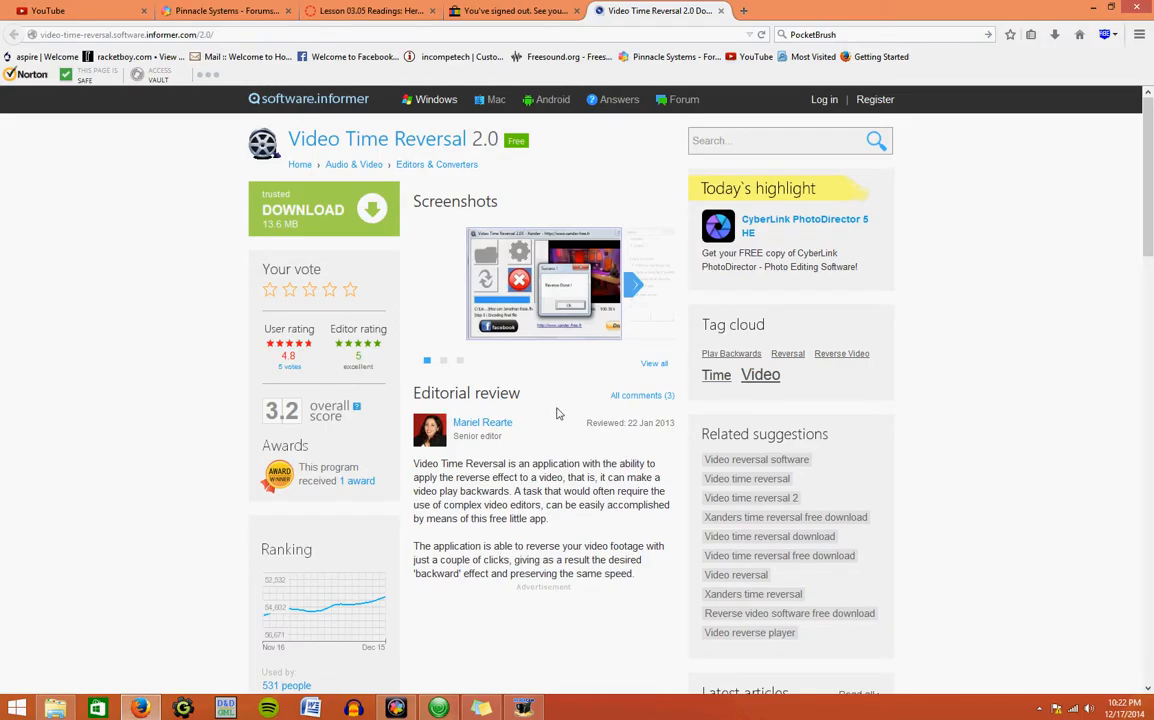
pyautogui.moveTo(470, 438)
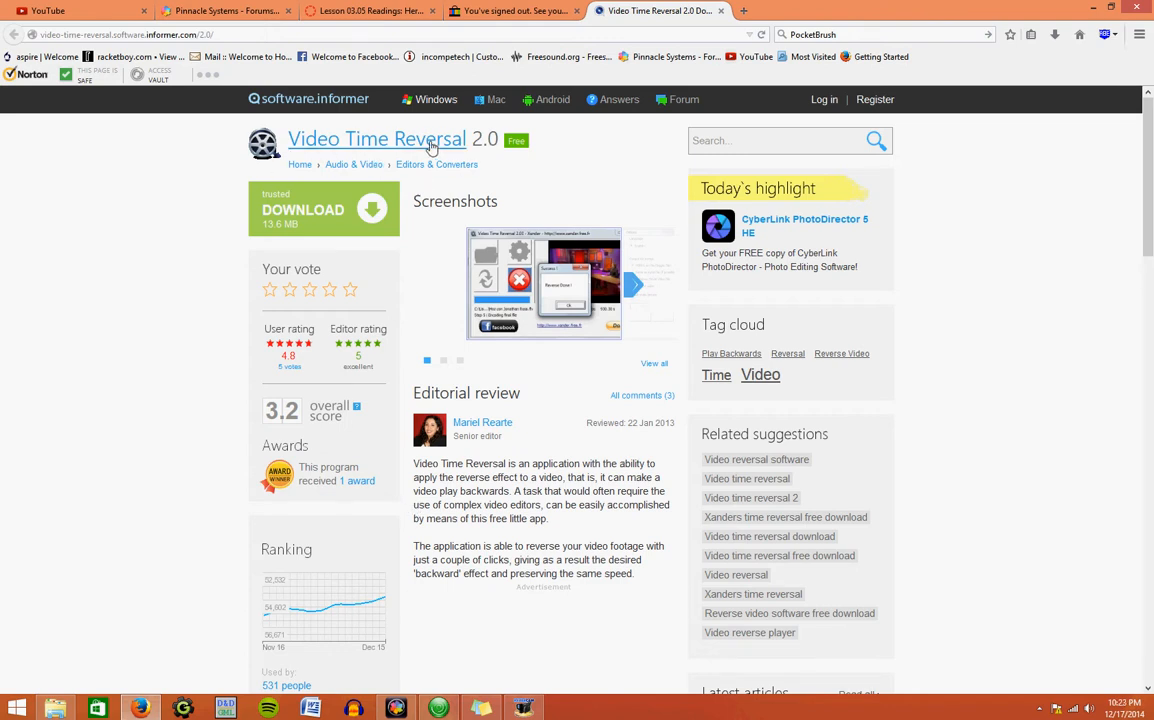
pyautogui.moveTo(324, 244)
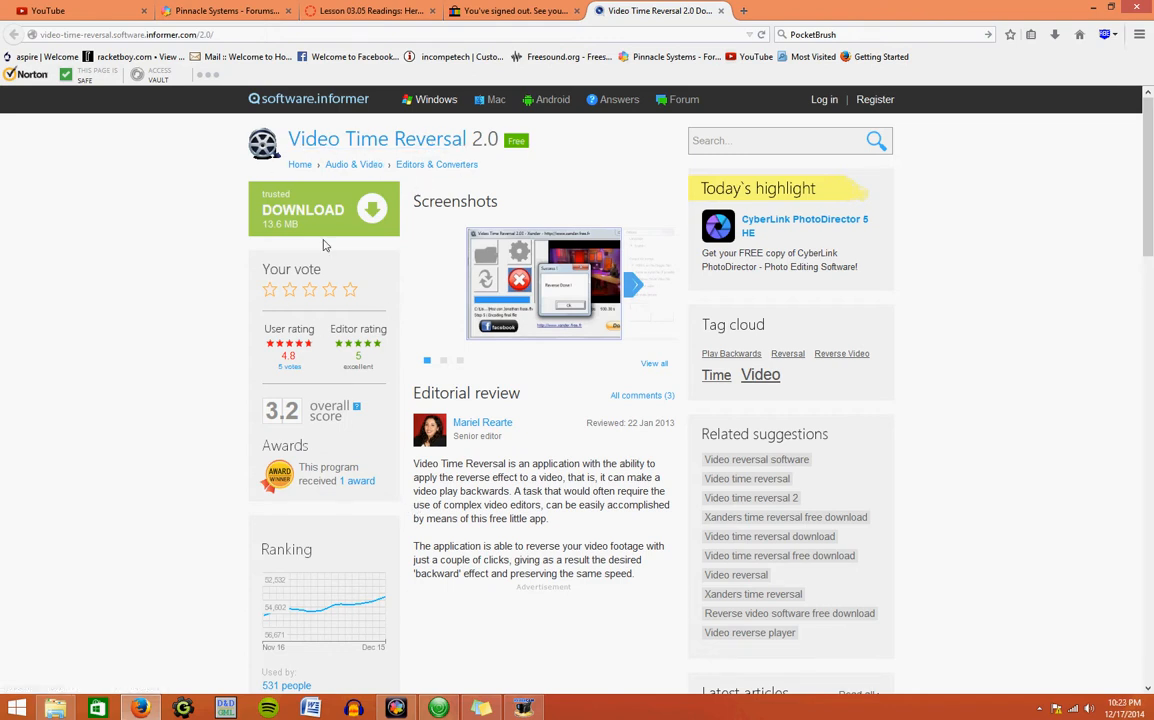
# Step: Scroll the page and switch between the download page and the video editing project
pyautogui.scroll(-3)
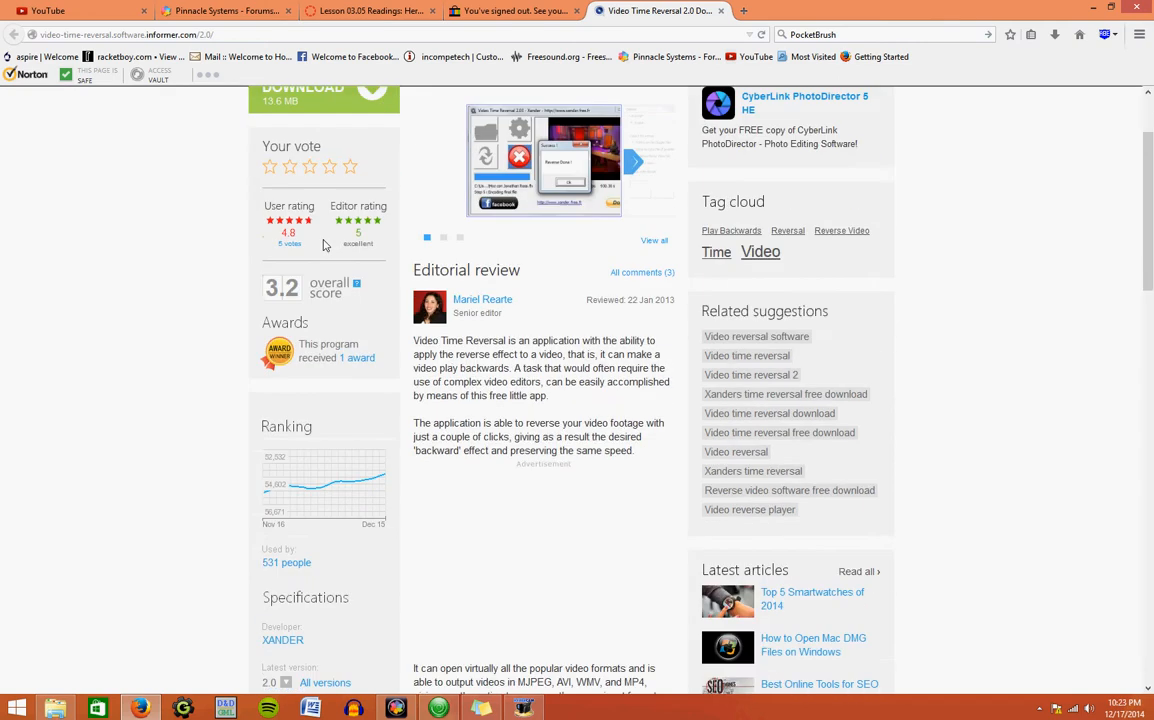
pyautogui.scroll(-3)
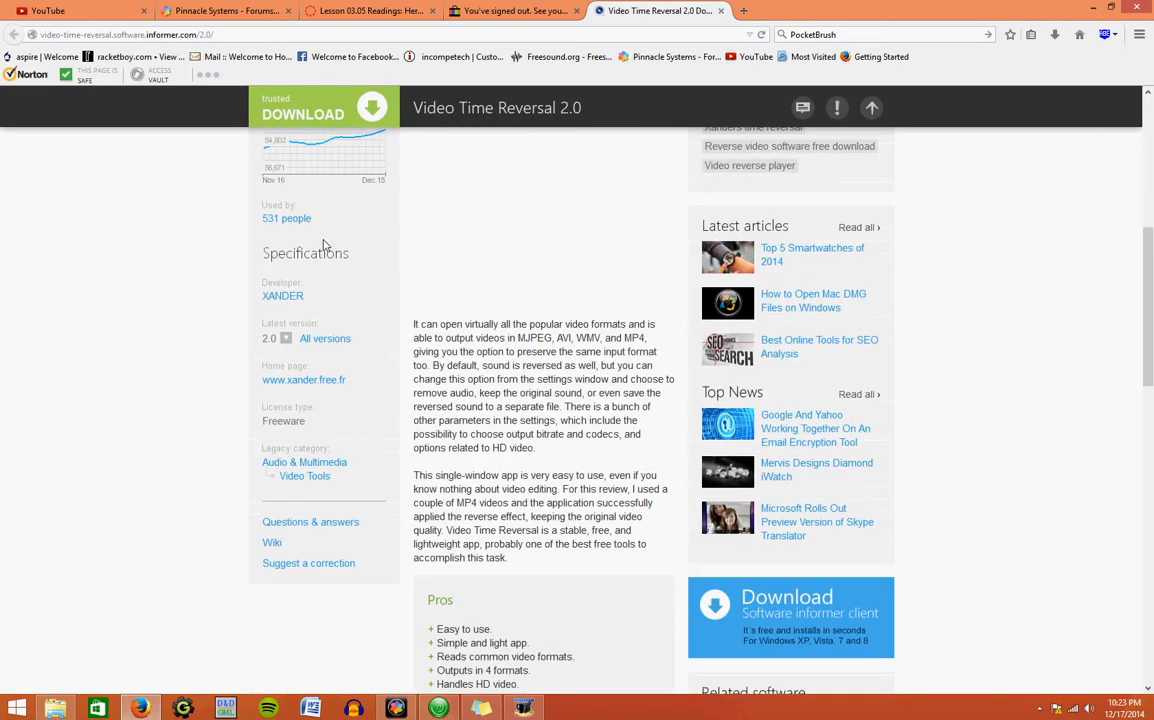
pyautogui.scroll(-3)
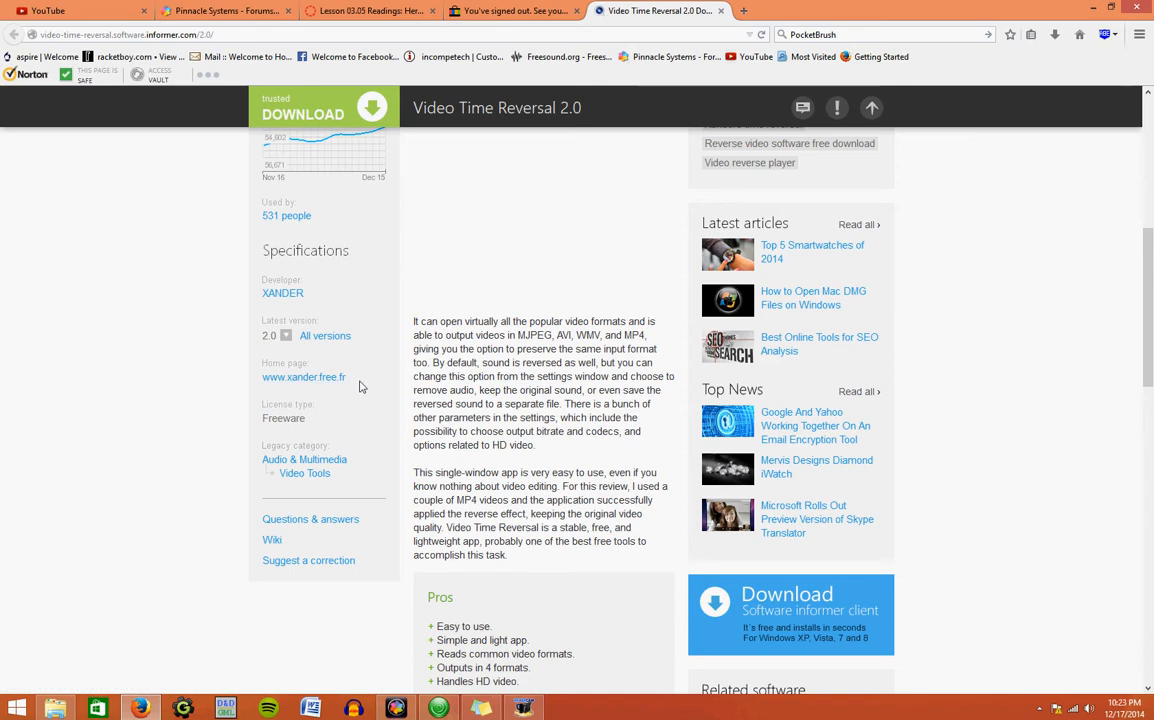
pyautogui.moveTo(312, 387)
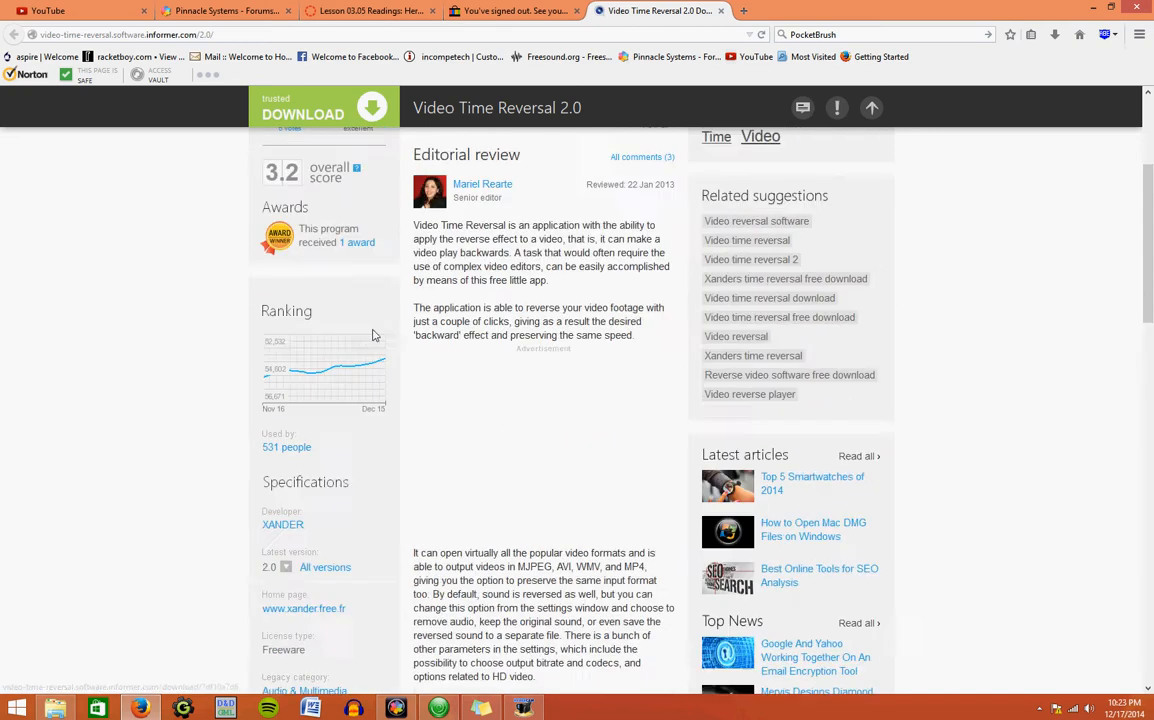
pyautogui.scroll(3)
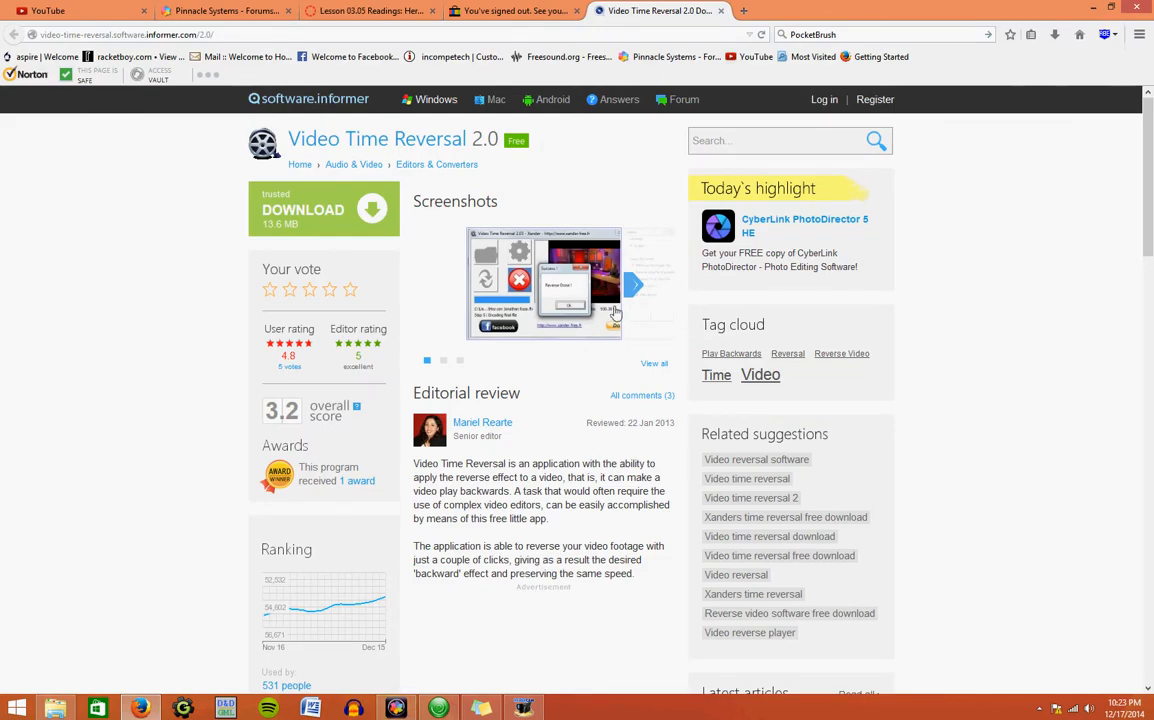
pyautogui.moveTo(538, 347)
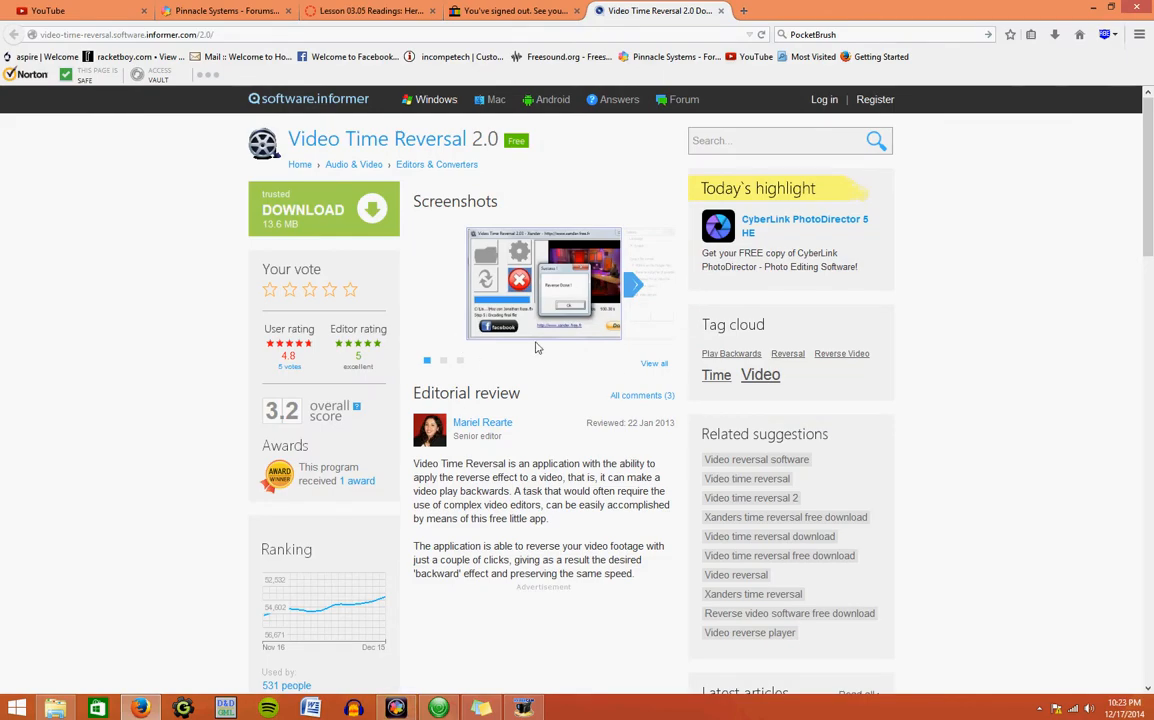
pyautogui.click(397, 705)
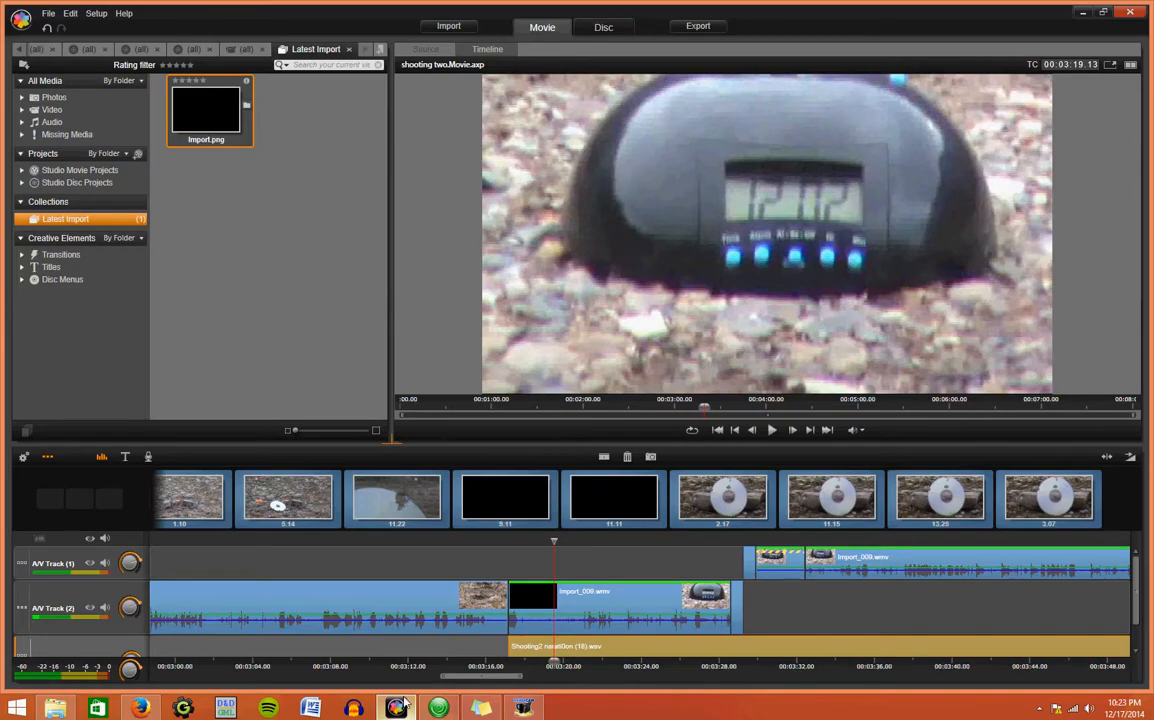
pyautogui.moveTo(696, 576)
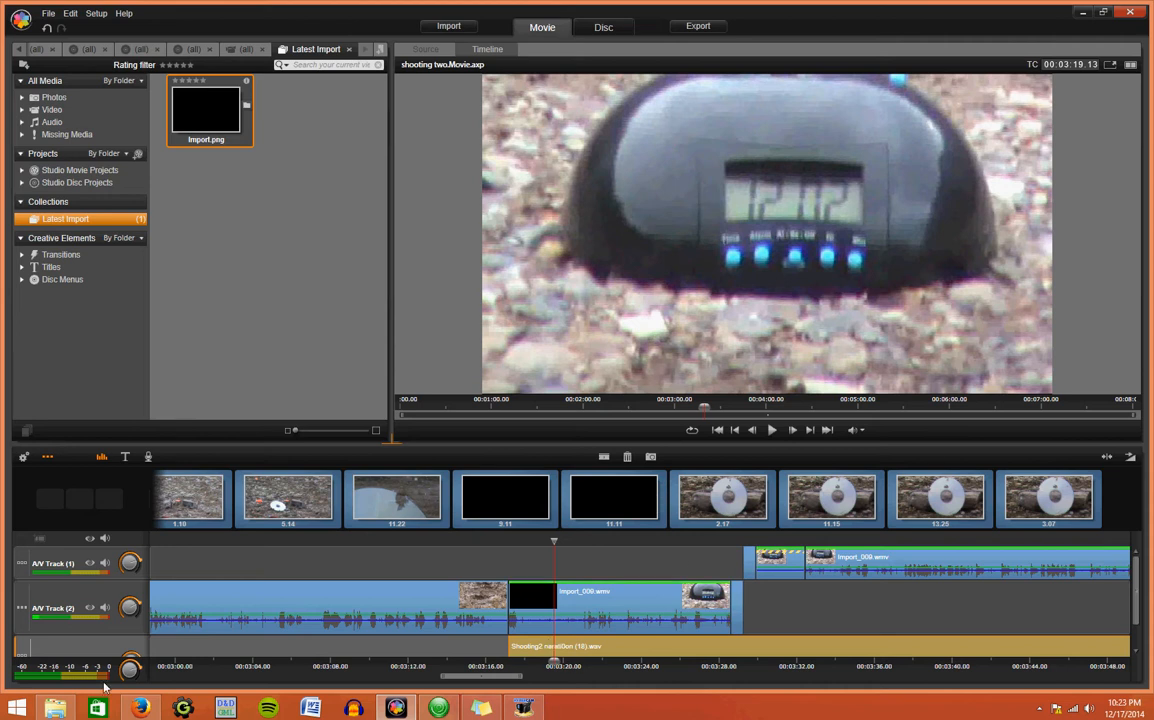
pyautogui.click(139, 706)
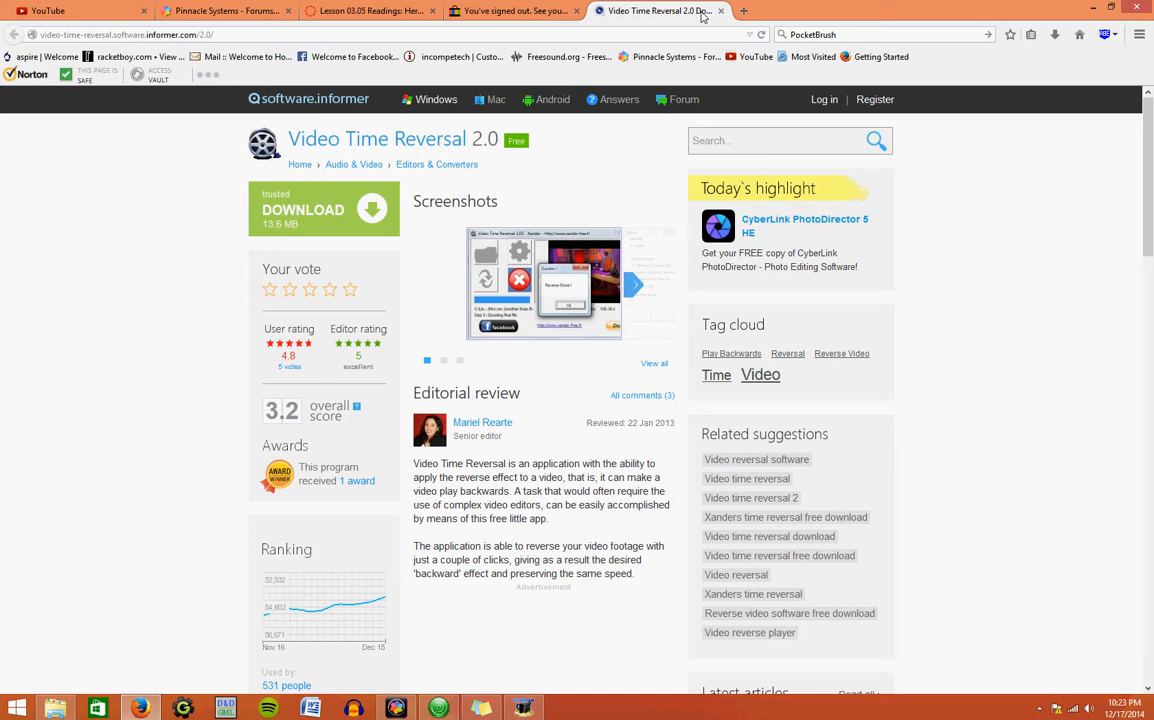
pyautogui.click(155, 701)
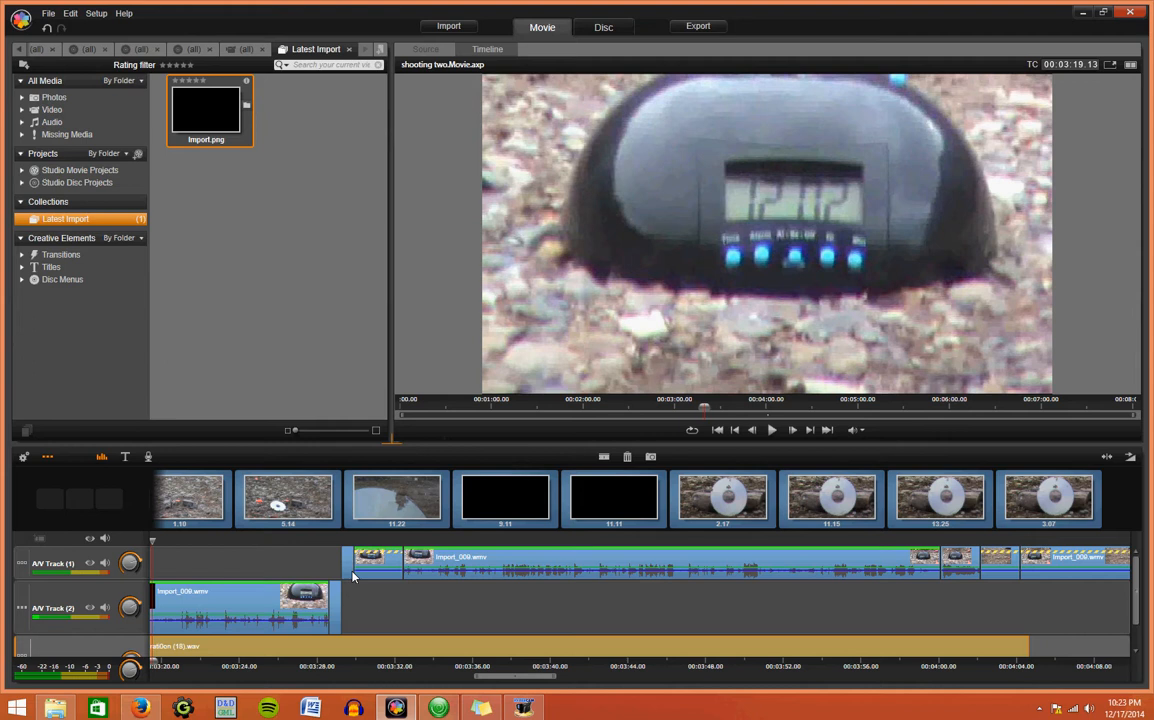
pyautogui.moveTo(349, 576)
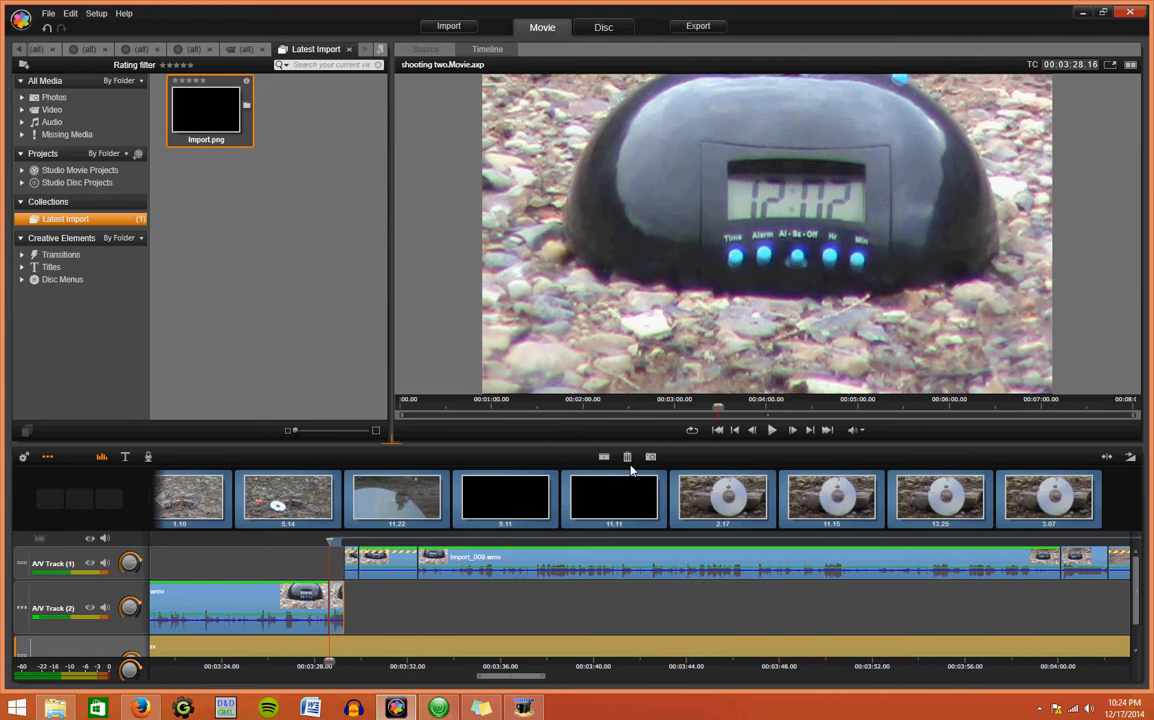
# Step: Play the timeline preview from near 00:04:02 and pause it around 4:04
pyautogui.click(771, 430)
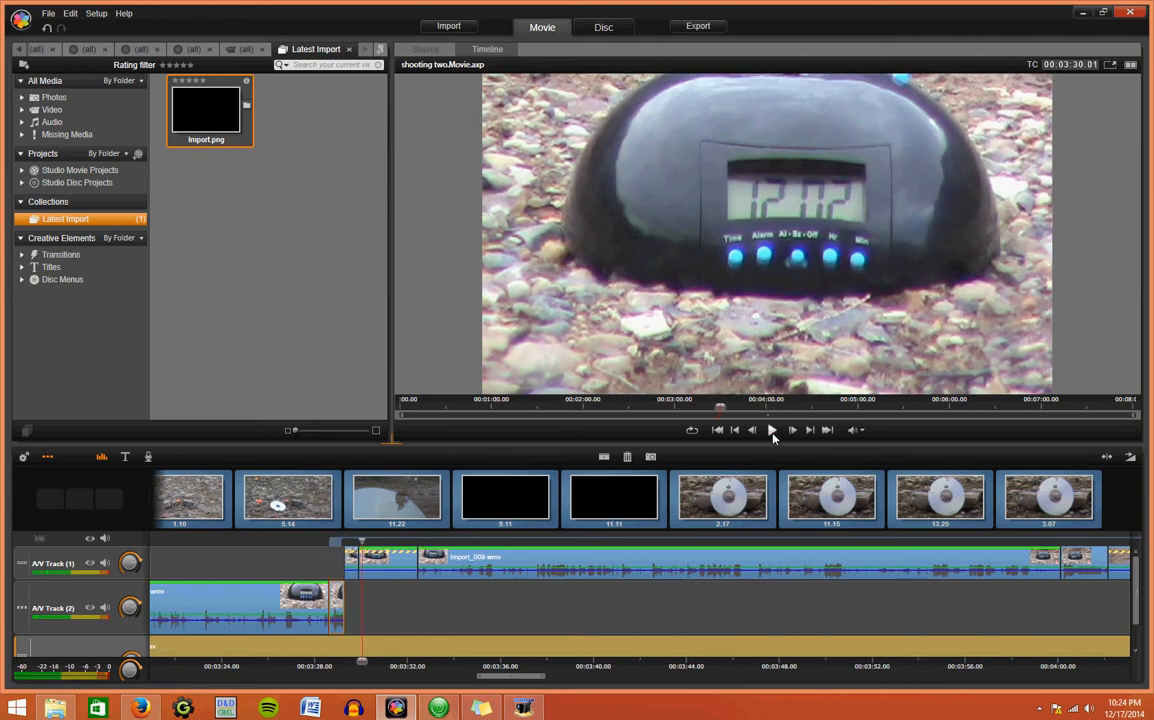
pyautogui.click(772, 430)
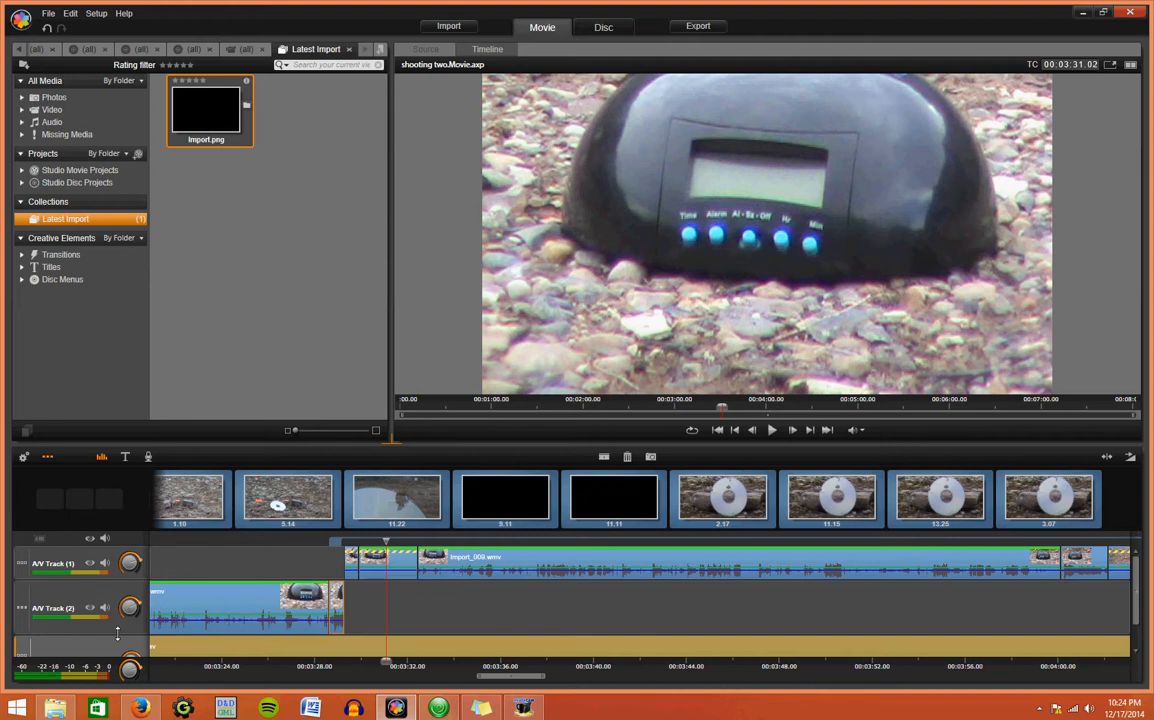
pyautogui.moveTo(794, 564)
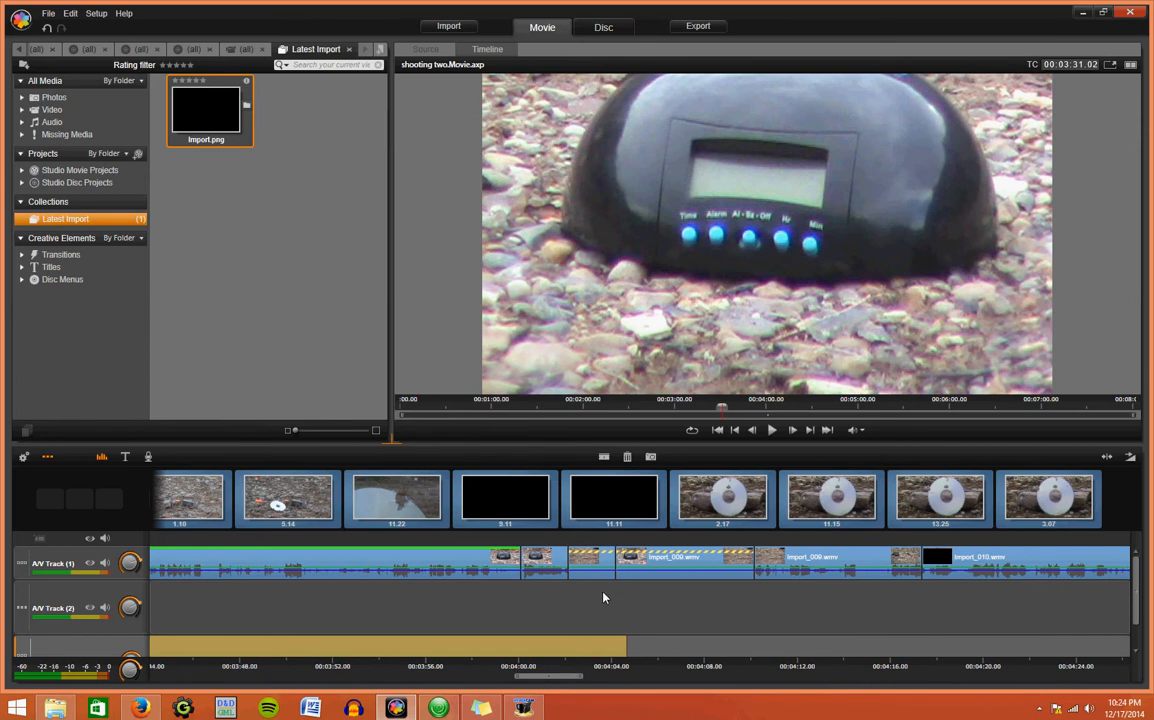
pyautogui.click(771, 430)
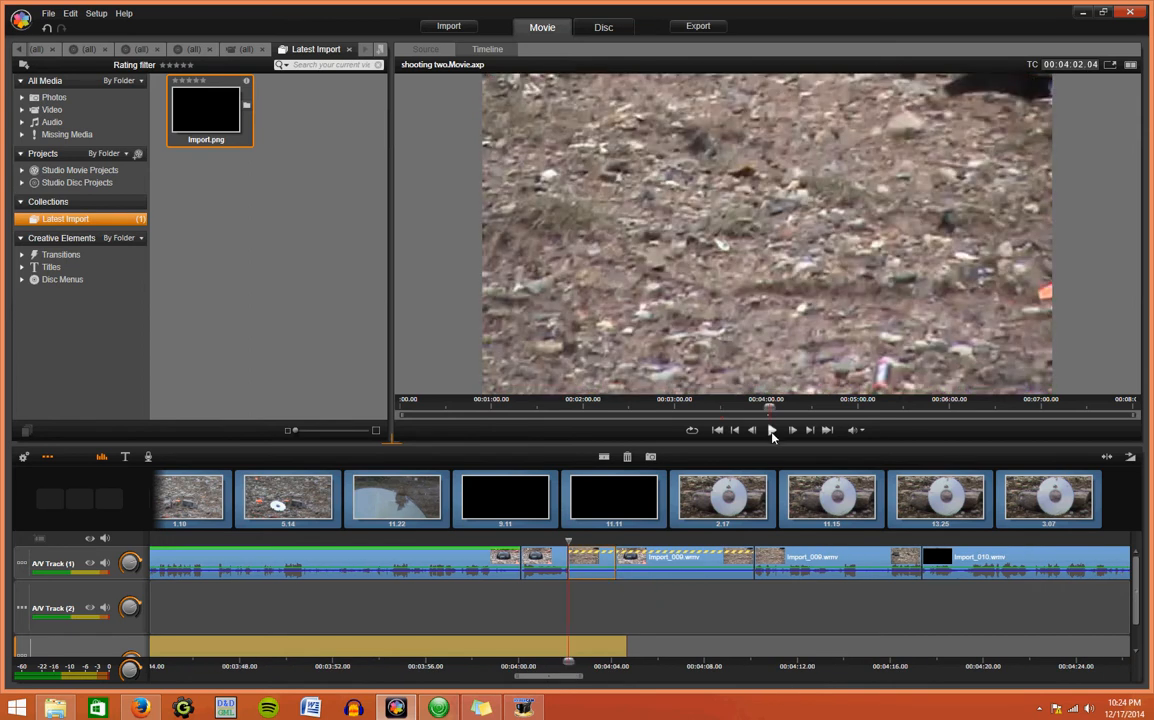
pyautogui.click(772, 431)
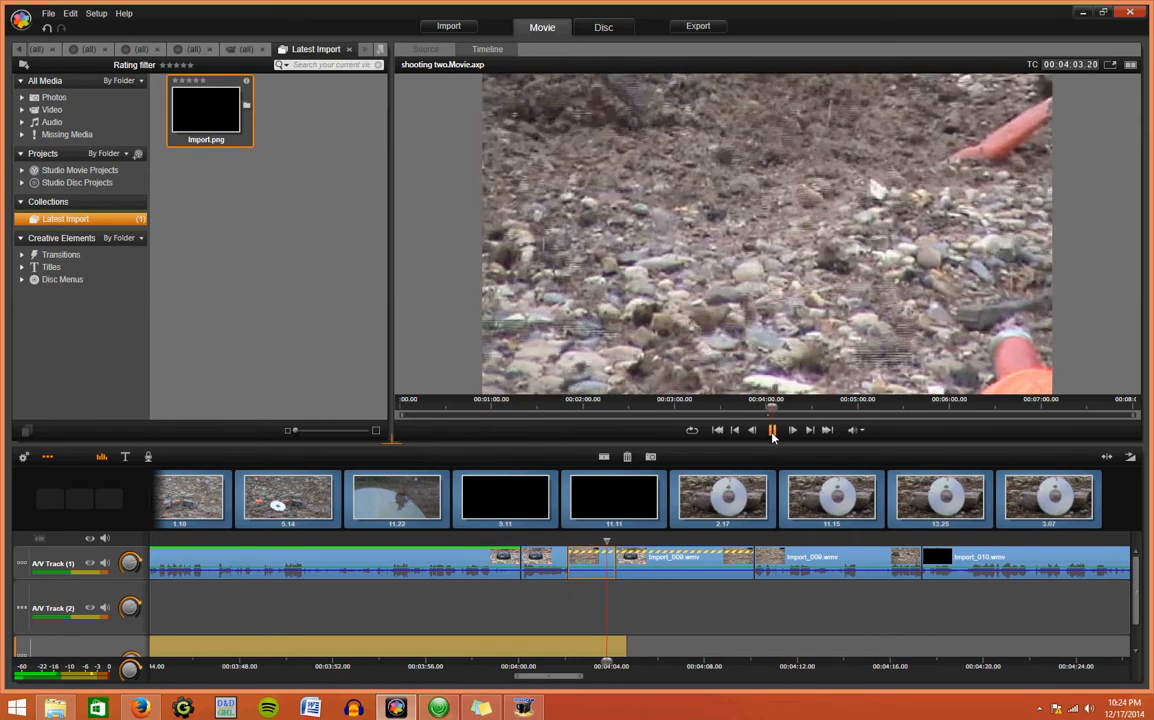
pyautogui.click(770, 431)
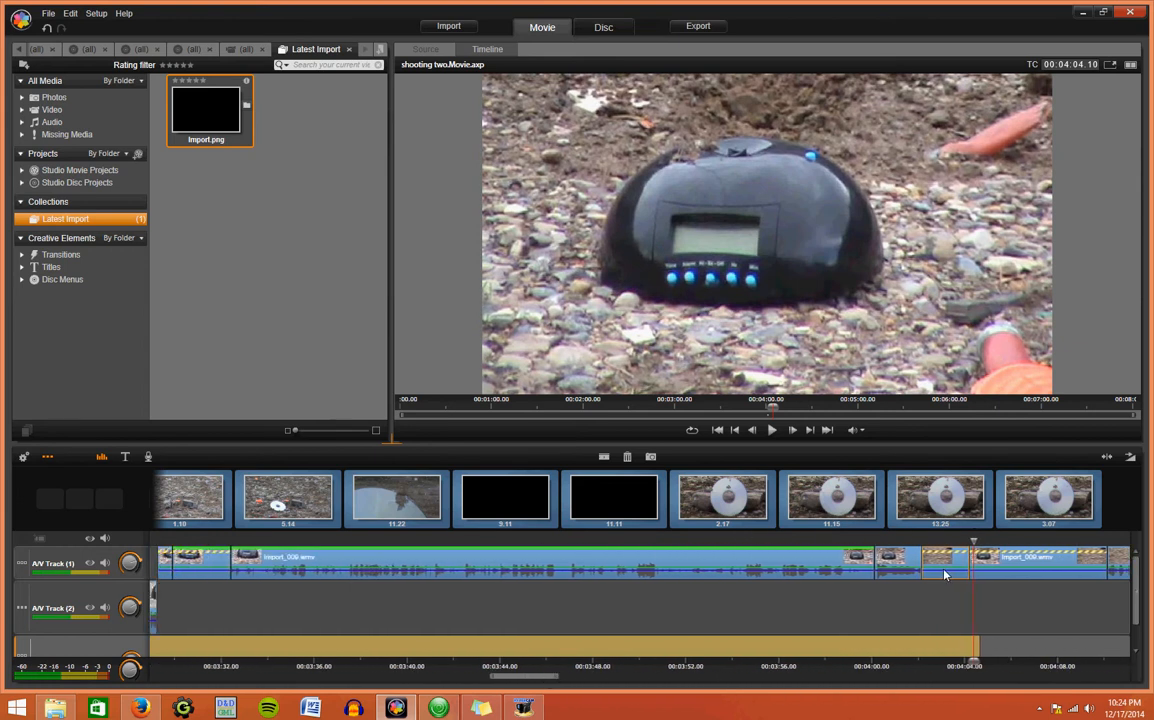
pyautogui.moveTo(947, 612)
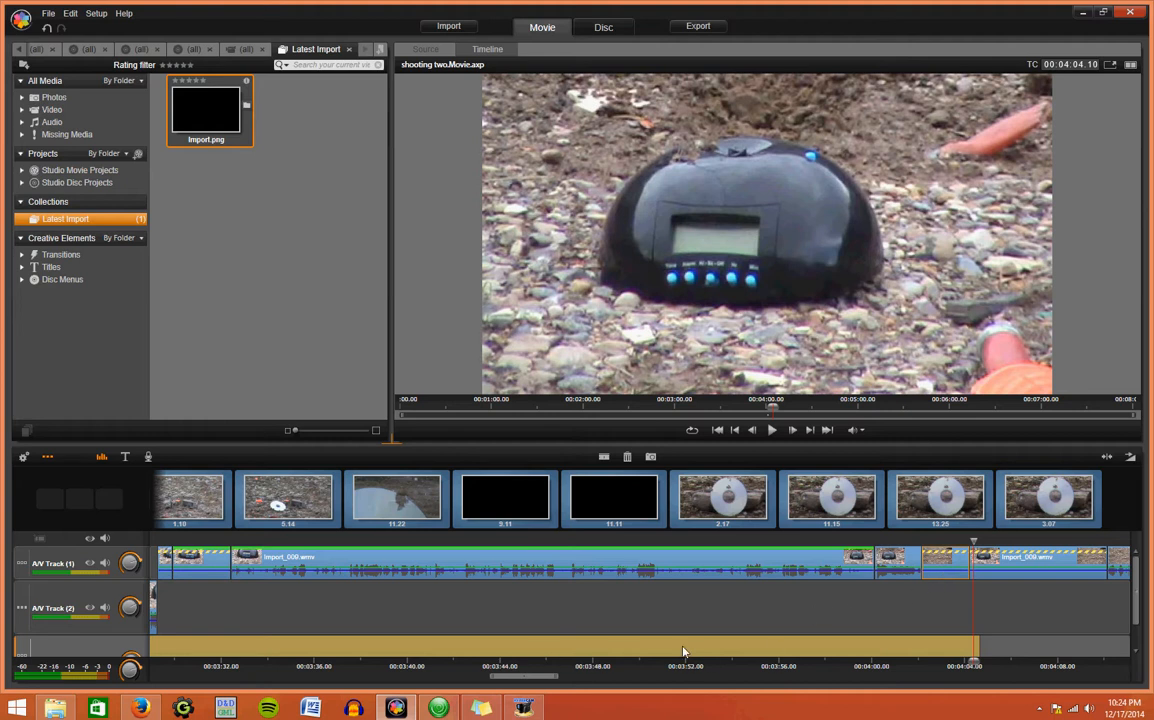
pyautogui.moveTo(909, 636)
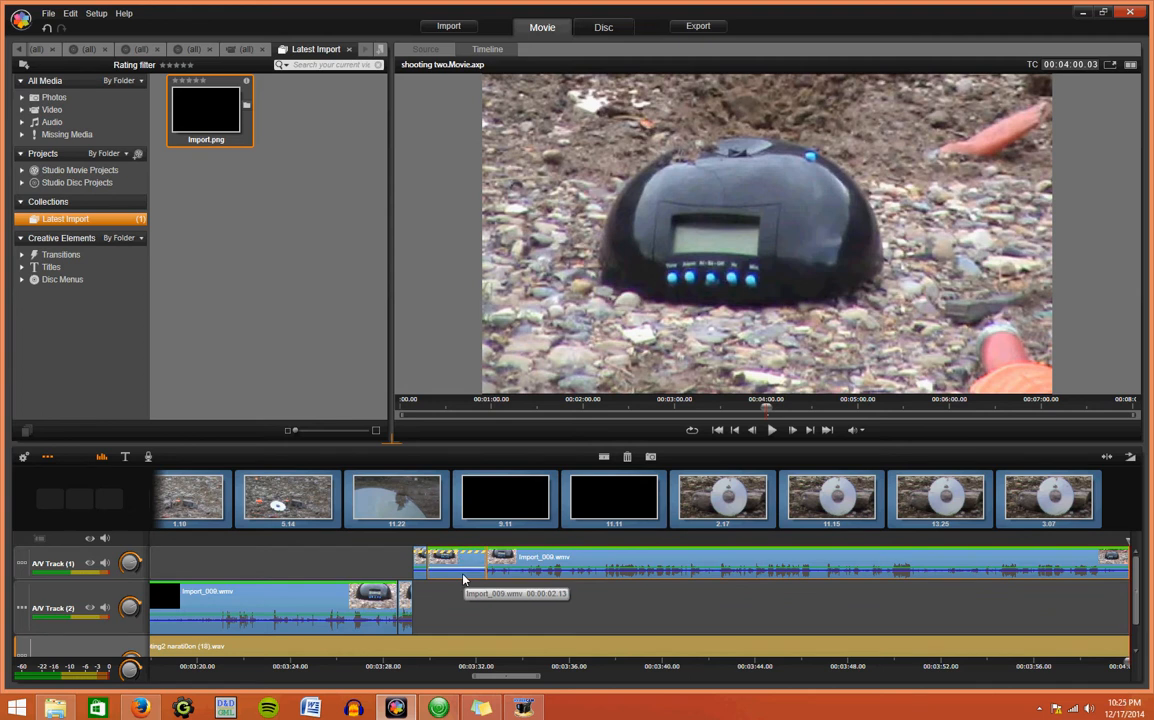
pyautogui.moveTo(468, 562)
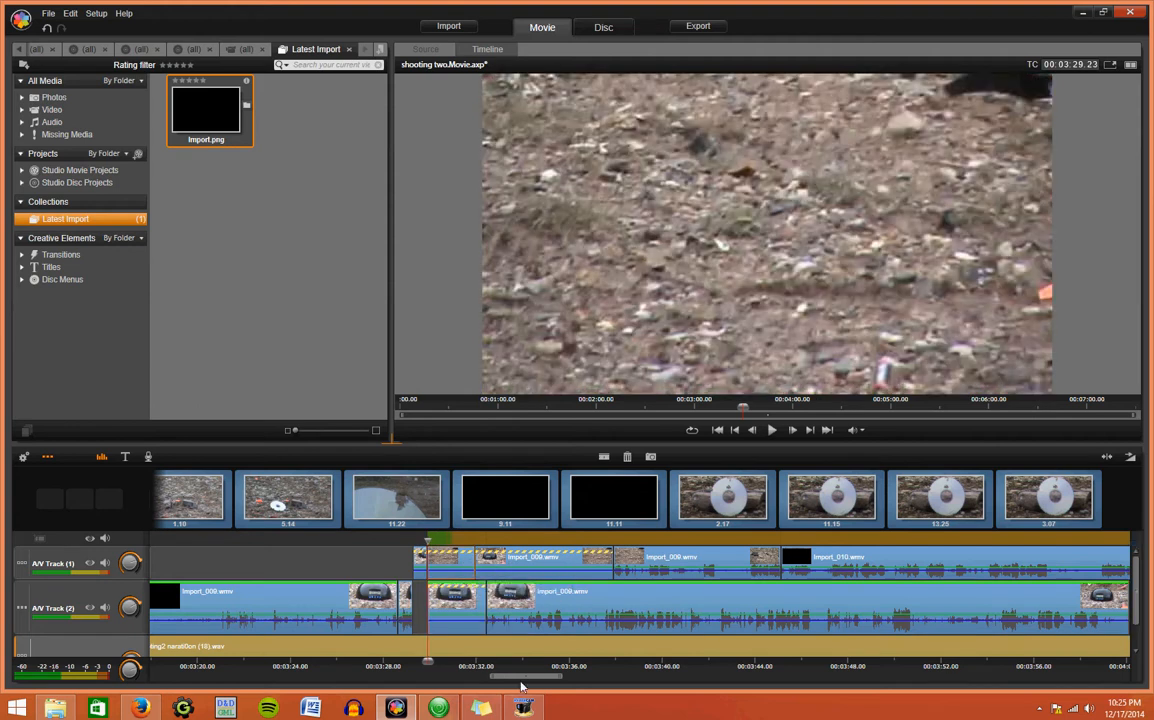
# Step: Drag the short clip near 00:04:04 from A/V Track 2 onto A/V Track 1
pyautogui.moveTo(520, 676); pyautogui.dragTo(836, 676)
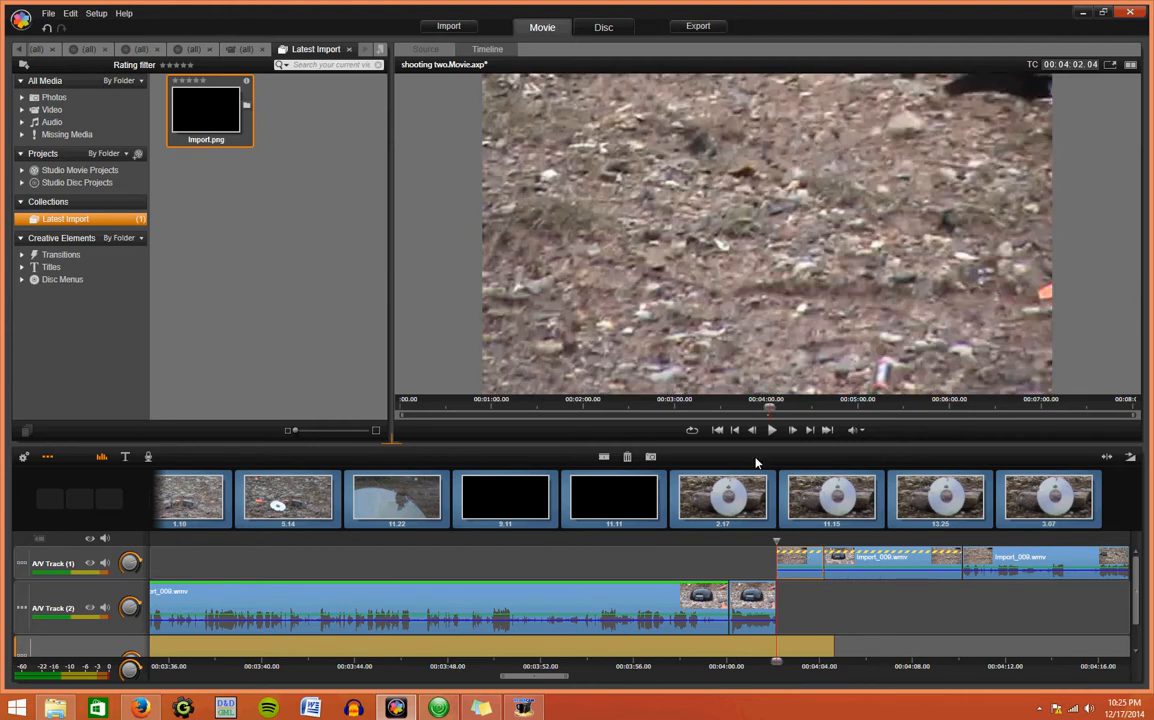
pyautogui.click(771, 430)
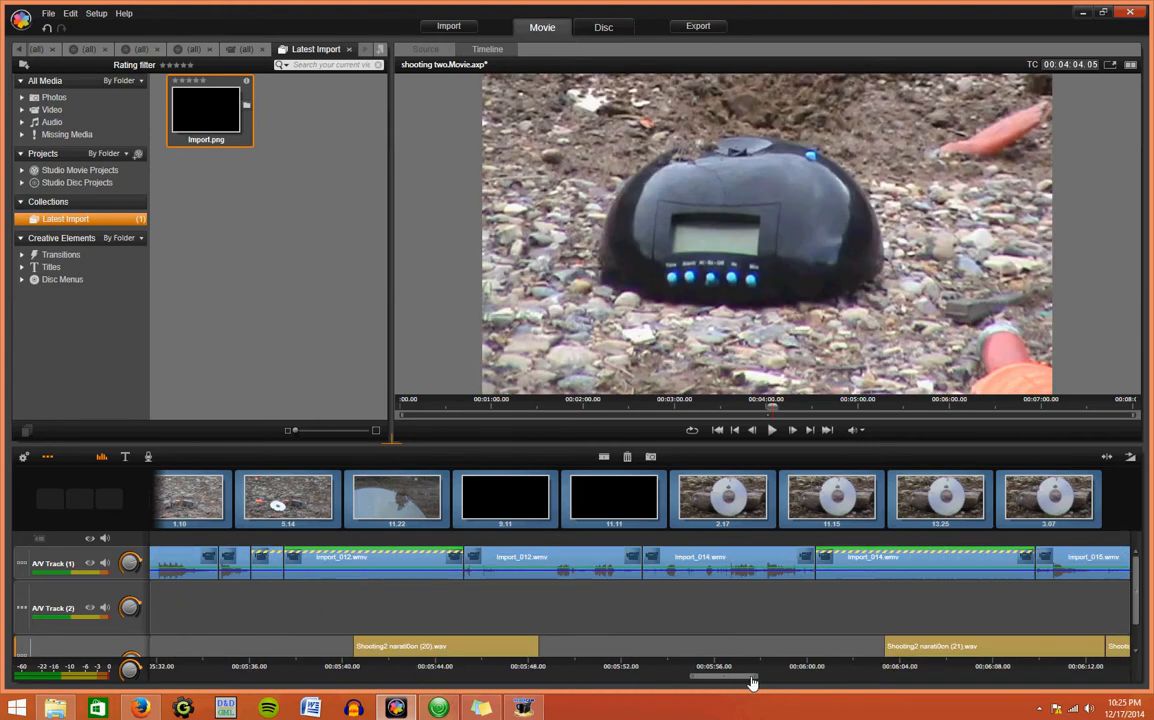
pyautogui.moveTo(753, 678); pyautogui.dragTo(968, 678)
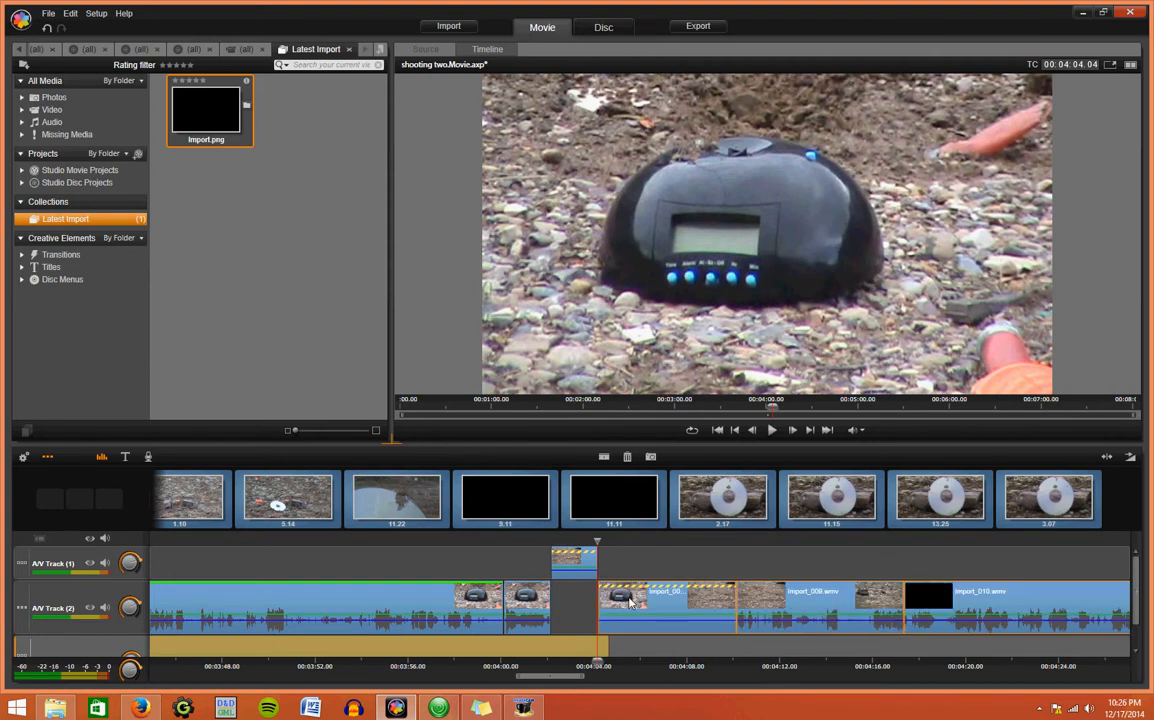
pyautogui.moveTo(617, 563)
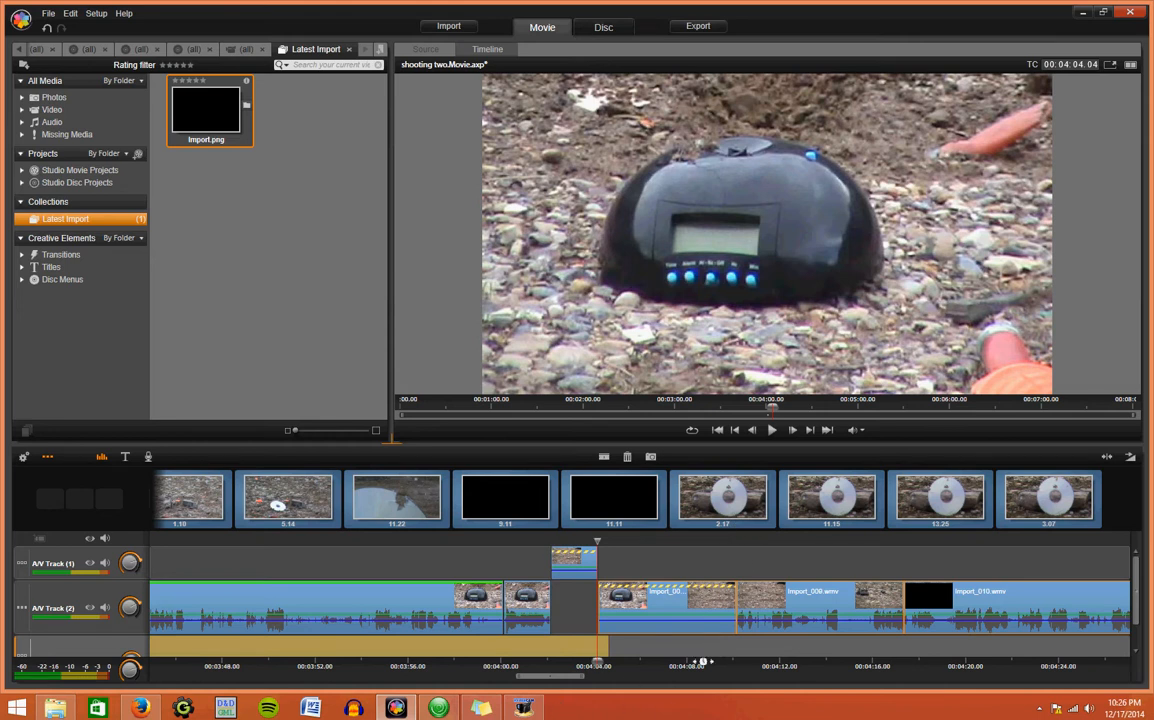
pyautogui.moveTo(733, 618)
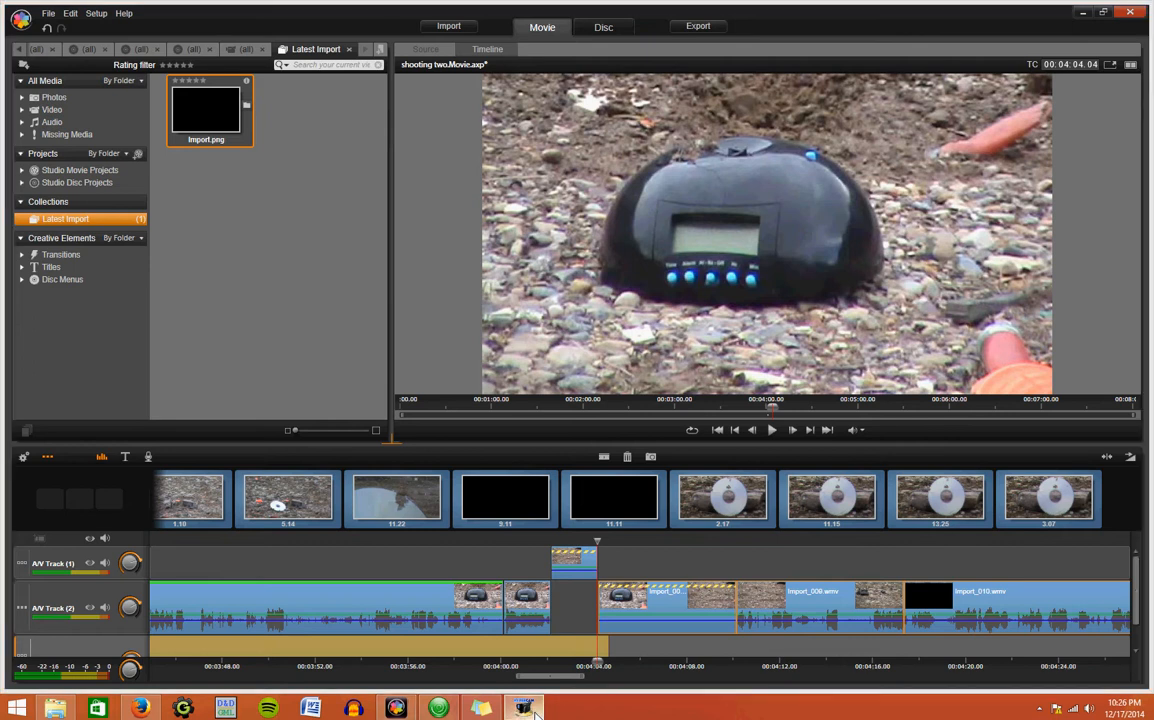
pyautogui.click(519, 705)
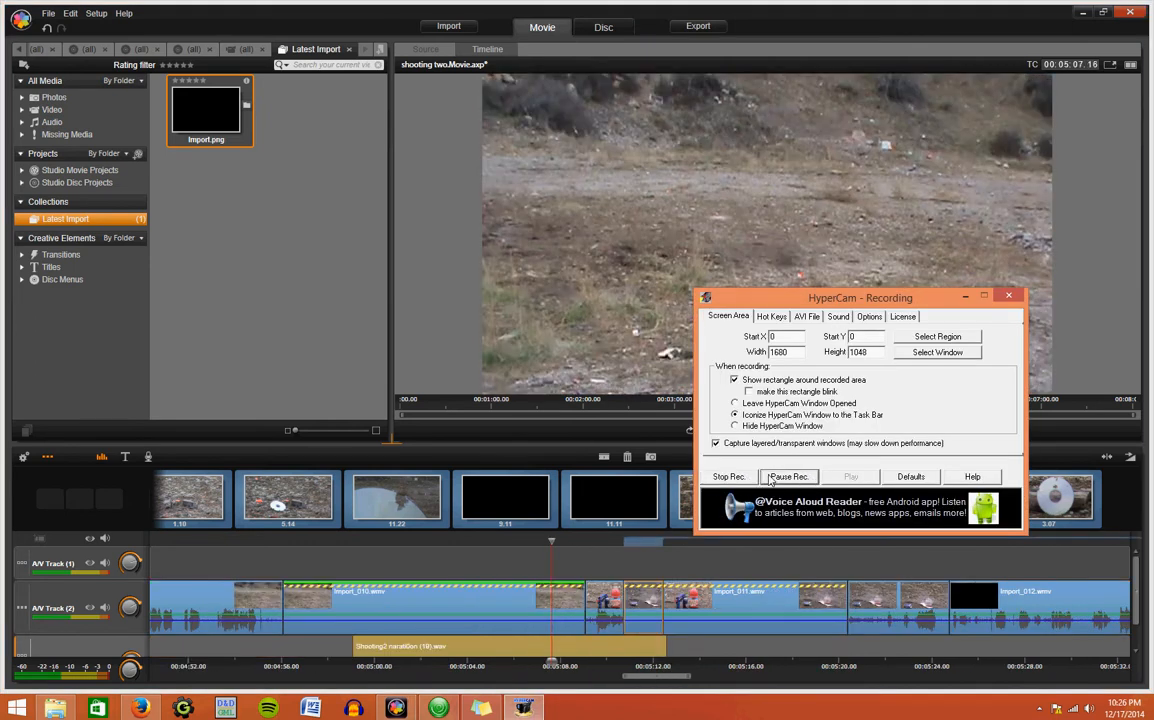
pyautogui.click(1010, 297)
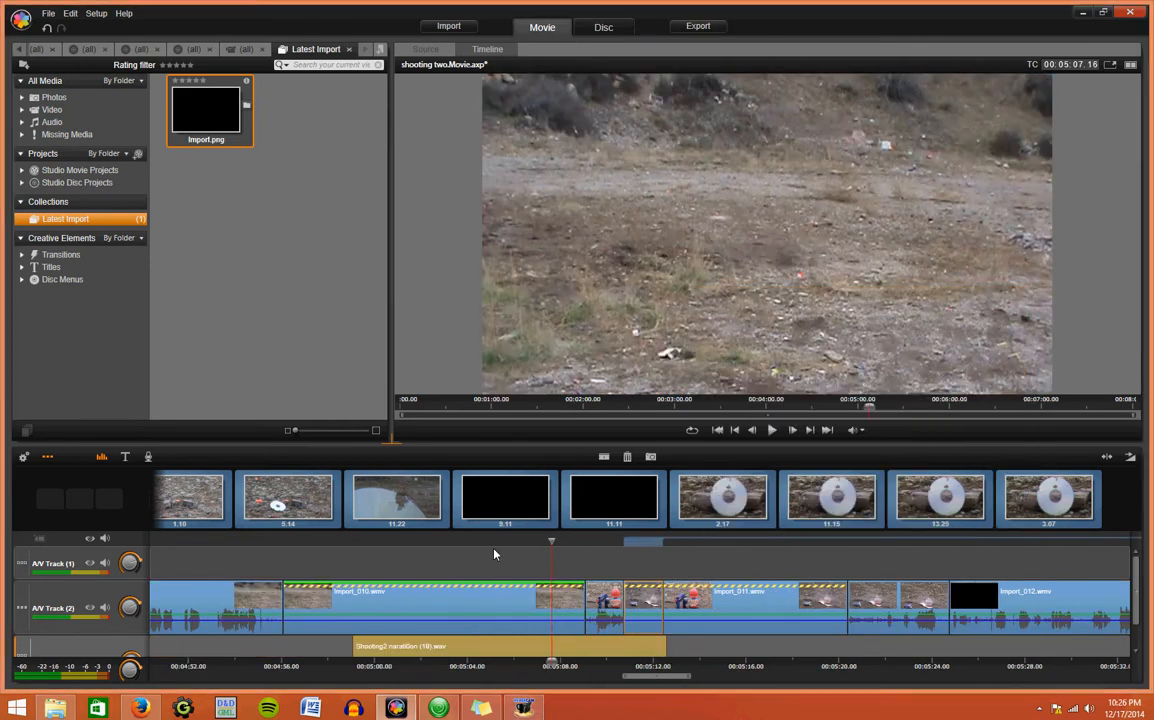
pyautogui.moveTo(511, 546)
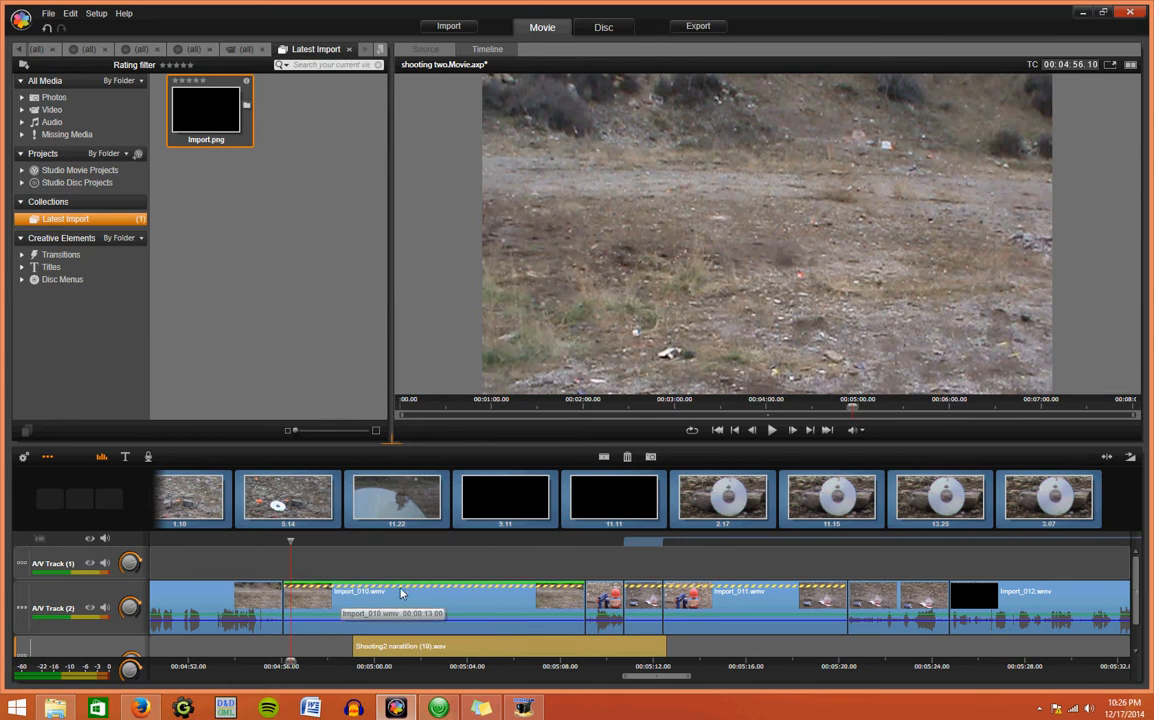
pyautogui.moveTo(596, 568)
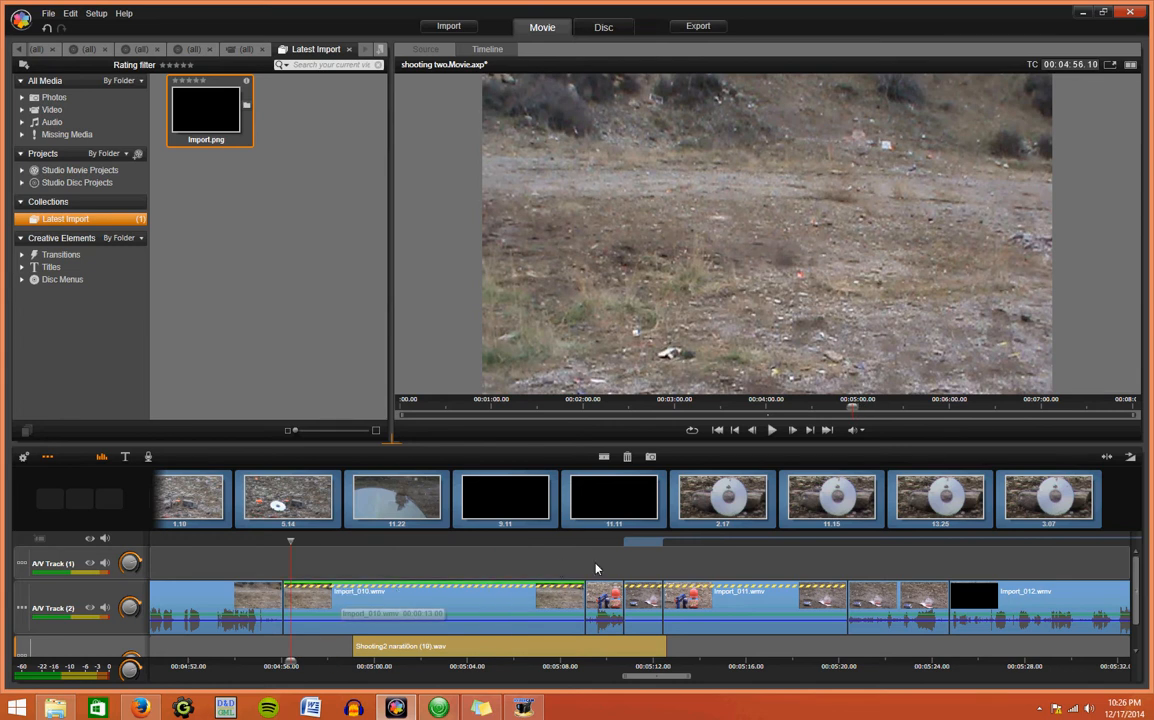
pyautogui.moveTo(445, 602)
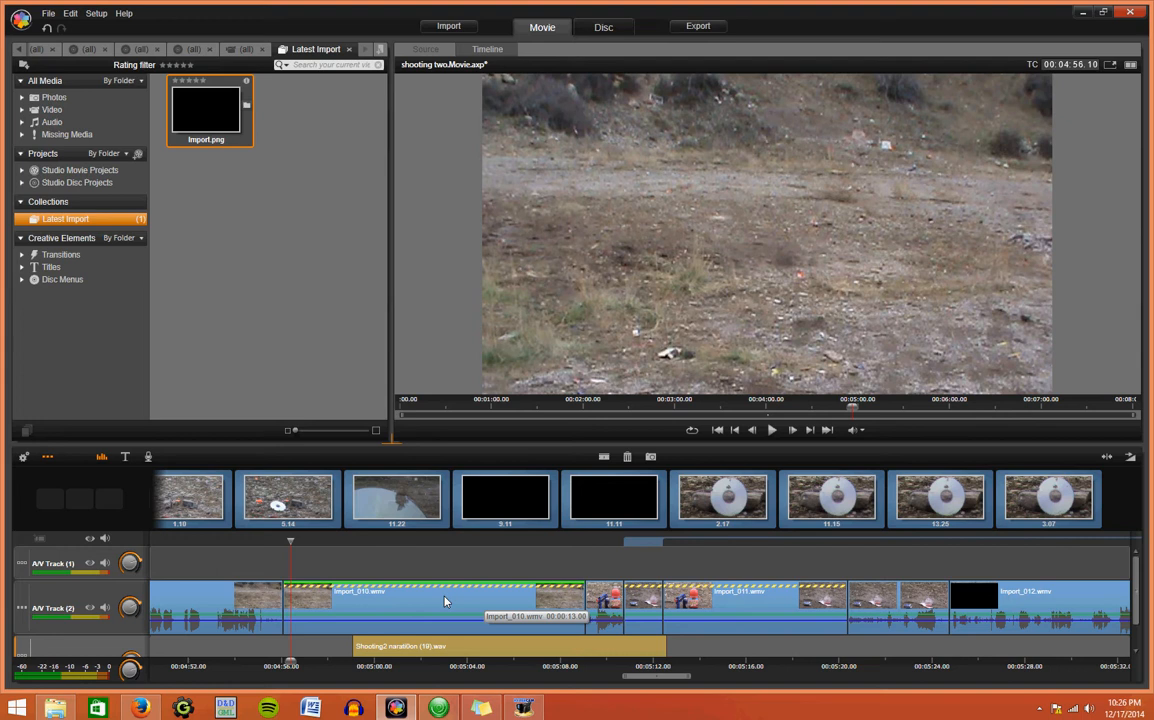
pyautogui.rightClick(445, 601)
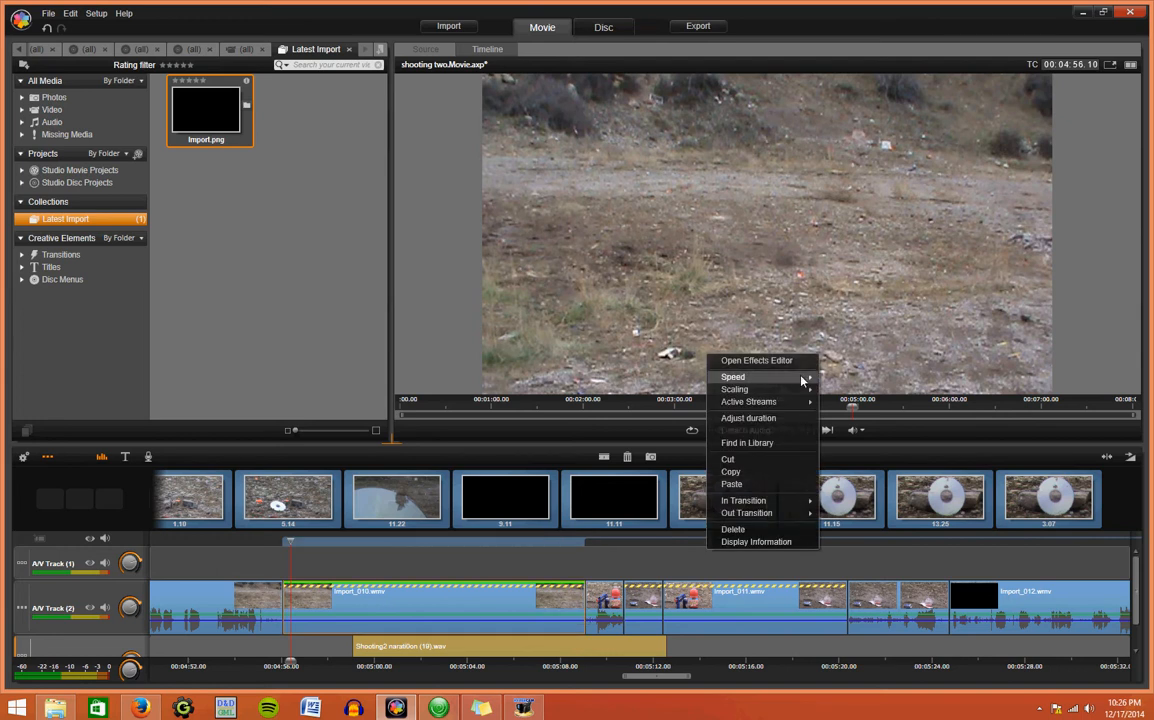
pyautogui.moveTo(780, 377)
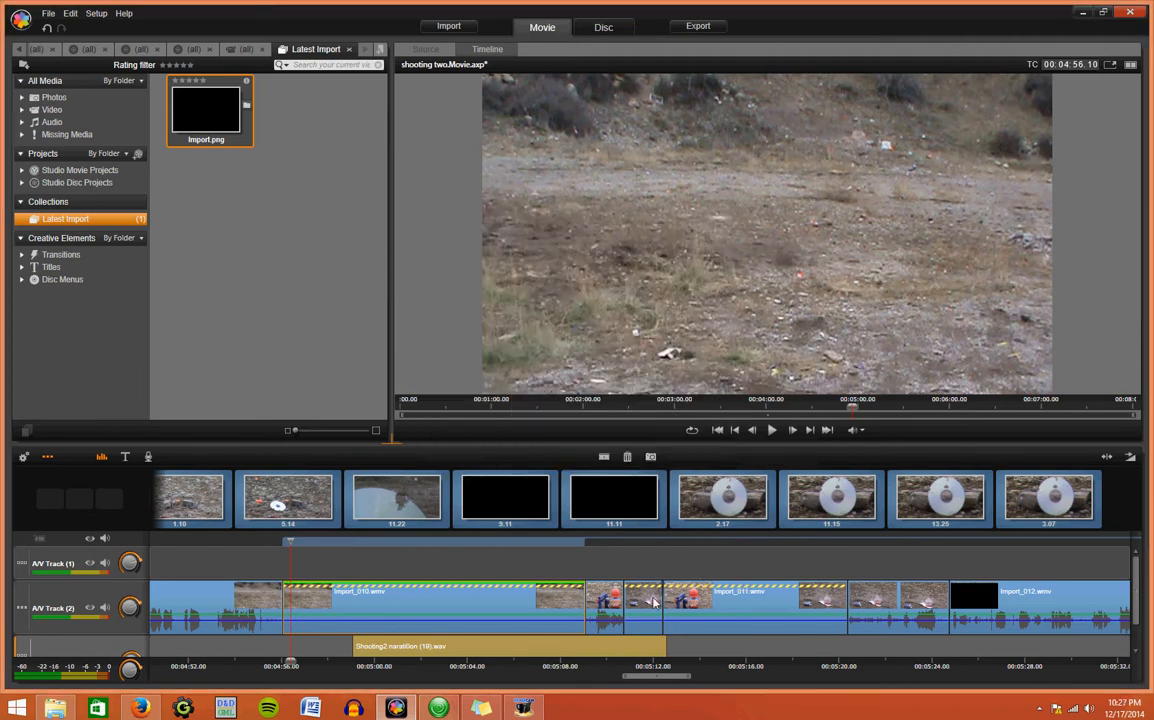
pyautogui.moveTo(655, 615)
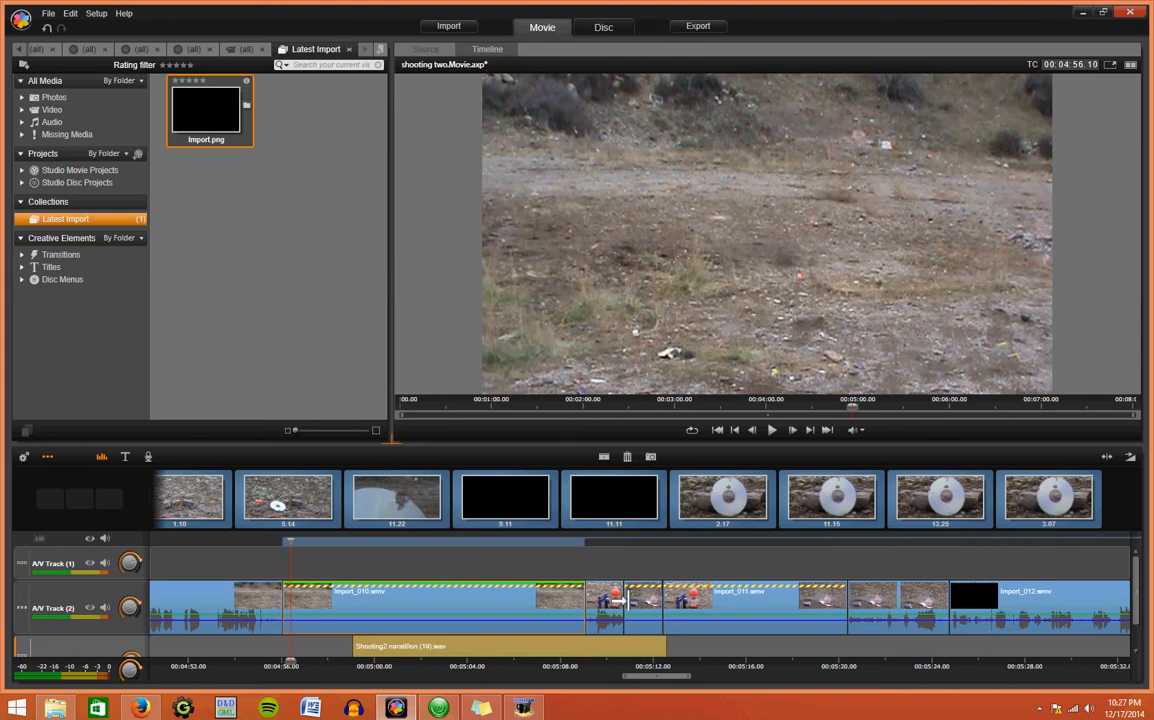
pyautogui.moveTo(604, 630)
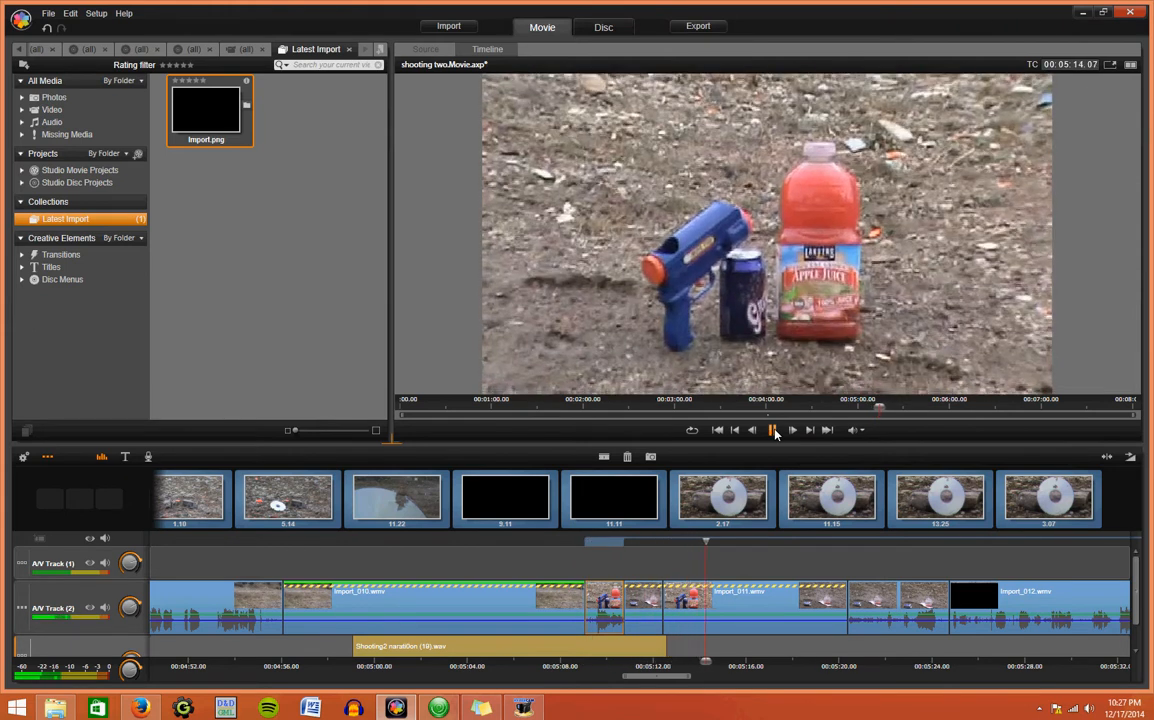
pyautogui.click(772, 431)
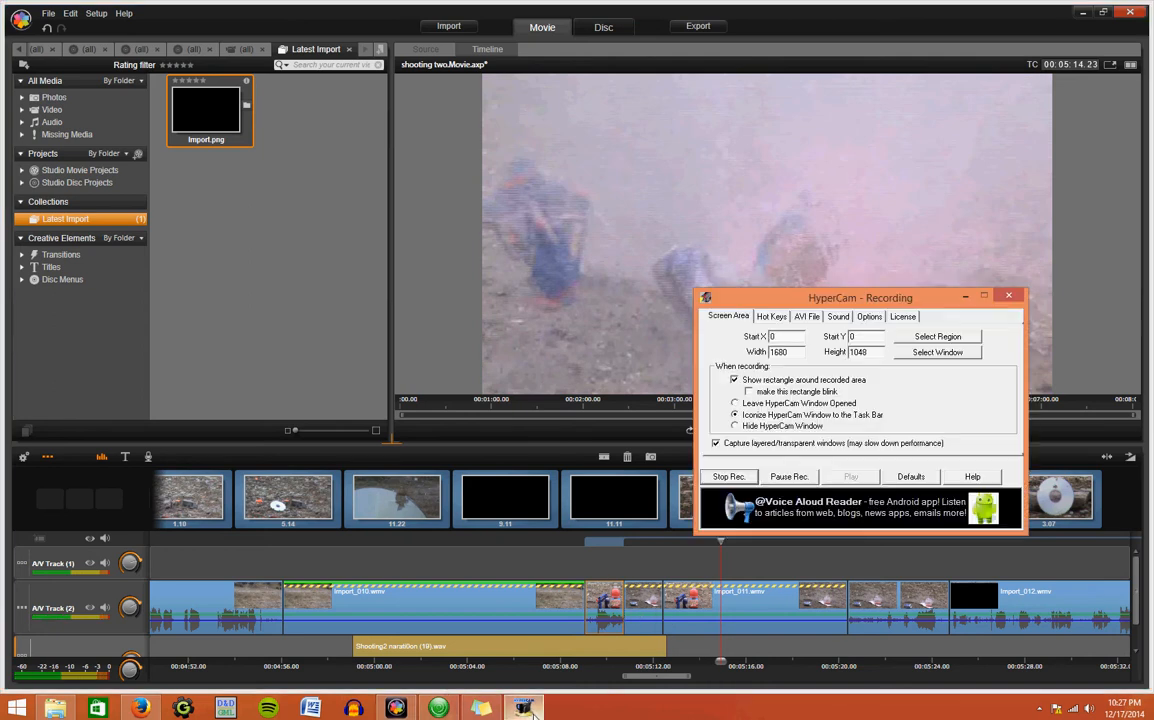
# Step: Raise the short clip near 5:10 to A/V Track 1 and shift clips to leave a gap below
pyautogui.click(1009, 297)
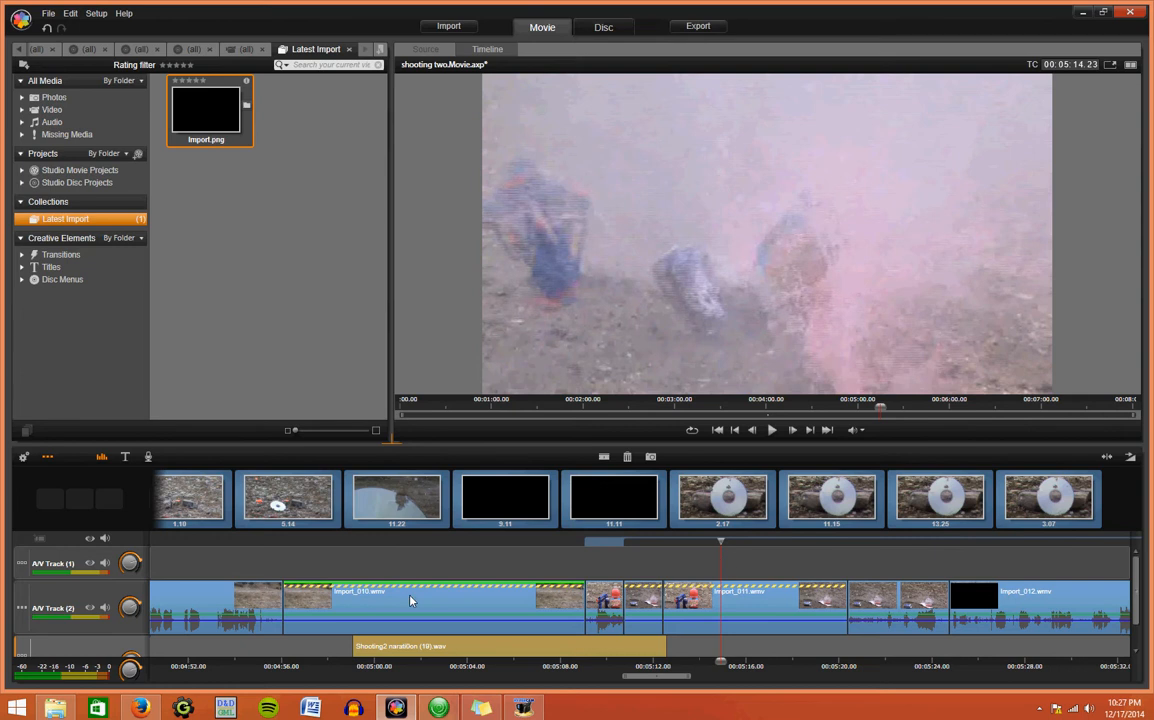
pyautogui.moveTo(738, 597)
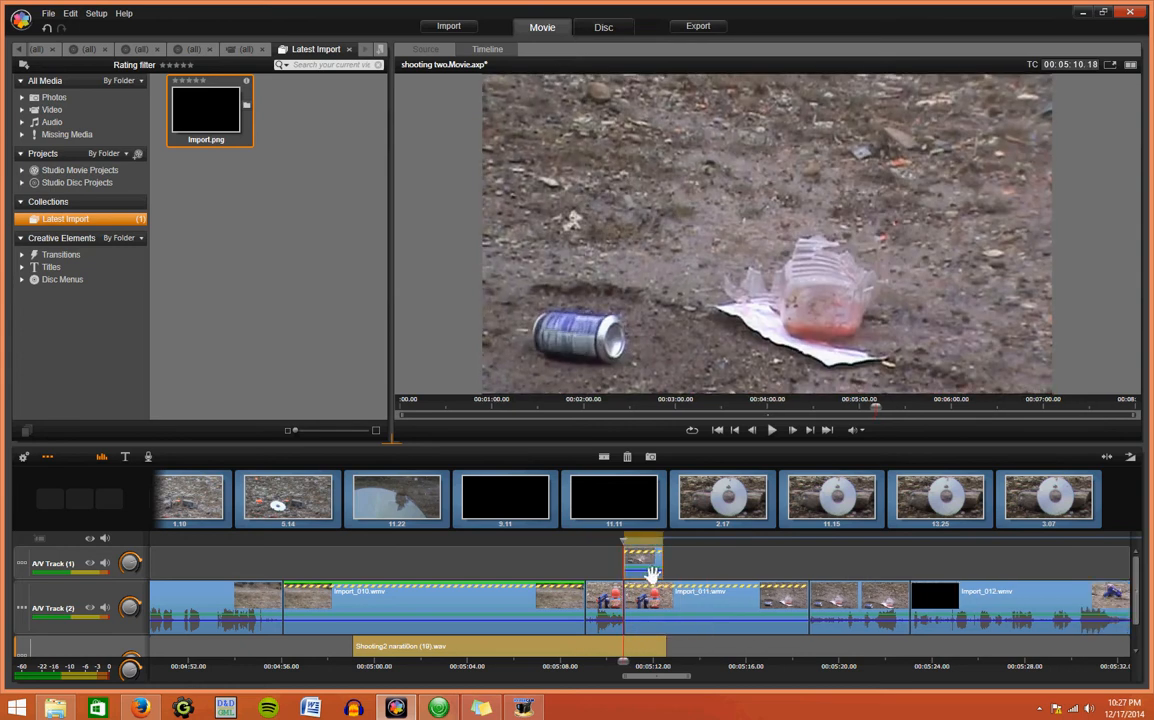
pyautogui.moveTo(643, 614)
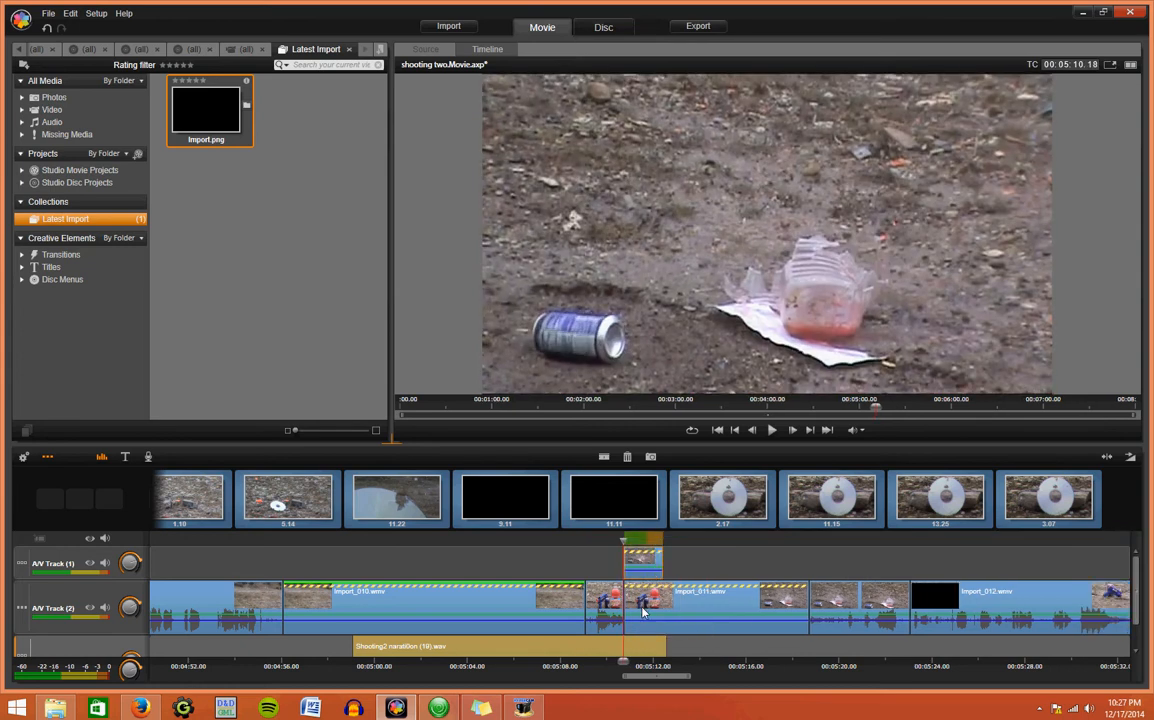
pyautogui.moveTo(650, 677); pyautogui.dragTo(757, 680)
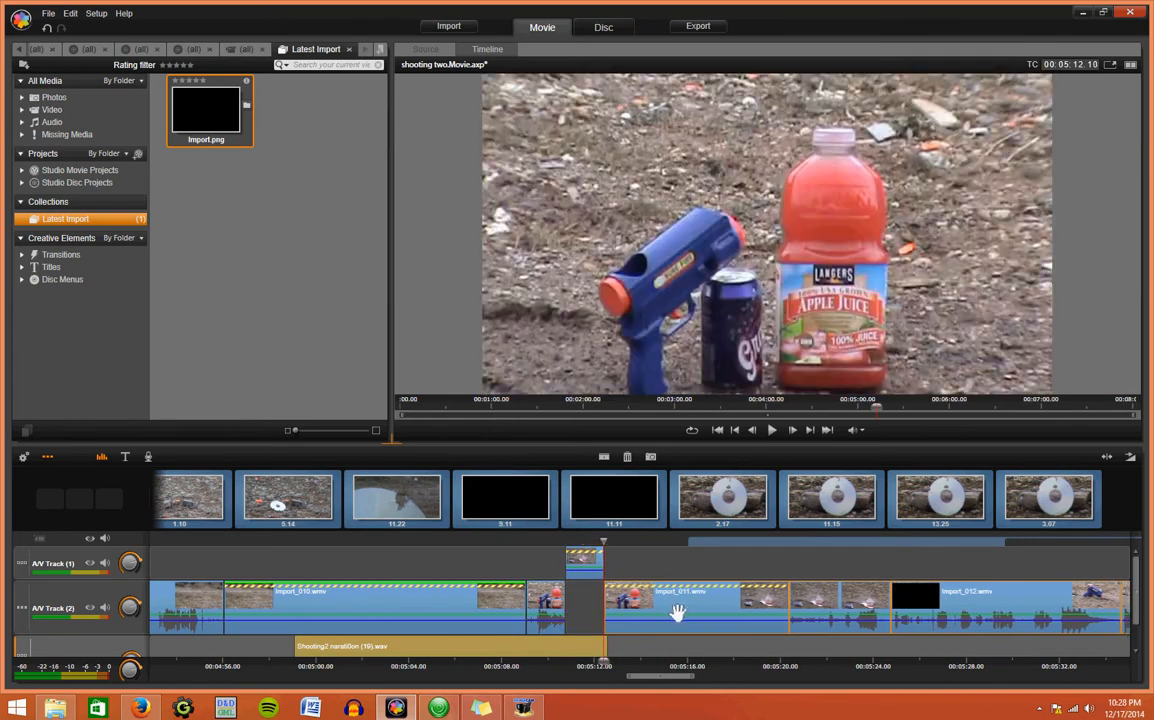
pyautogui.moveTo(454, 600)
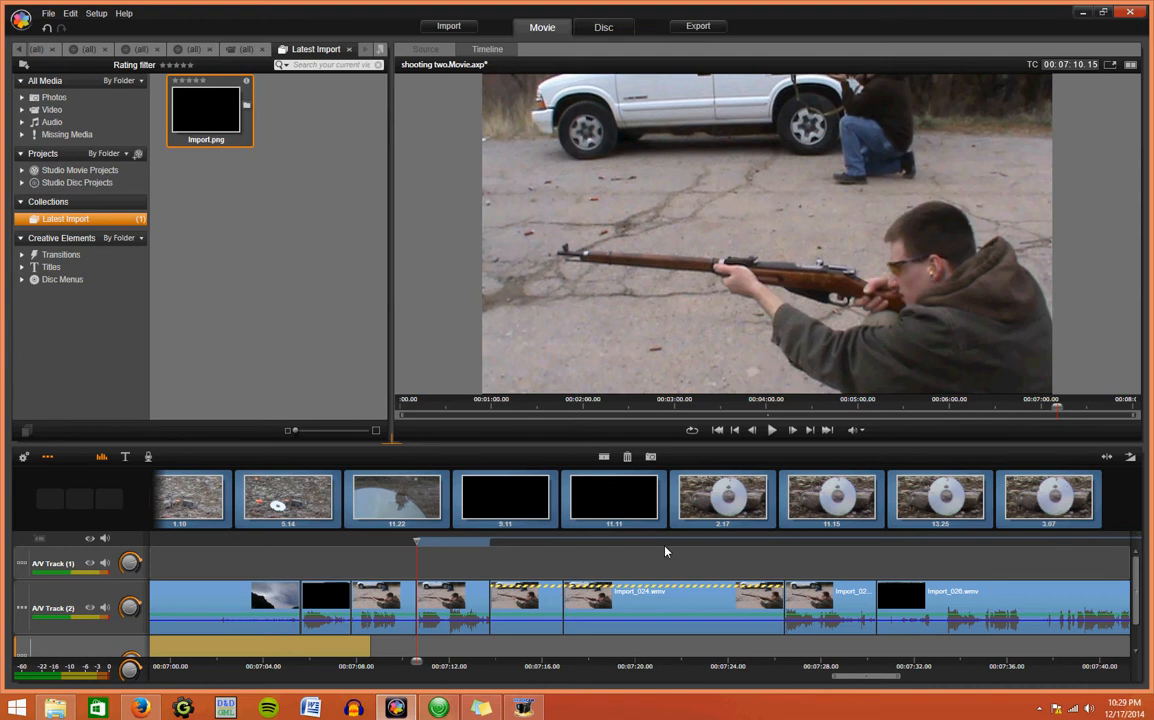
pyautogui.moveTo(653, 567)
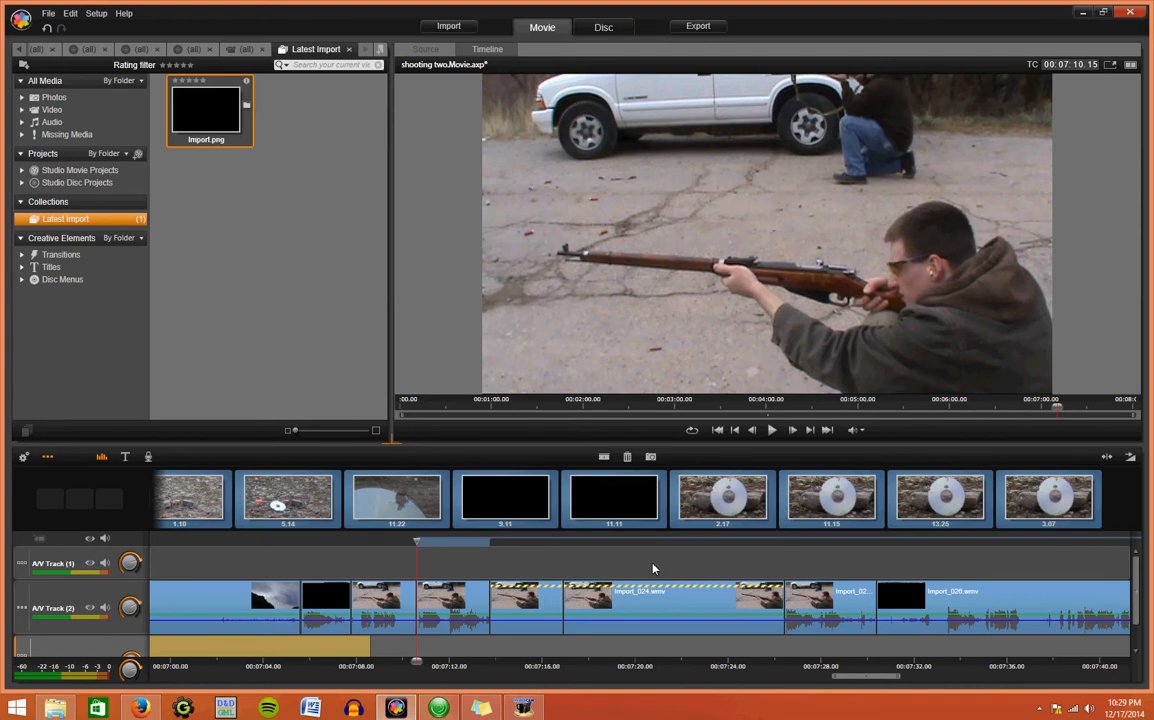
pyautogui.moveTo(666, 562)
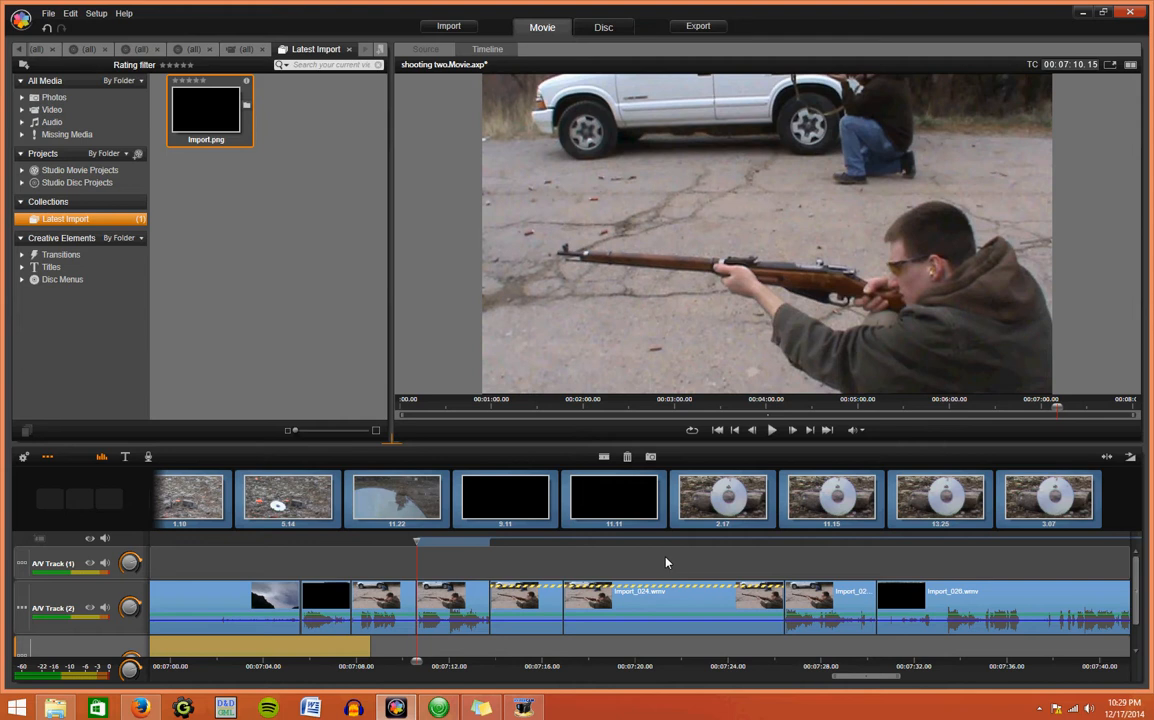
pyautogui.moveTo(658, 574)
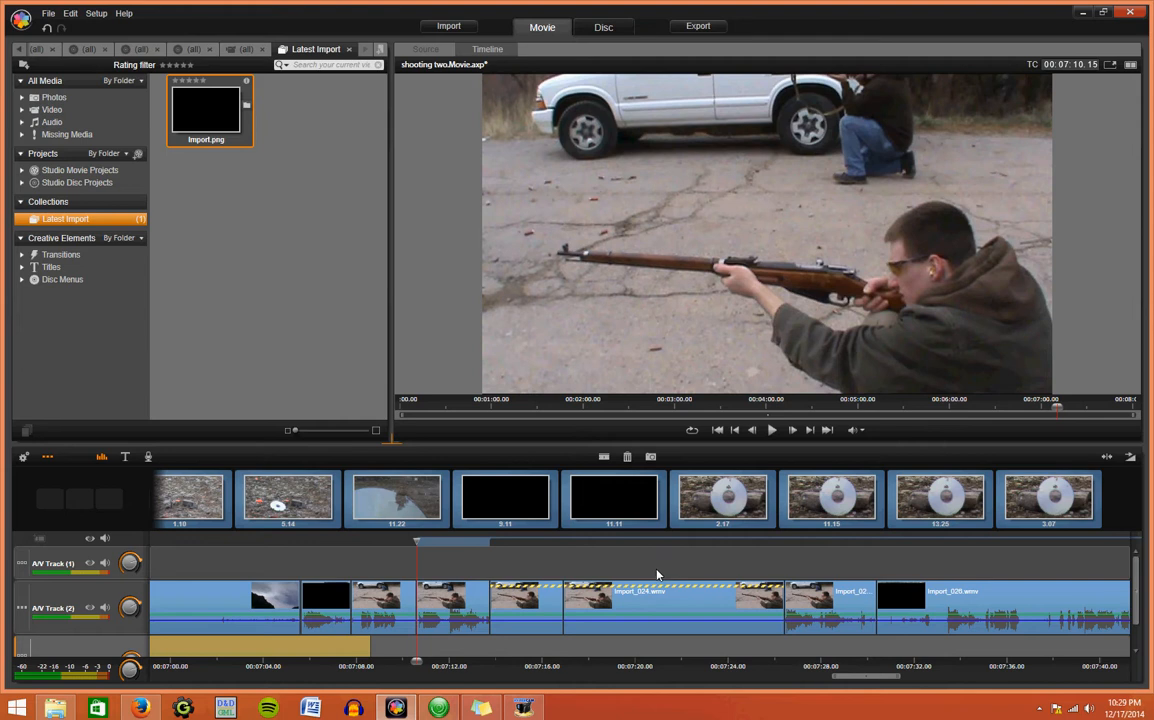
pyautogui.moveTo(568, 557)
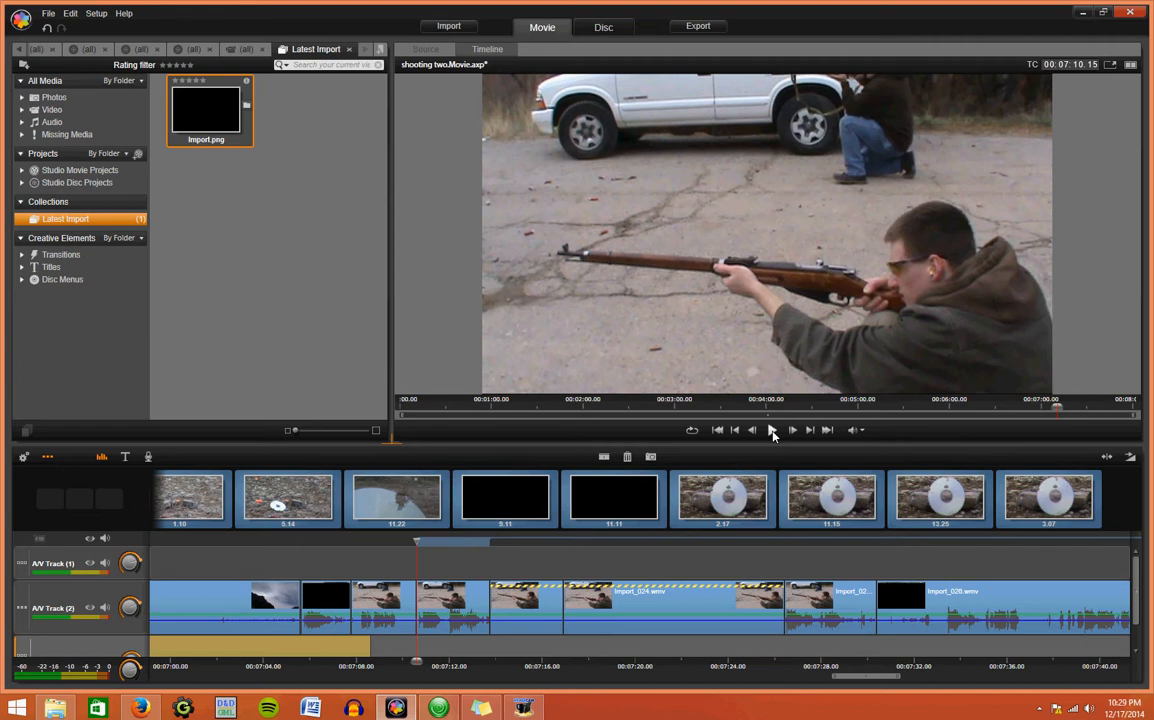
pyautogui.moveTo(774, 432)
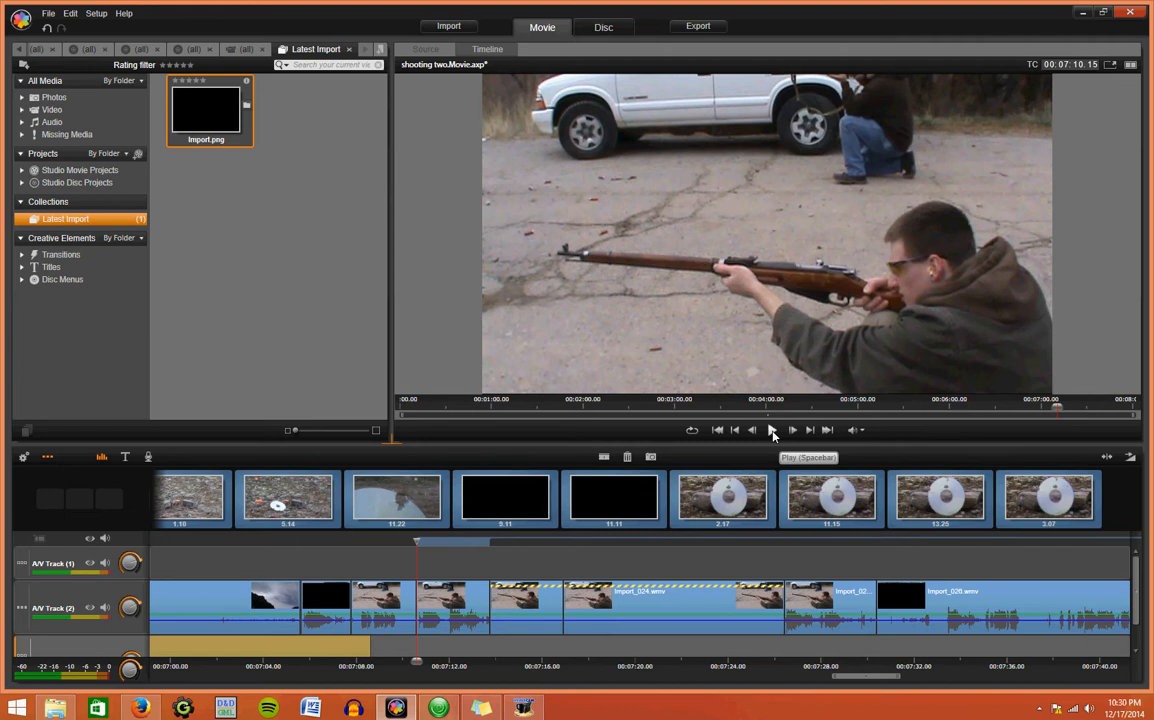
pyautogui.click(772, 430)
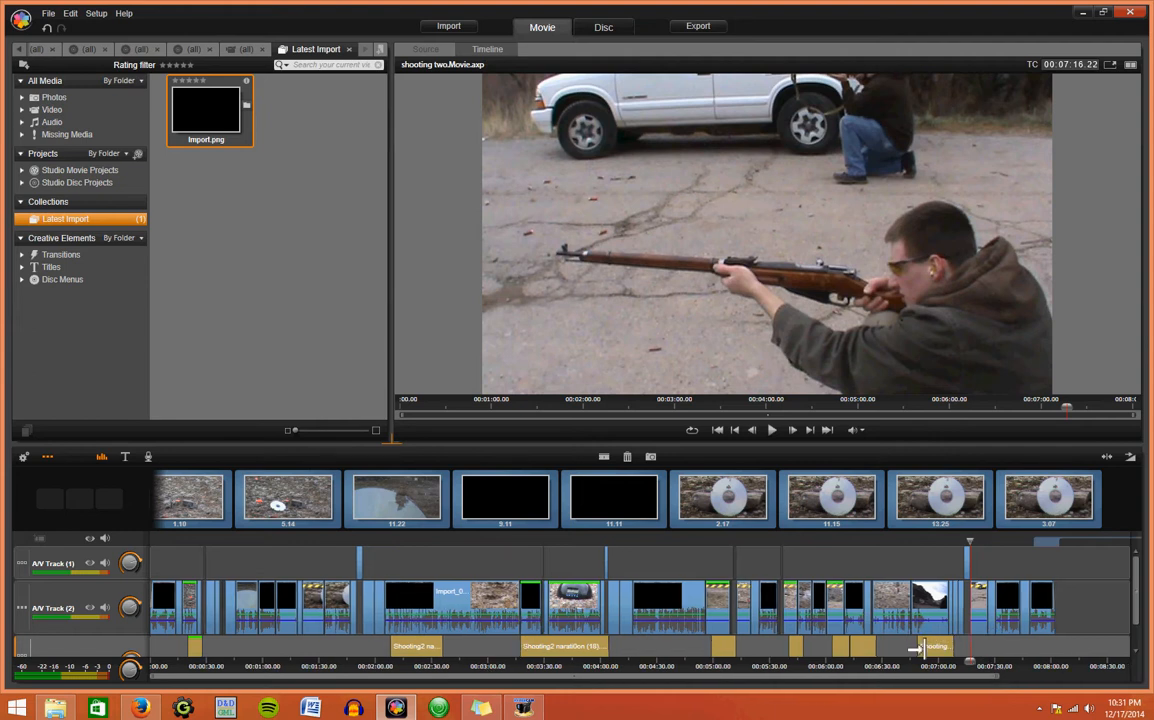
pyautogui.moveTo(995, 647)
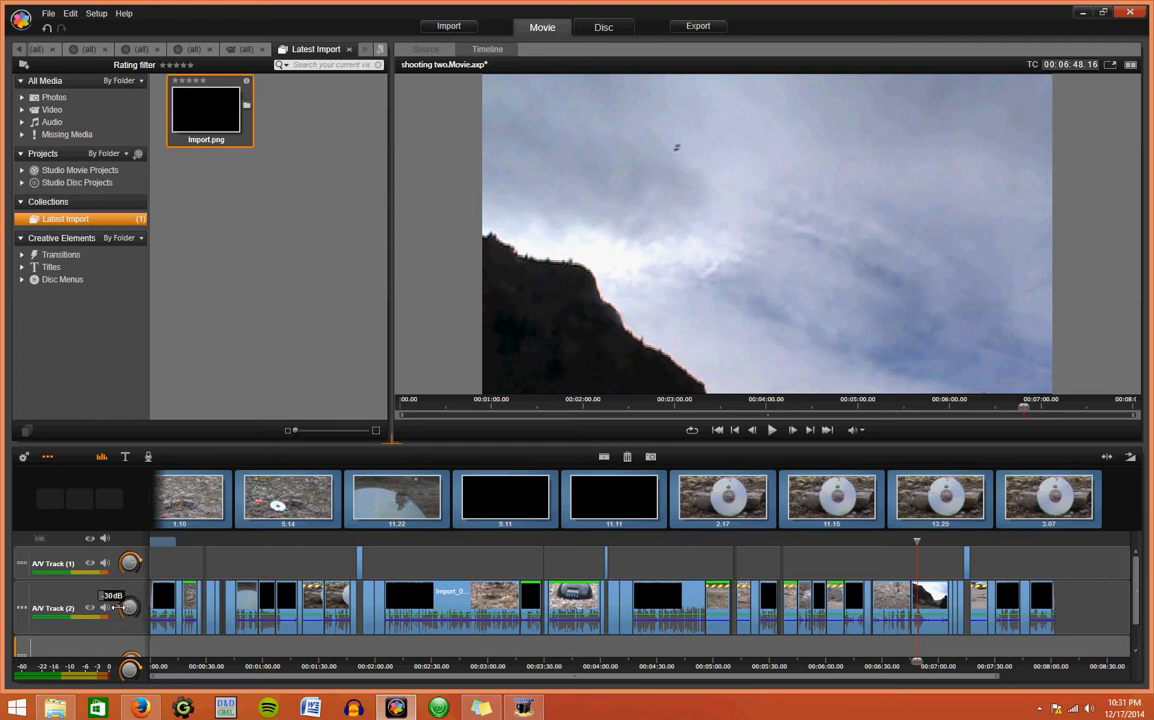
# Step: Drag A/V Track 2's volume knob down to about -59 dB
pyautogui.moveTo(128, 608); pyautogui.dragTo(128, 620)
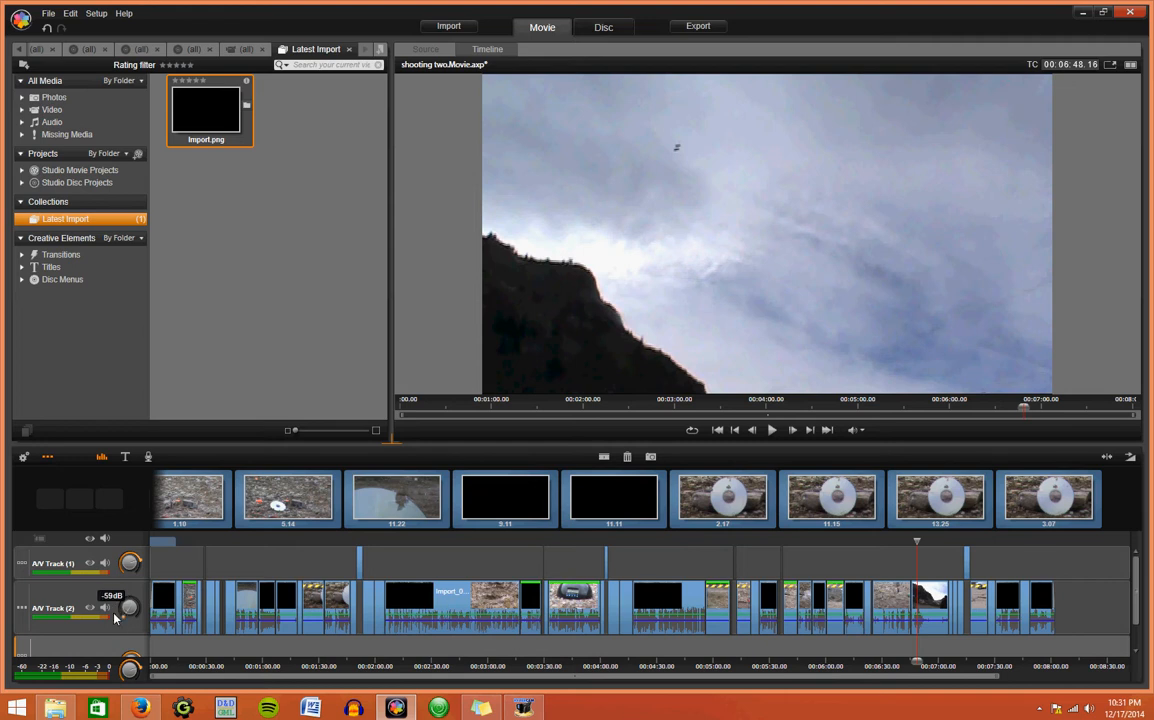
pyautogui.moveTo(115, 618); pyautogui.dragTo(118, 604)
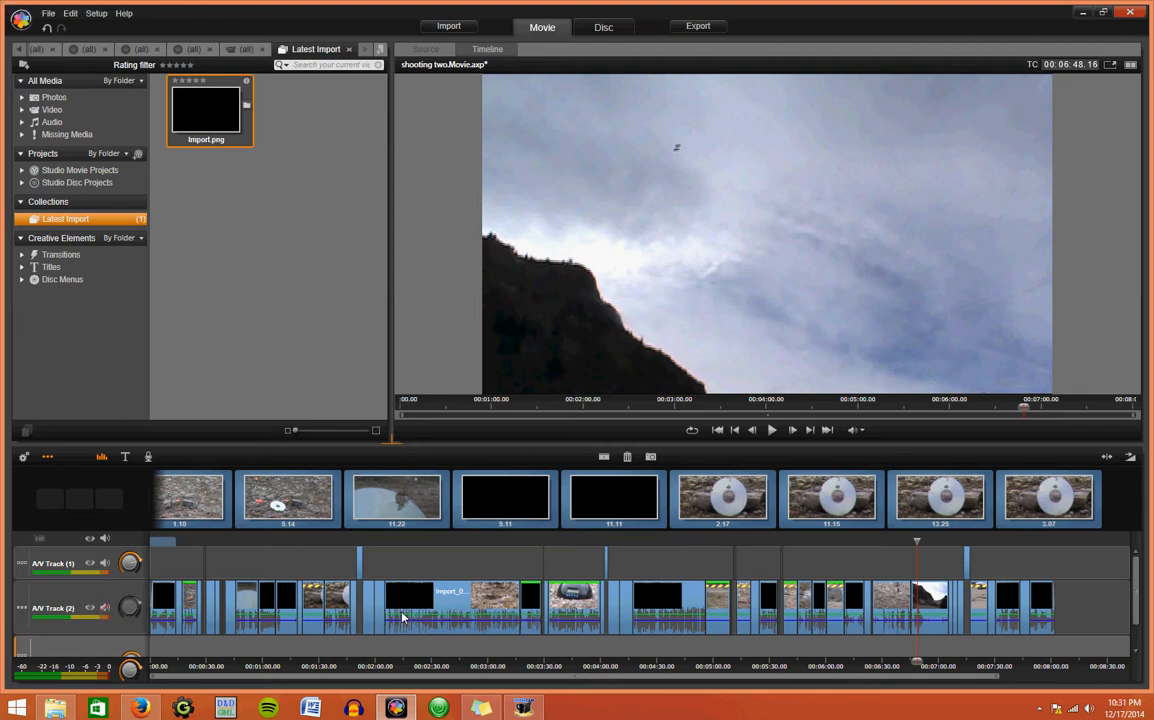
pyautogui.moveTo(207, 575)
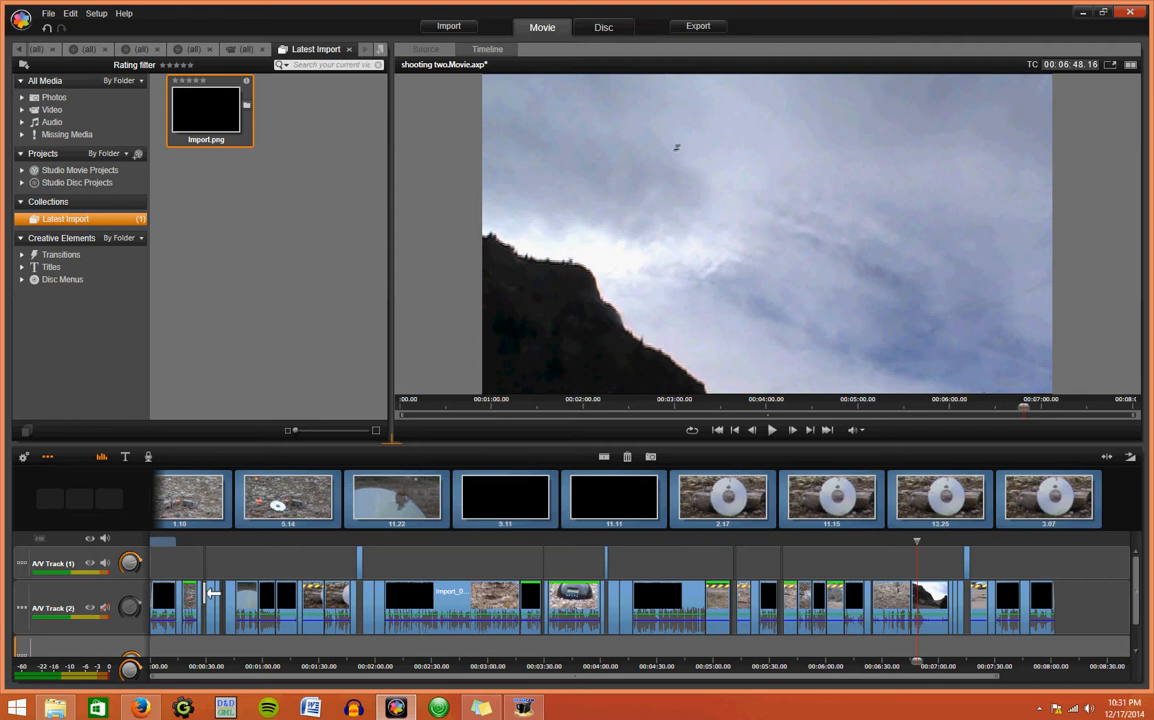
pyautogui.moveTo(200, 650)
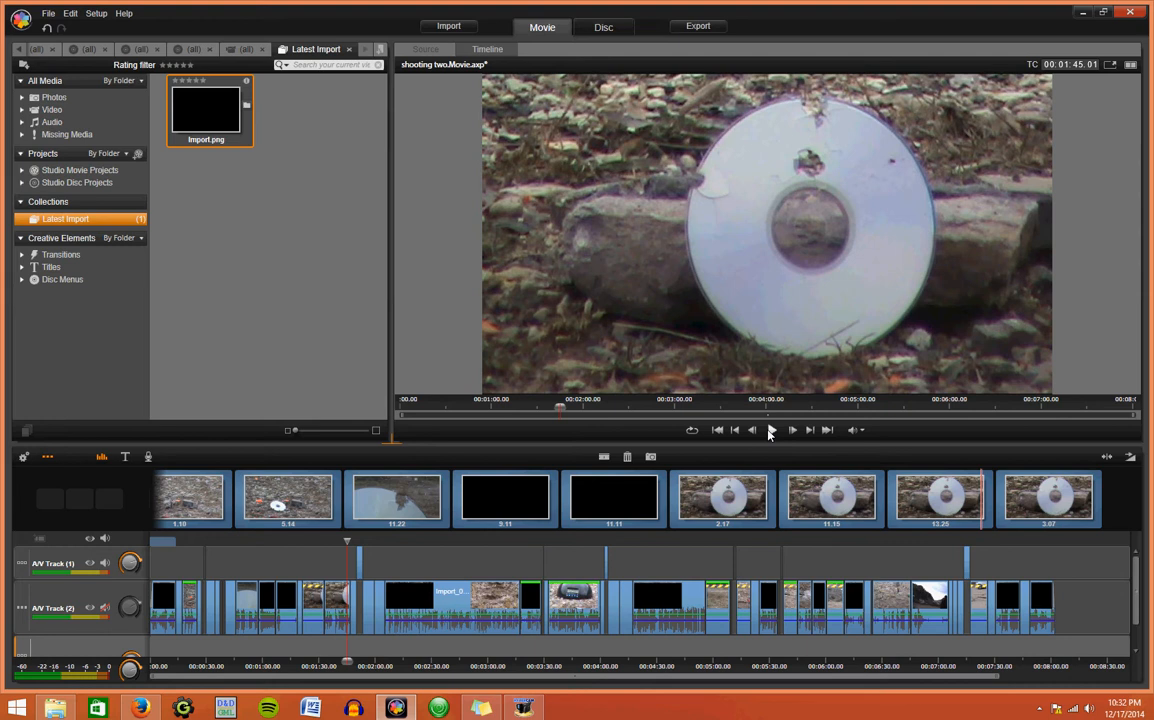
pyautogui.click(771, 431)
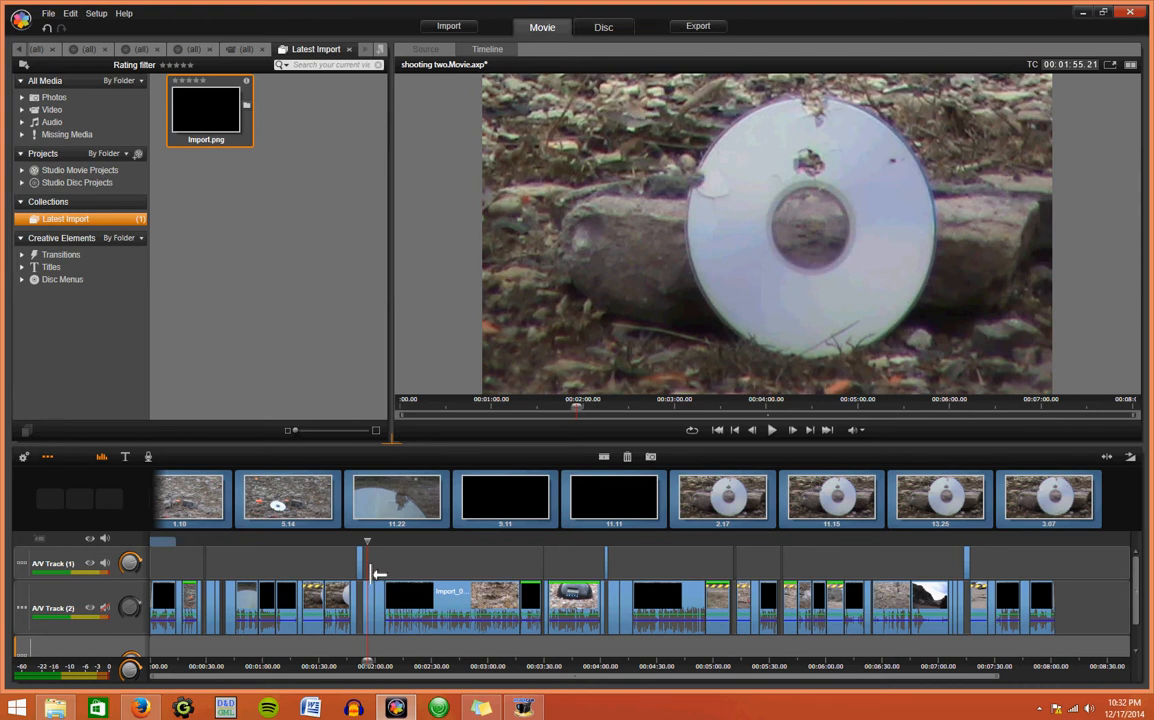
pyautogui.moveTo(232, 578)
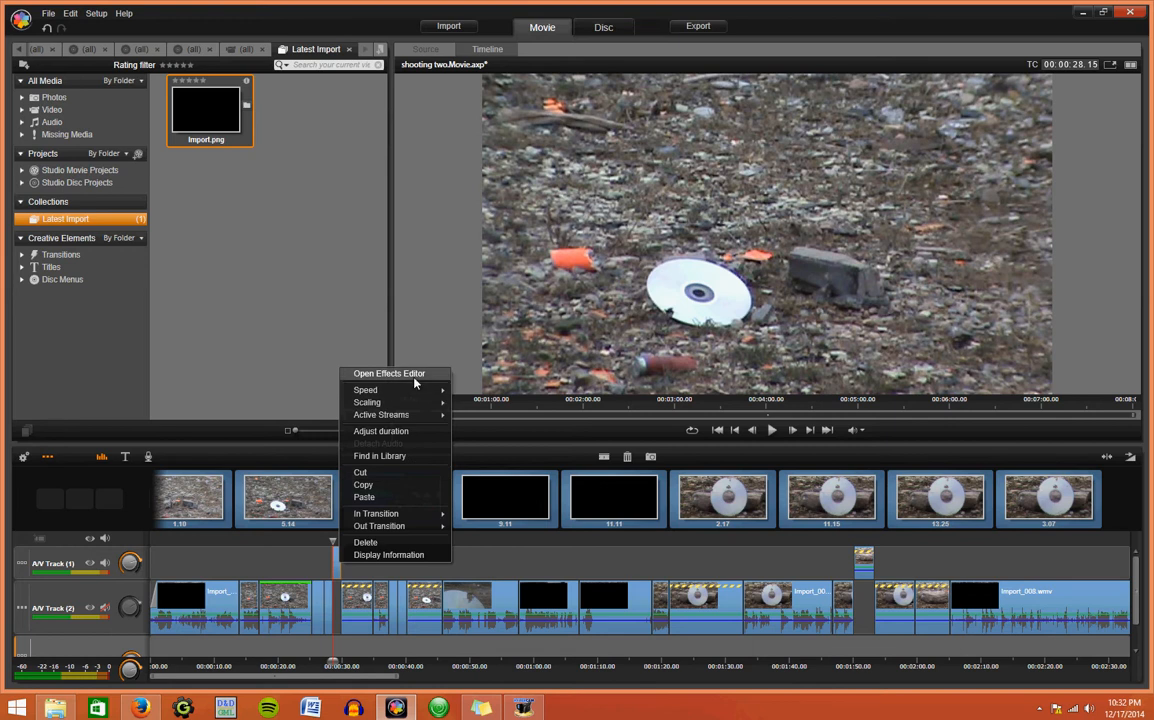
pyautogui.click(365, 389)
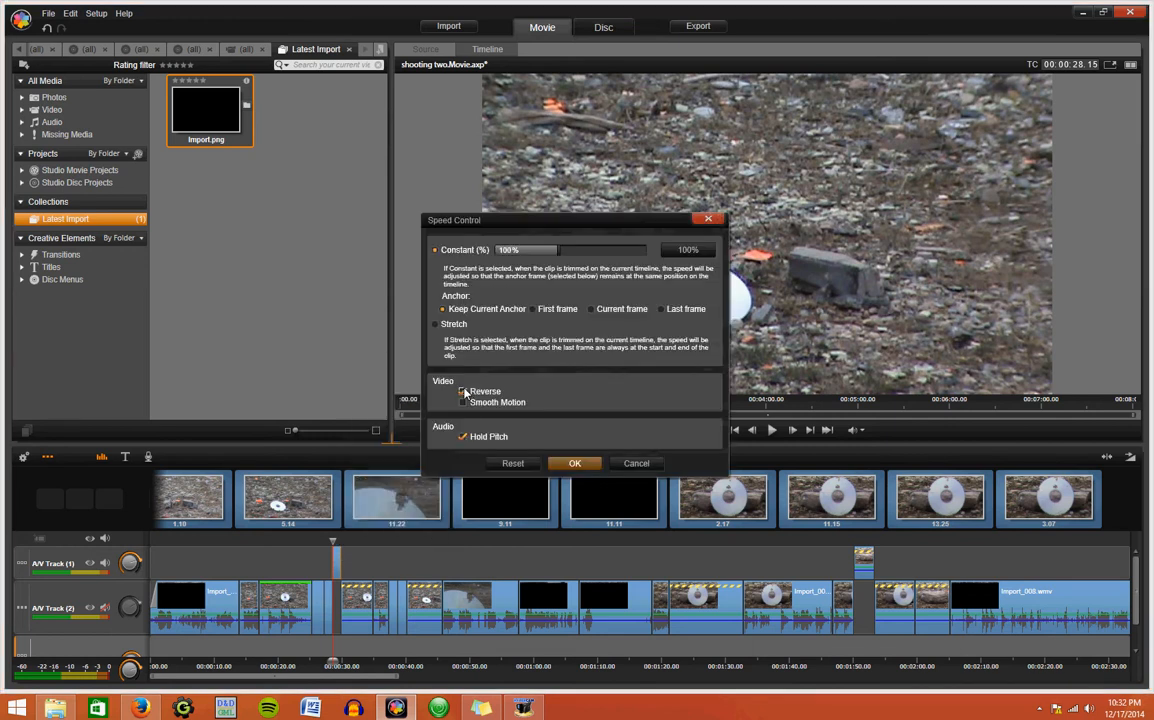
pyautogui.click(574, 463)
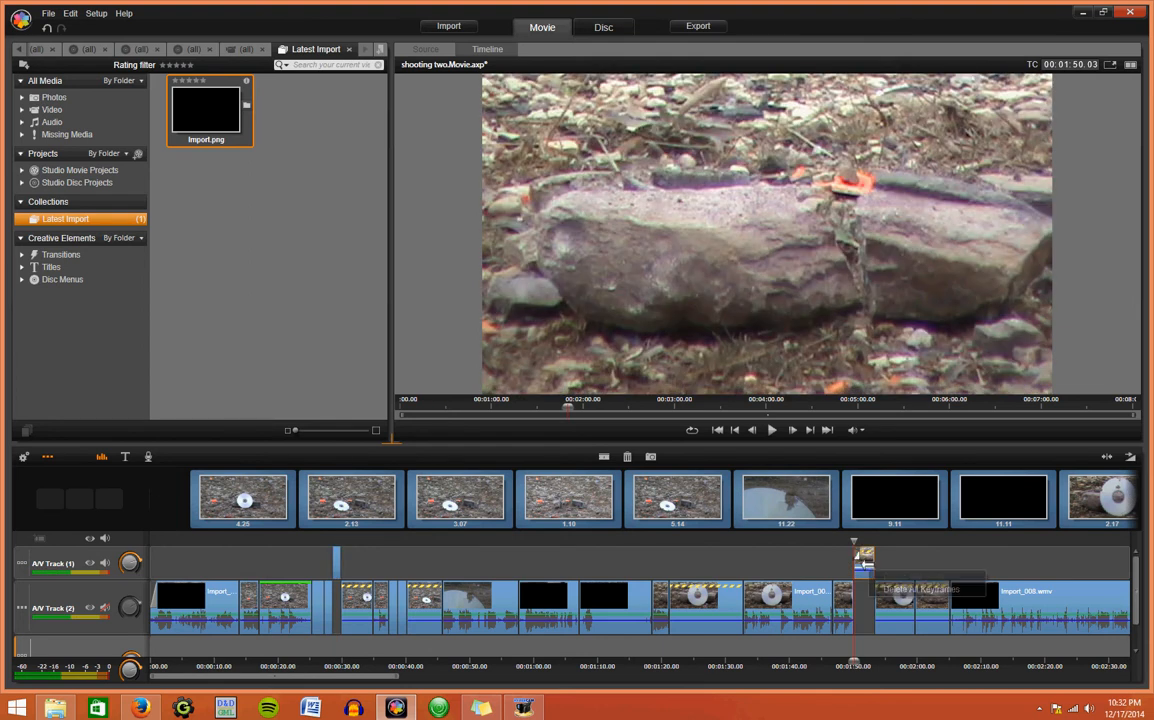
pyautogui.rightClick(861, 600)
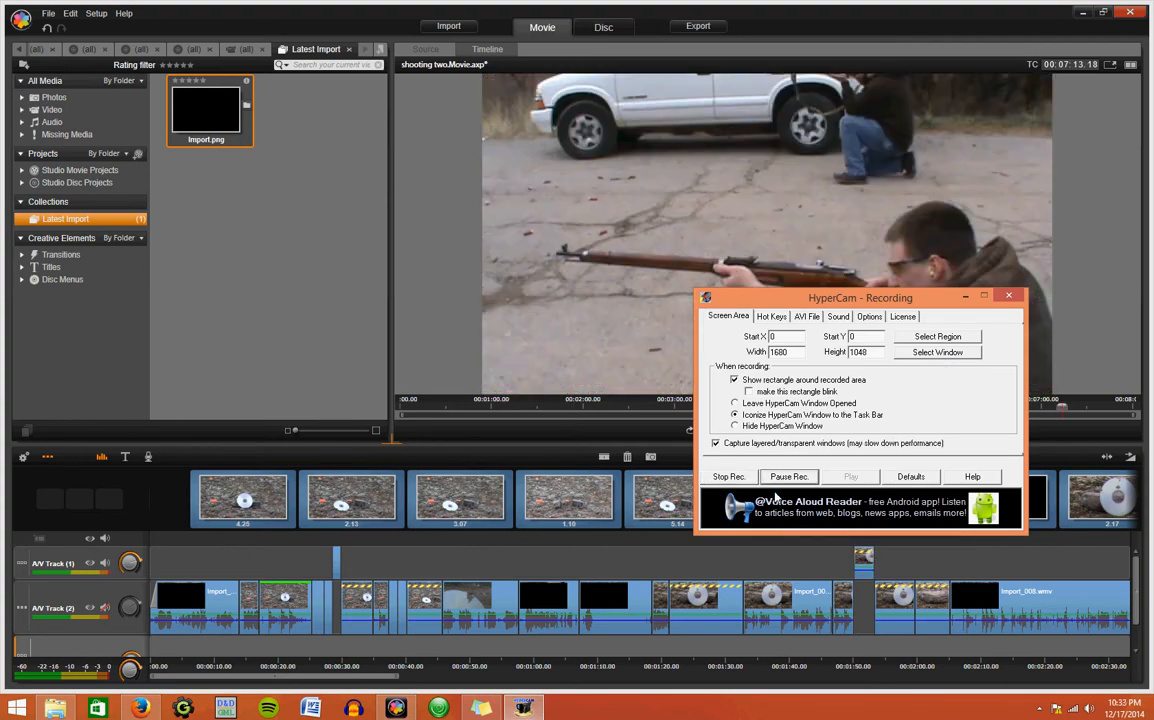
pyautogui.click(1008, 296)
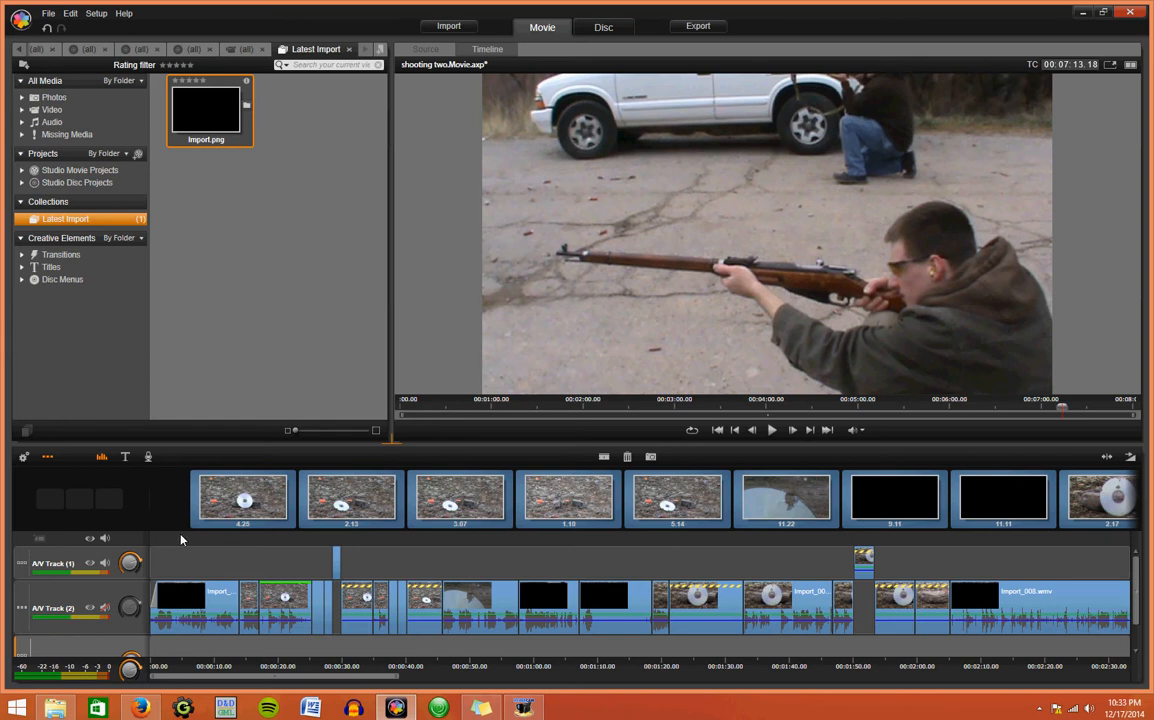
pyautogui.moveTo(719, 576)
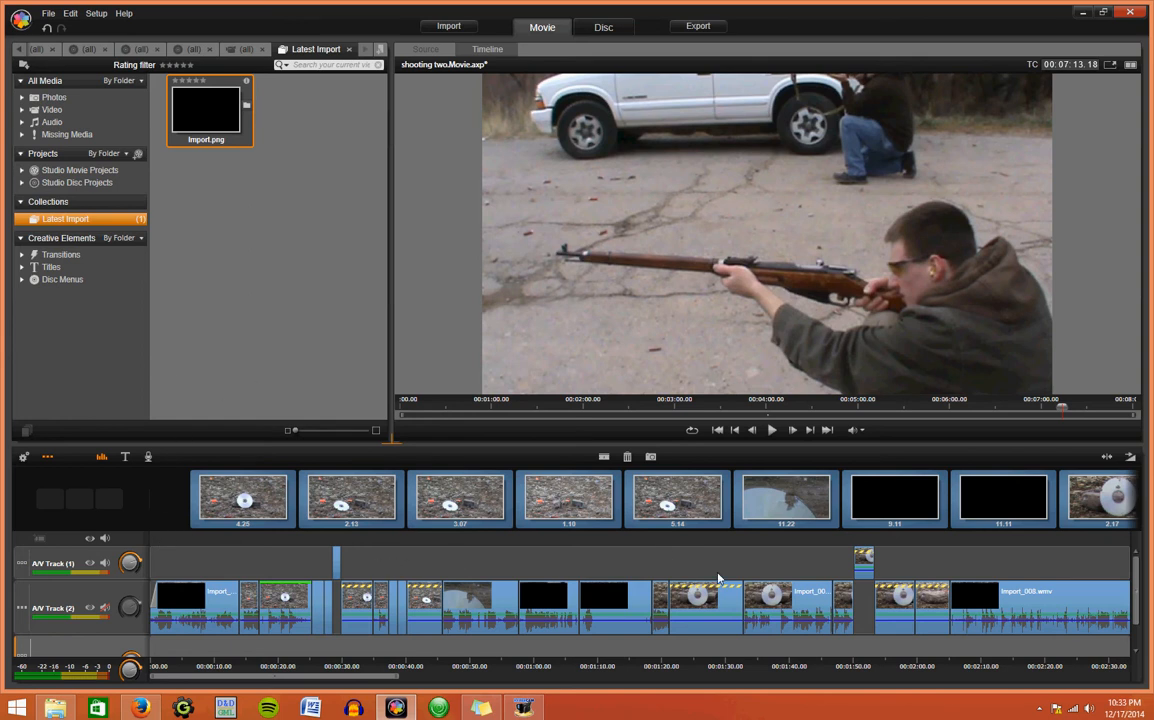
pyautogui.moveTo(533, 592)
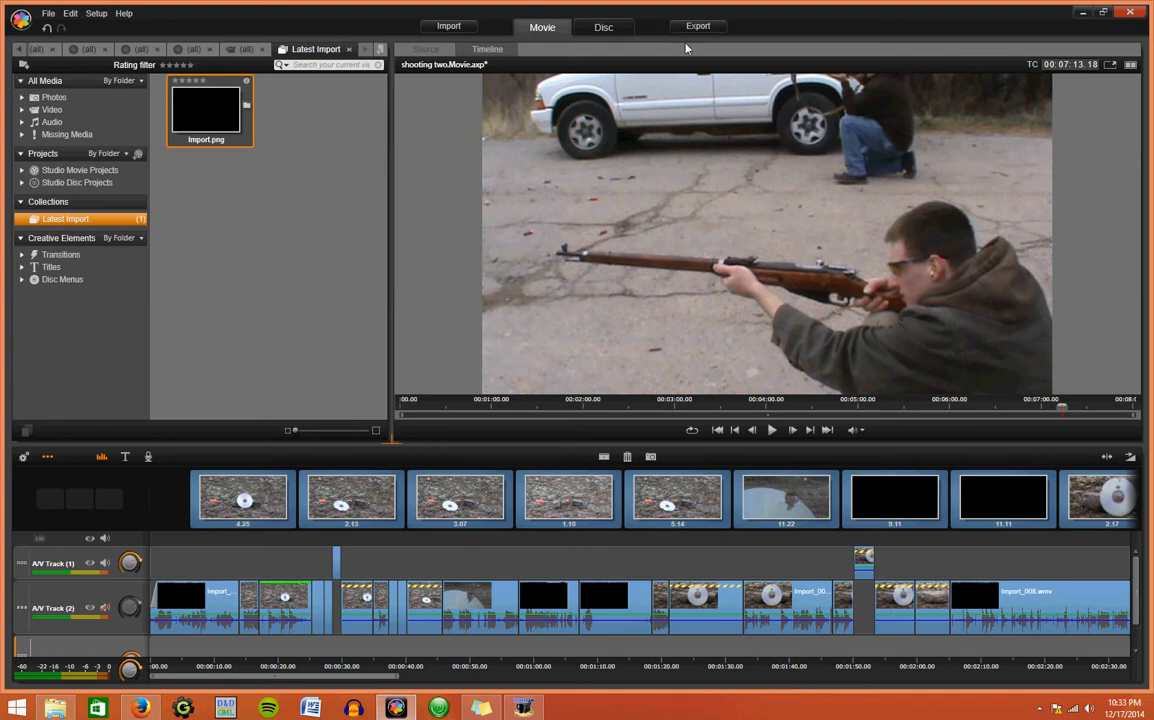
# Step: Open the Export window, start an export, and dismiss the Save dialog
pyautogui.click(695, 25)
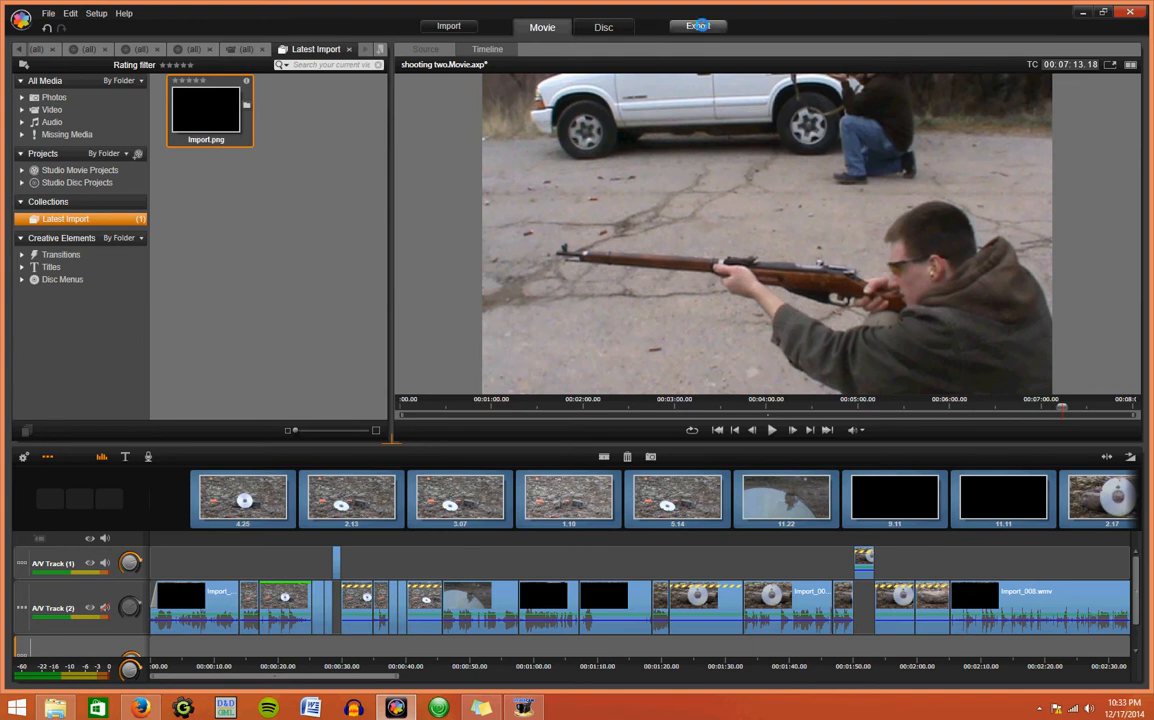
pyautogui.click(694, 25)
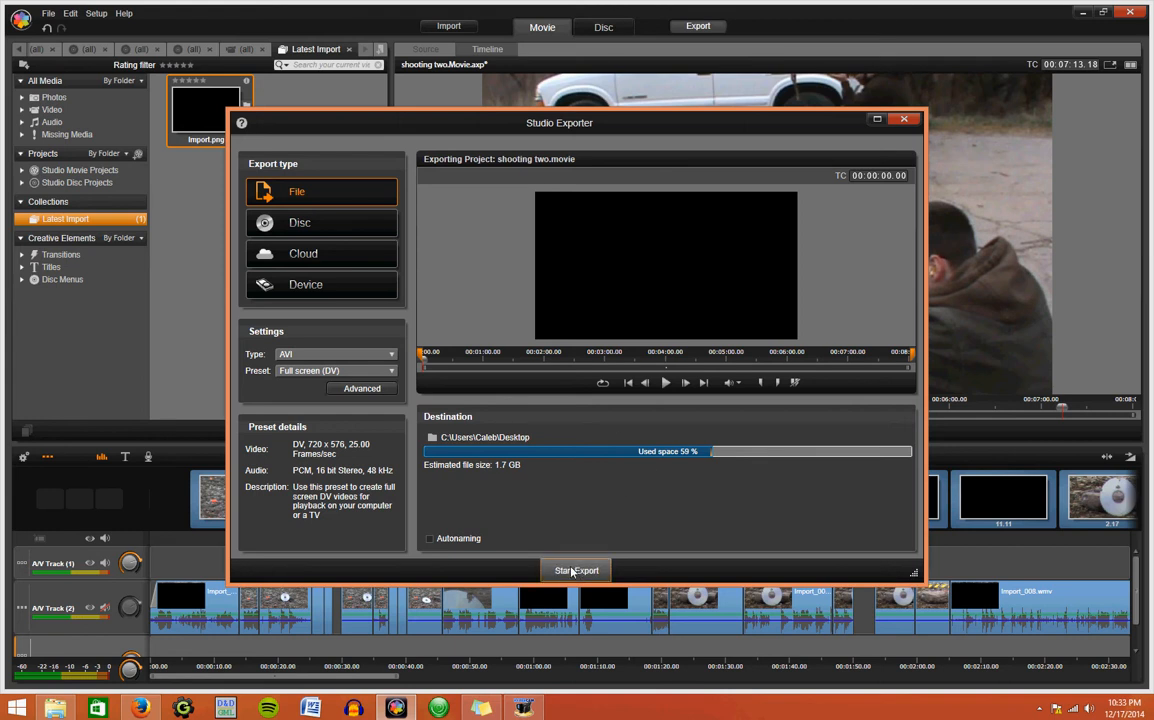
pyautogui.click(575, 570)
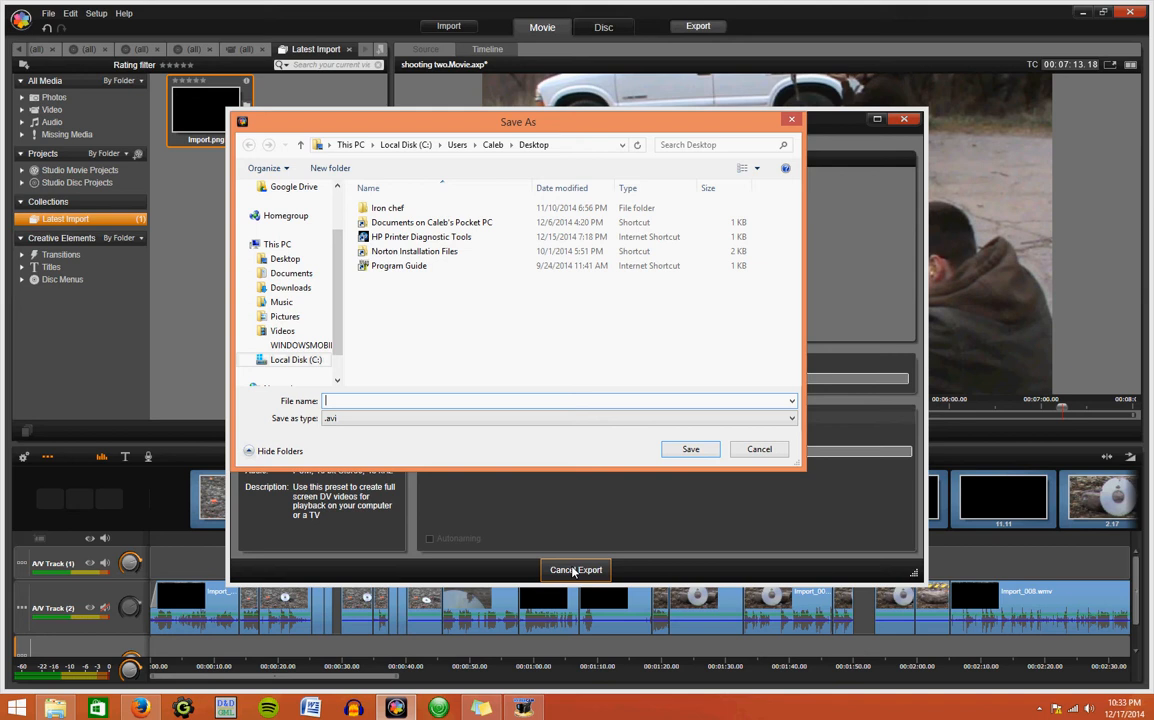
pyautogui.click(783, 418)
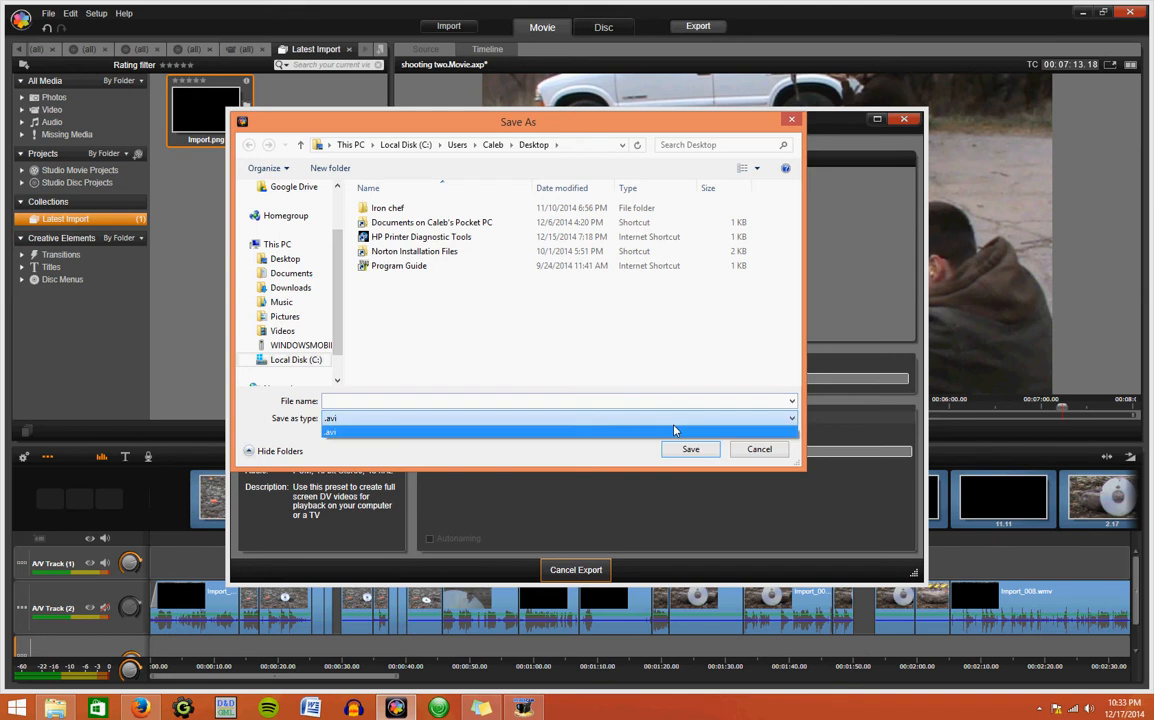
pyautogui.click(758, 449)
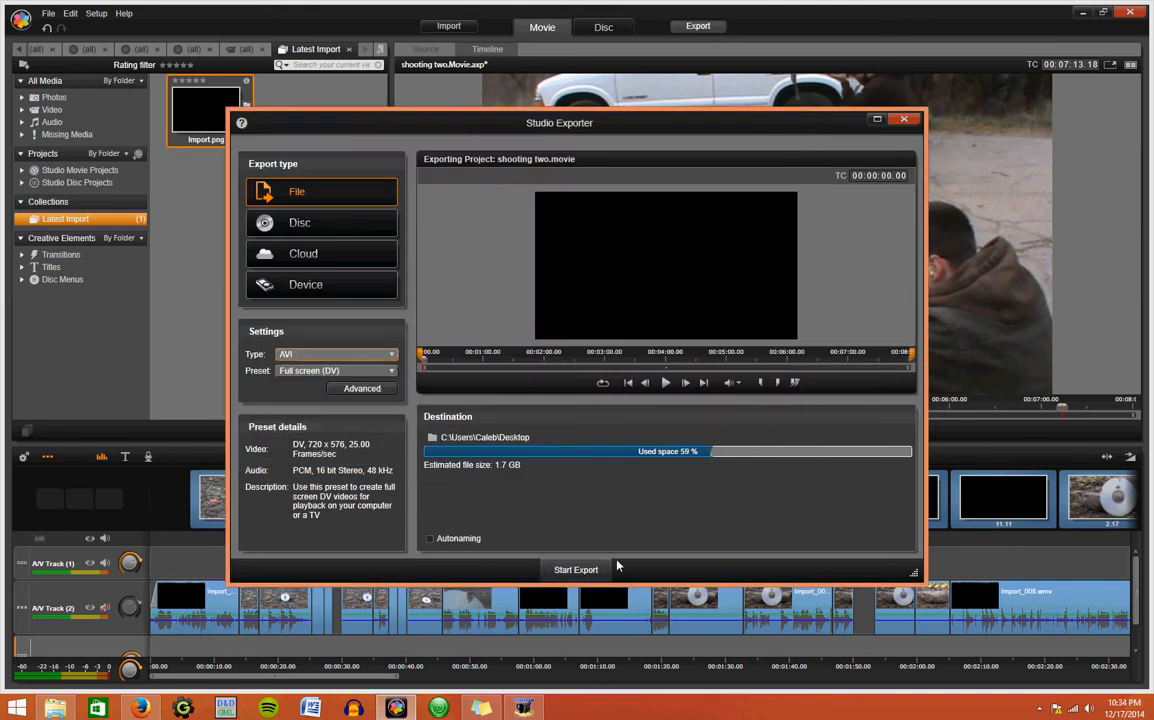
# Step: Restart the export and name the file 'Shooting2 audio reverse'
pyautogui.click(575, 569)
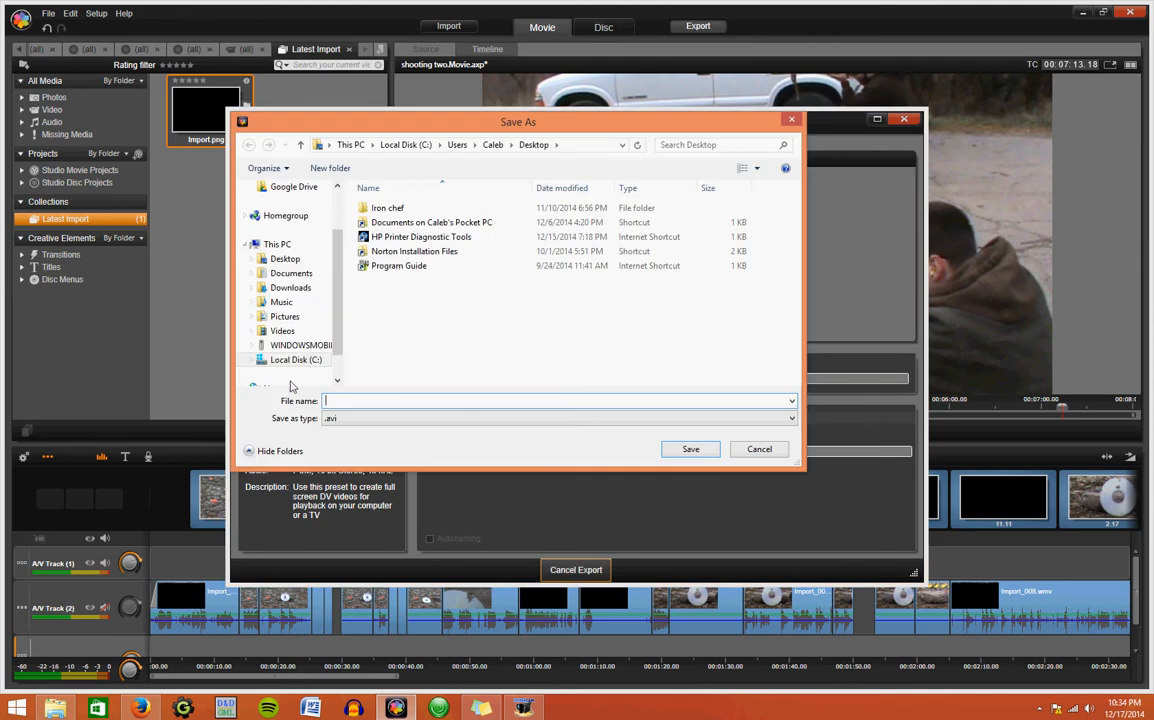
pyautogui.moveTo(480, 398)
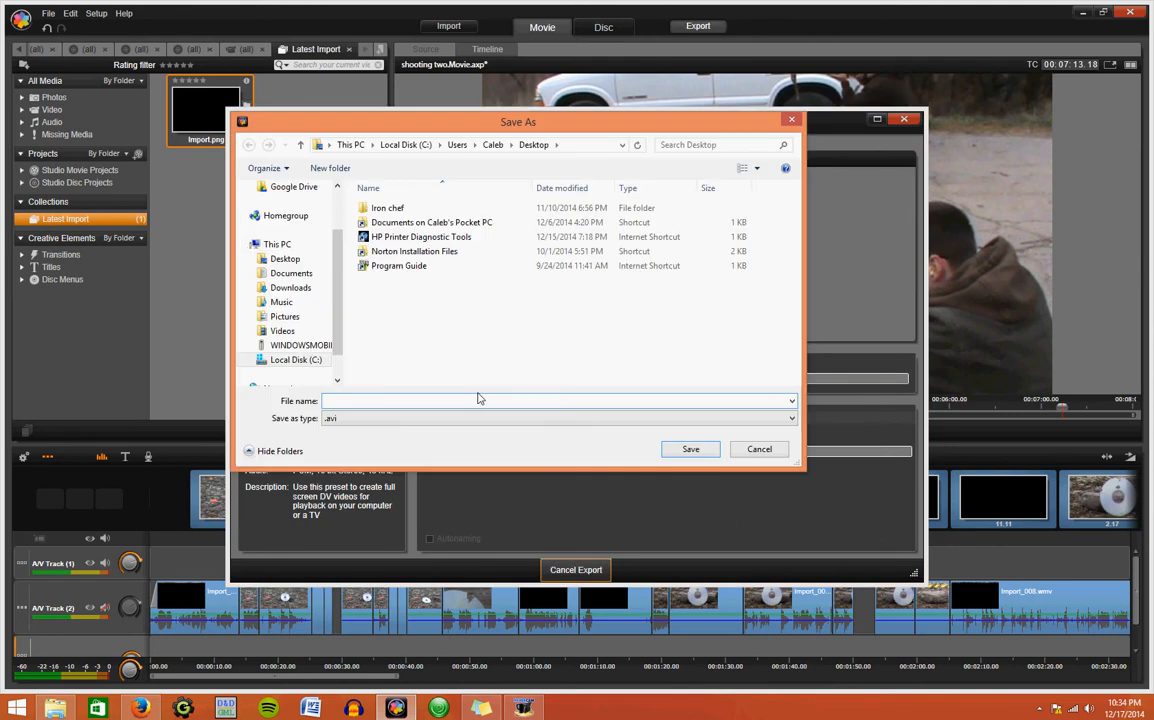
pyautogui.write('Shooting2')
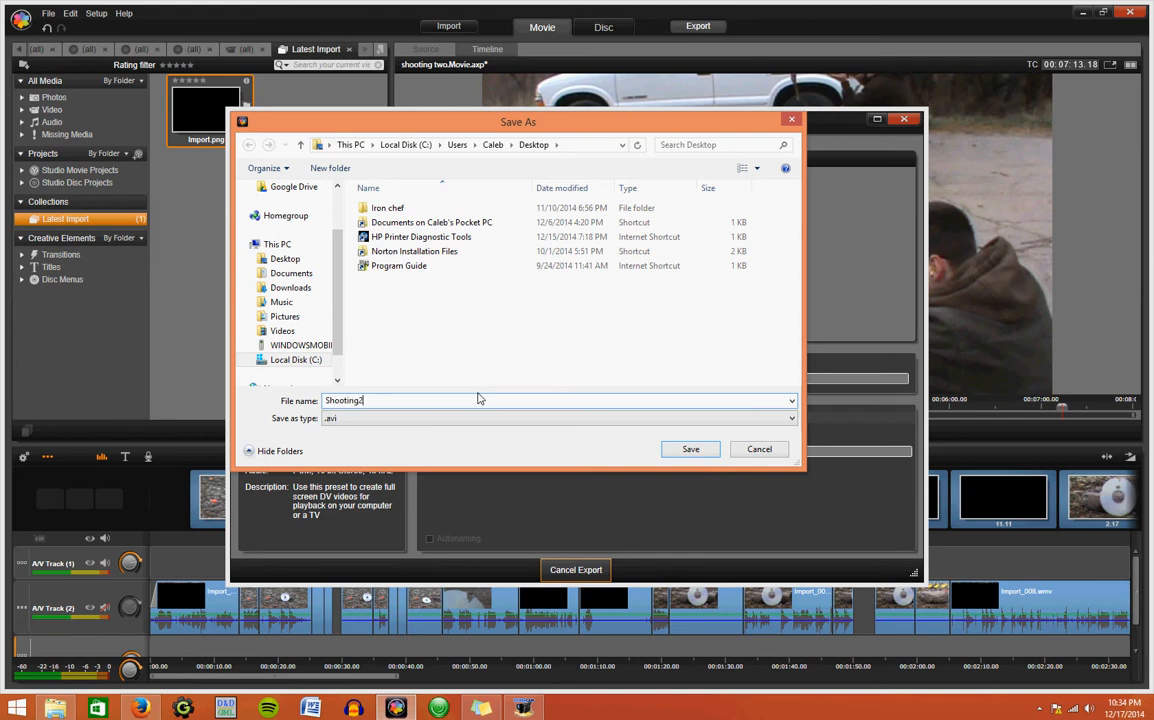
pyautogui.write('audio reverse')
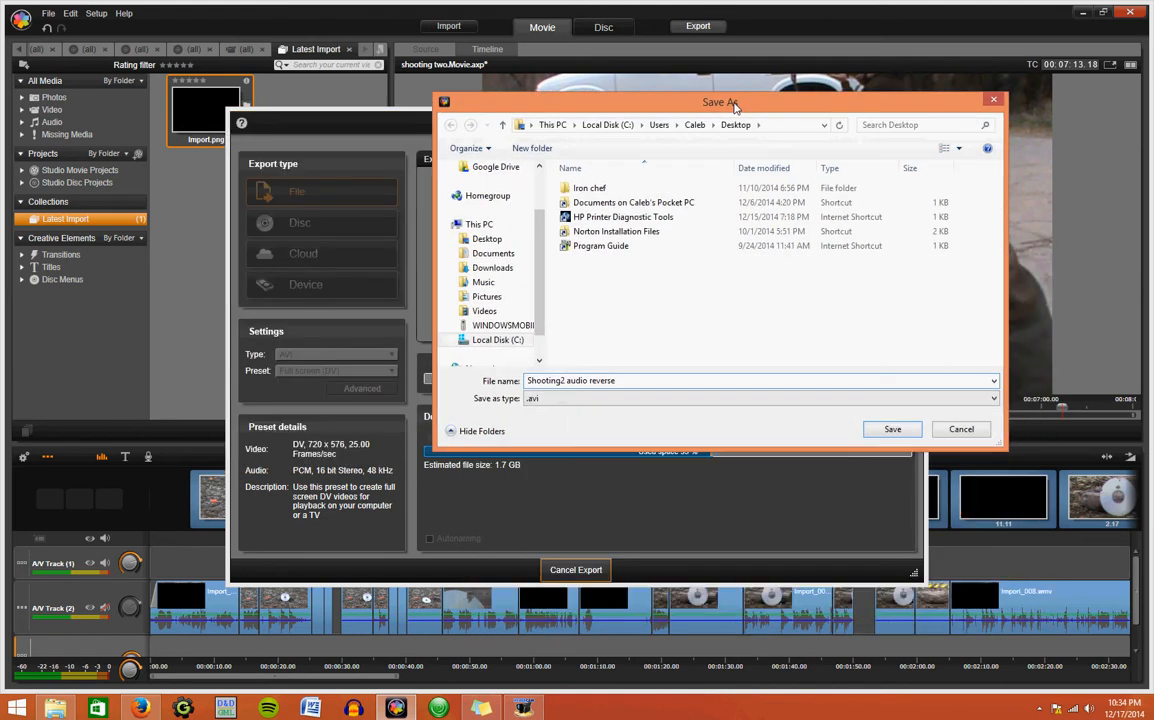
pyautogui.moveTo(720, 102); pyautogui.dragTo(582, 104)
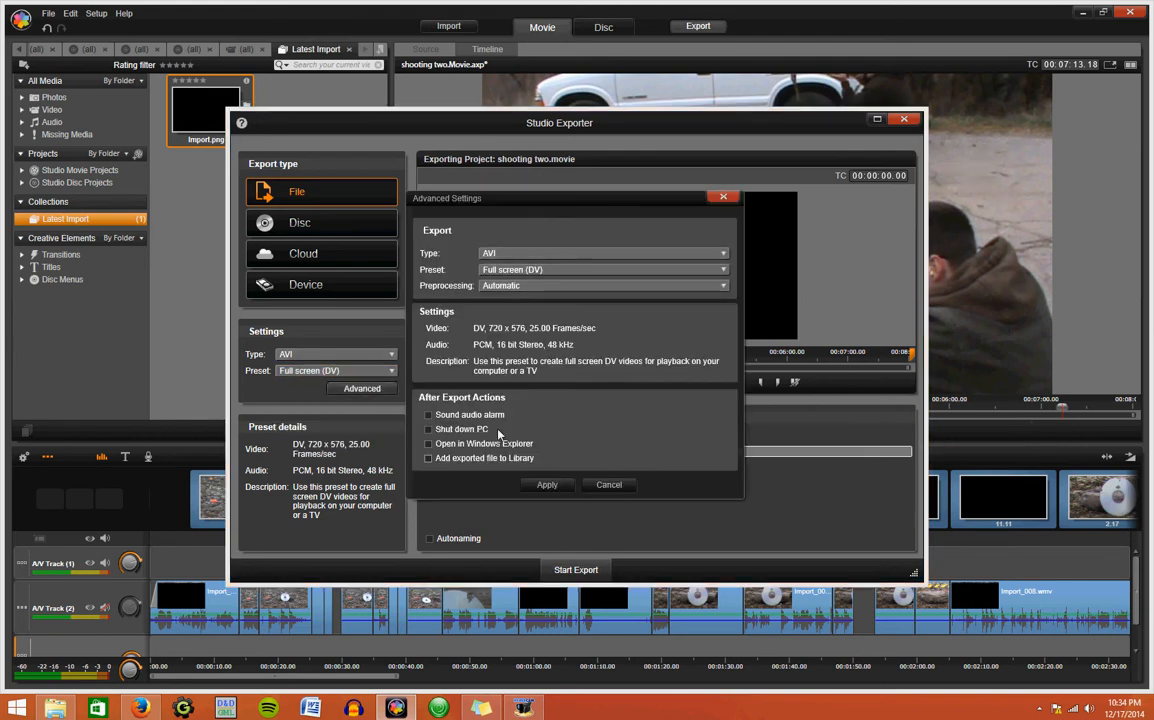
pyautogui.moveTo(642, 343)
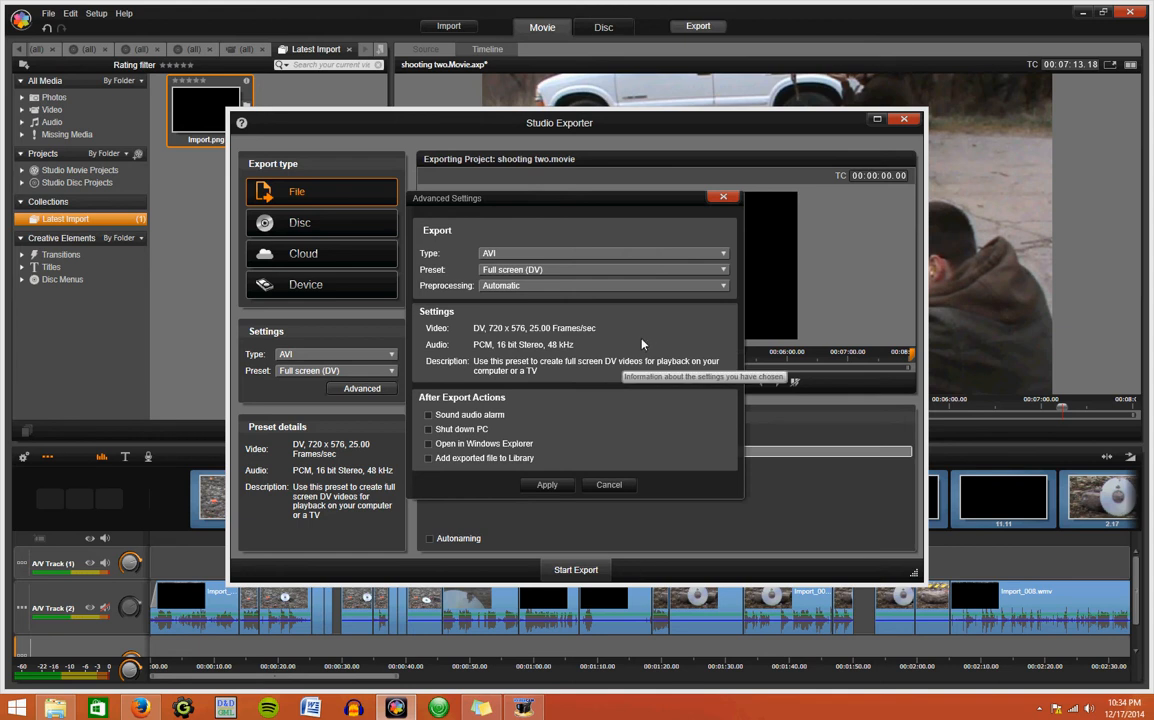
# Step: Switch the export type to Audio and keep the WAV (PCM) stereo 44kHz preset
pyautogui.click(602, 269)
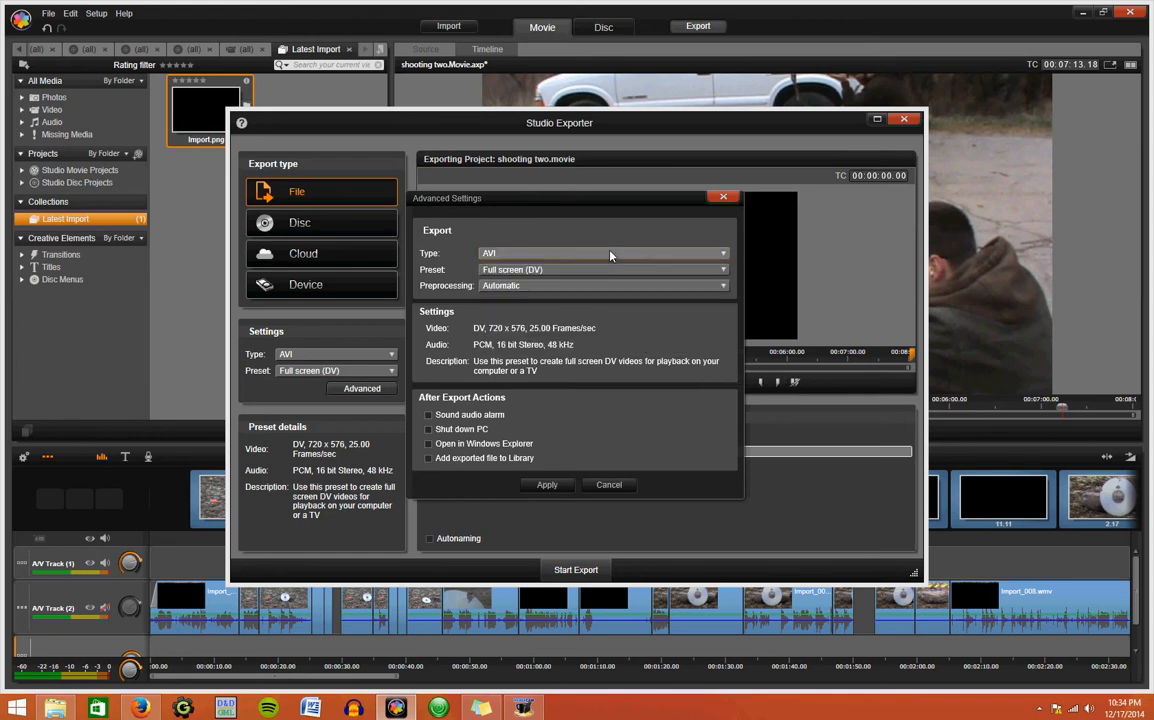
pyautogui.click(602, 253)
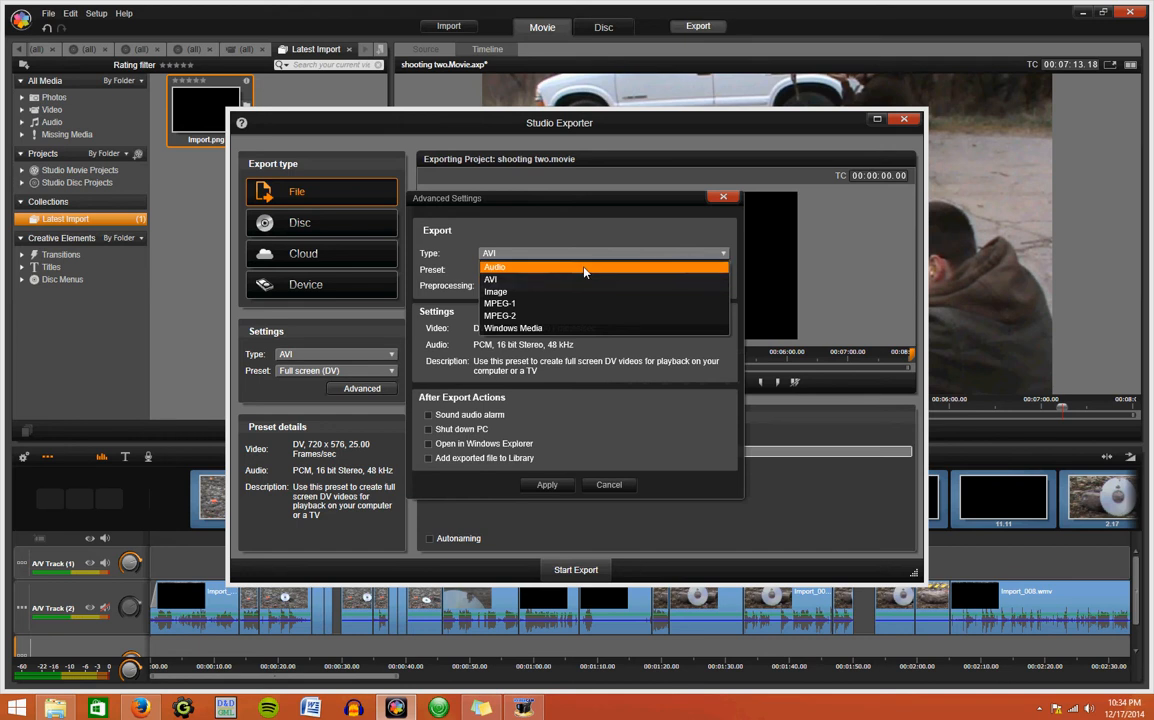
pyautogui.click(494, 267)
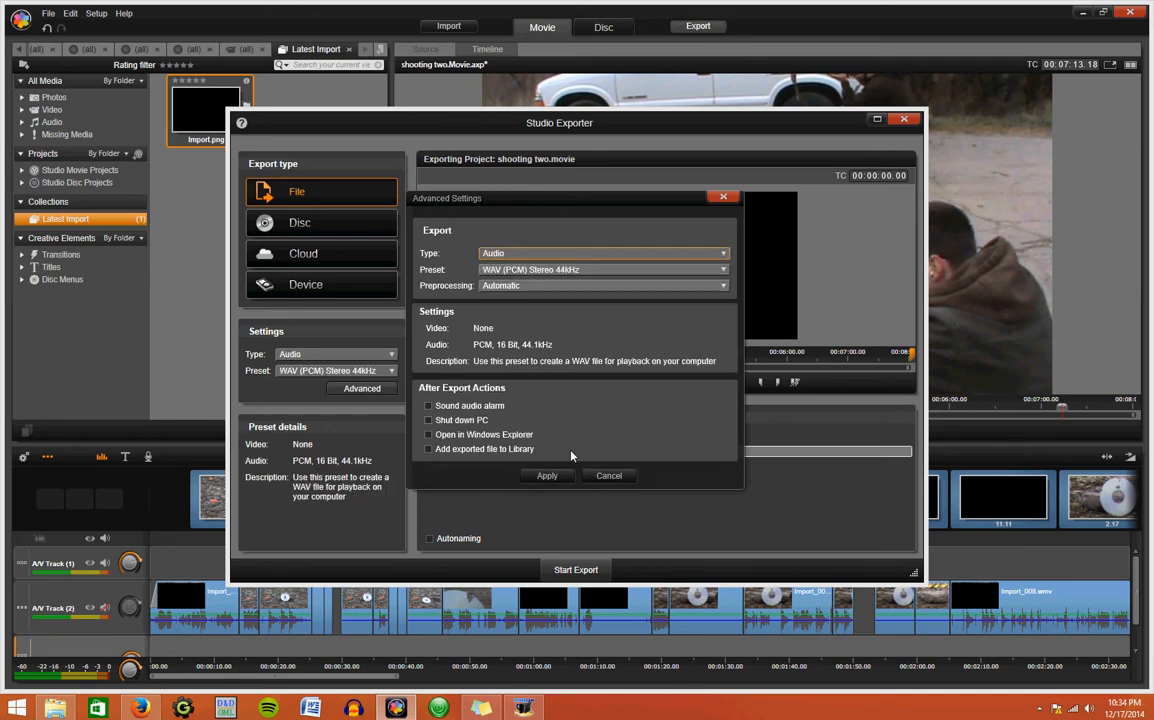
pyautogui.click(608, 475)
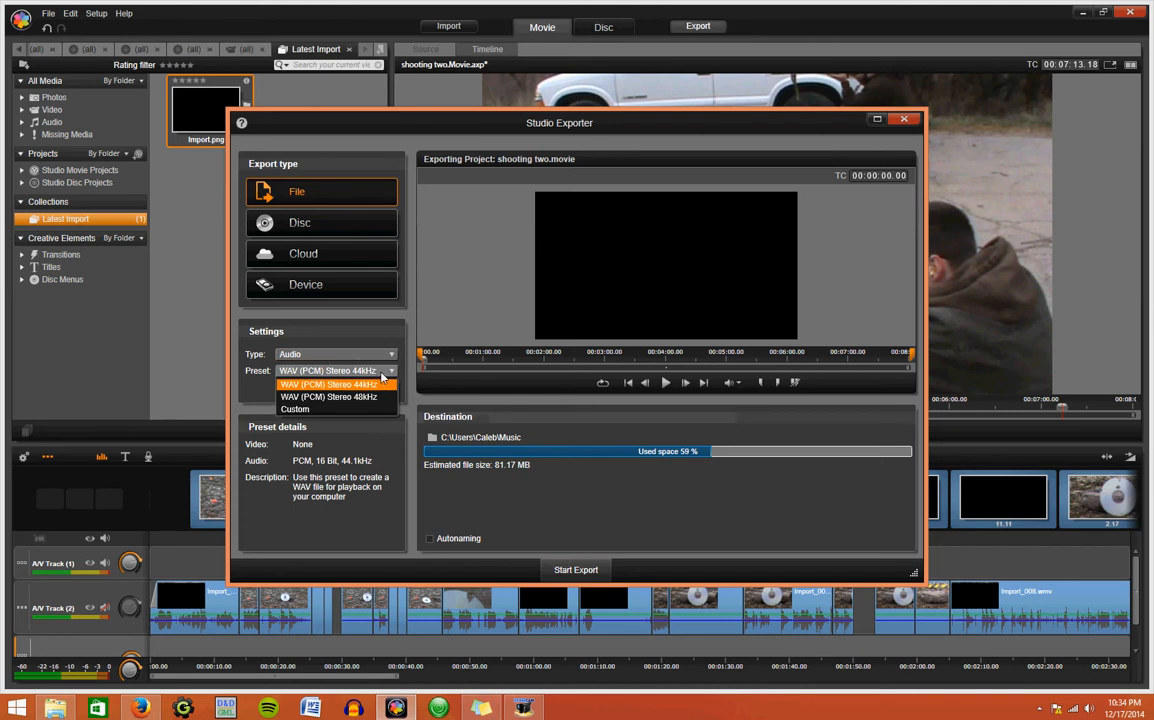
pyautogui.click(331, 383)
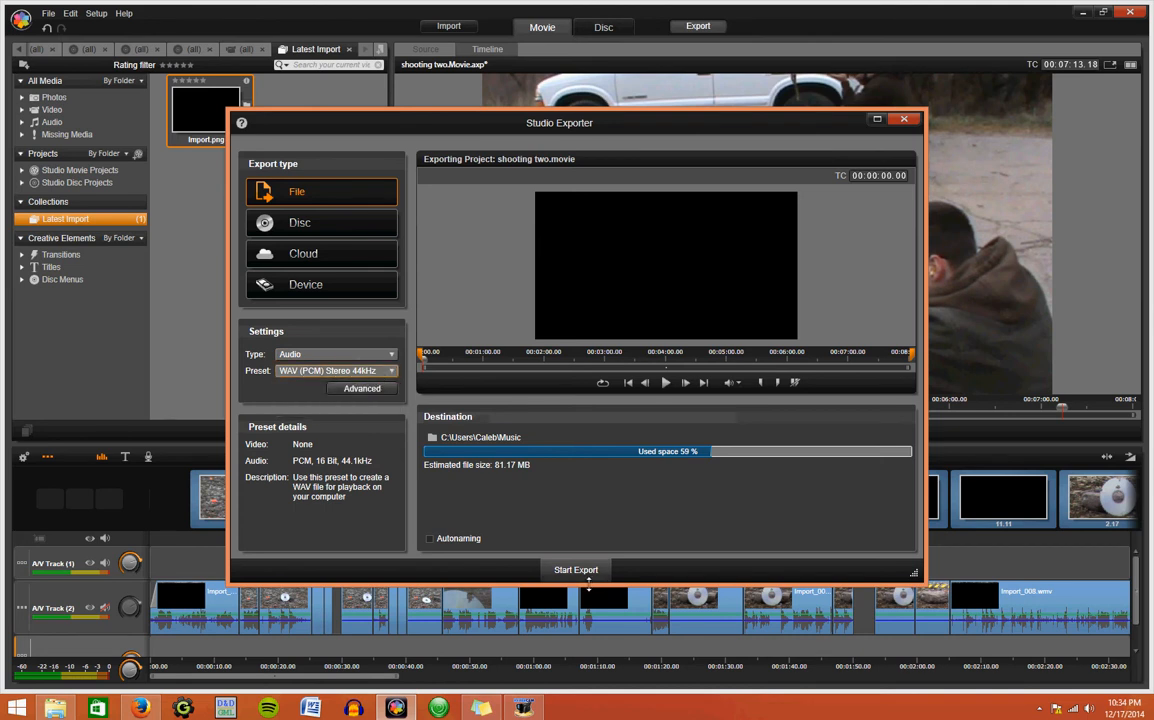
# Step: Export and save the WAV as 'Shooting2 audio reverse', then close the completion notice
pyautogui.click(574, 569)
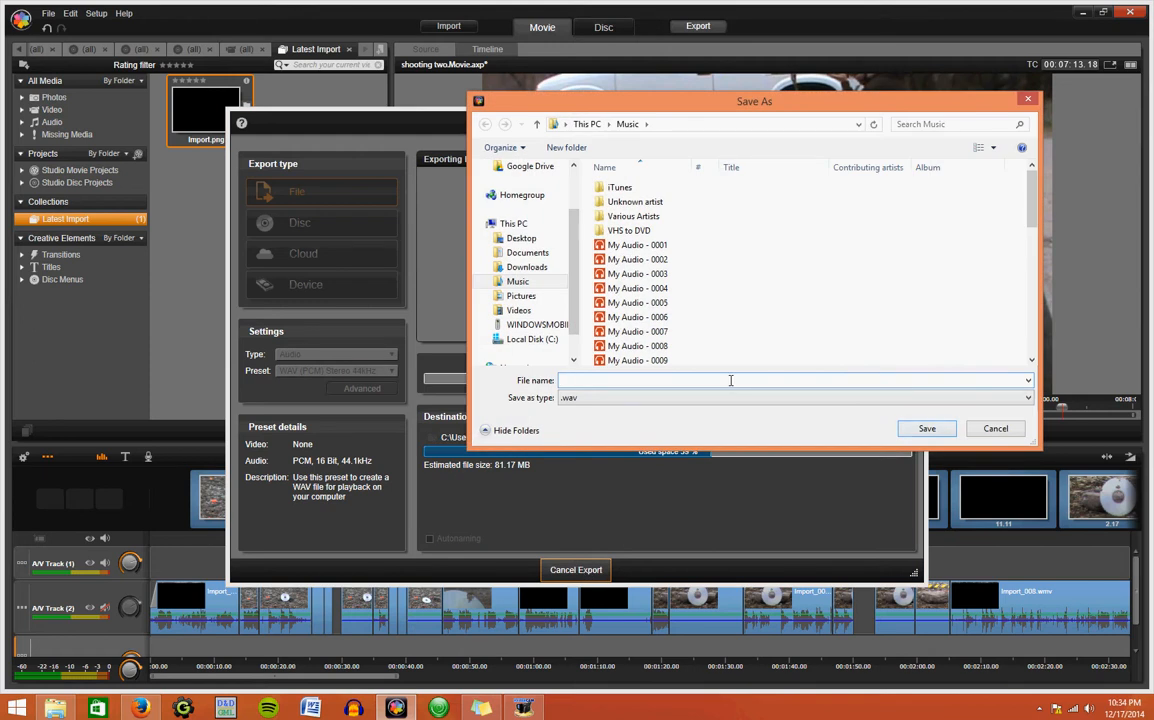
pyautogui.write('Shoot')
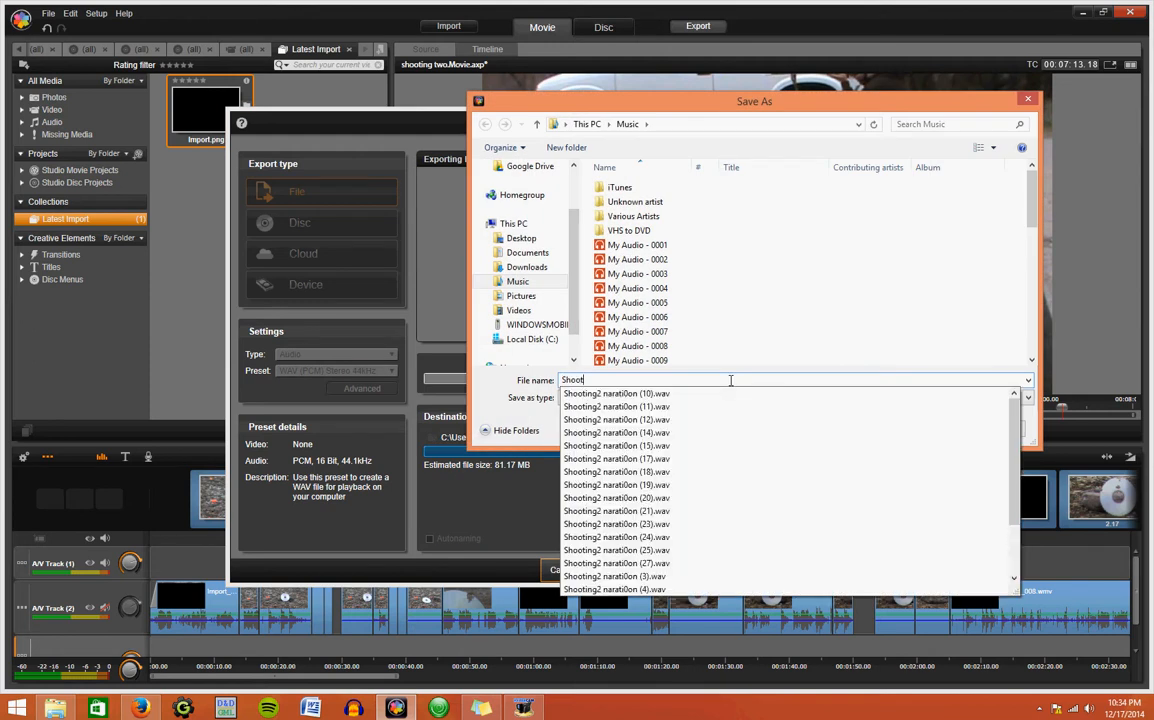
pyautogui.write('Shooting audio reverse')
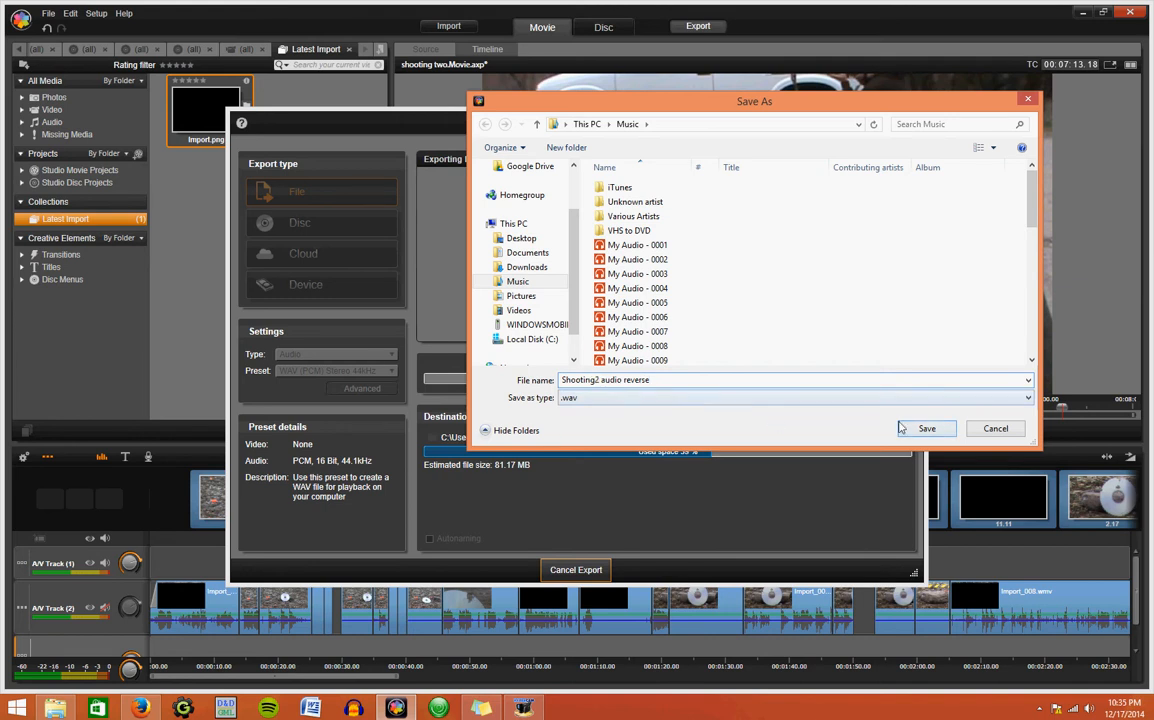
pyautogui.click(927, 428)
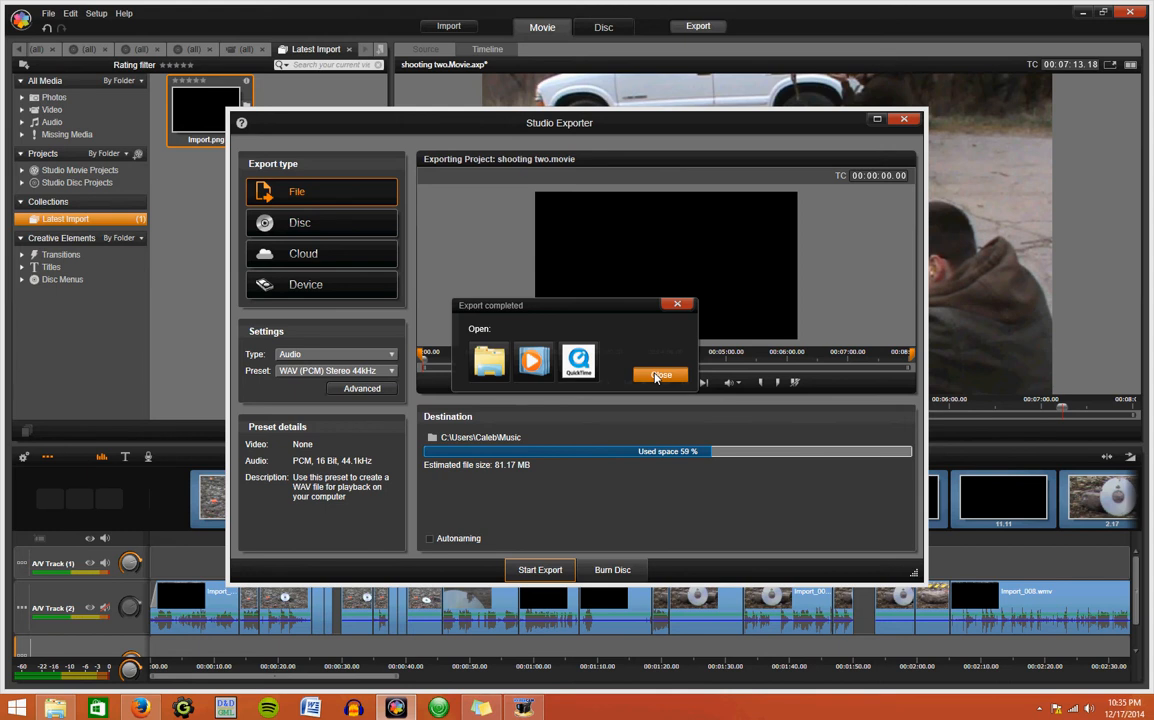
pyautogui.click(660, 375)
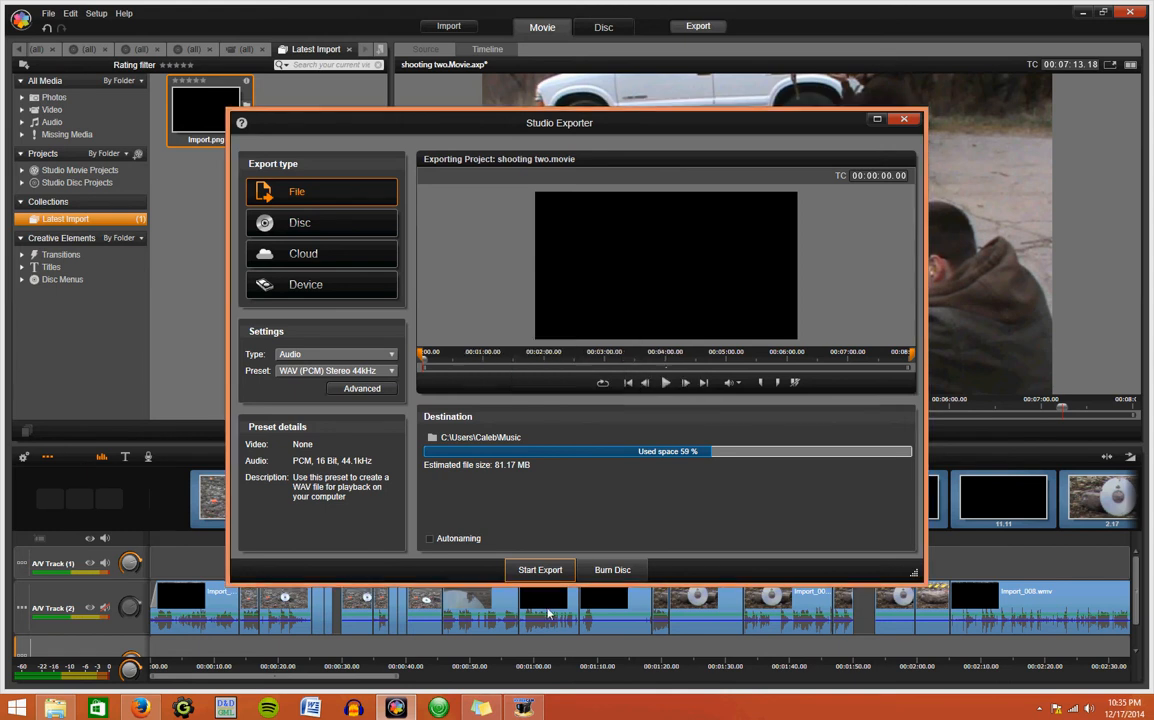
# Step: Open the 'Shooting2 audio reverse' WAV file in Audacity
pyautogui.click(904, 120)
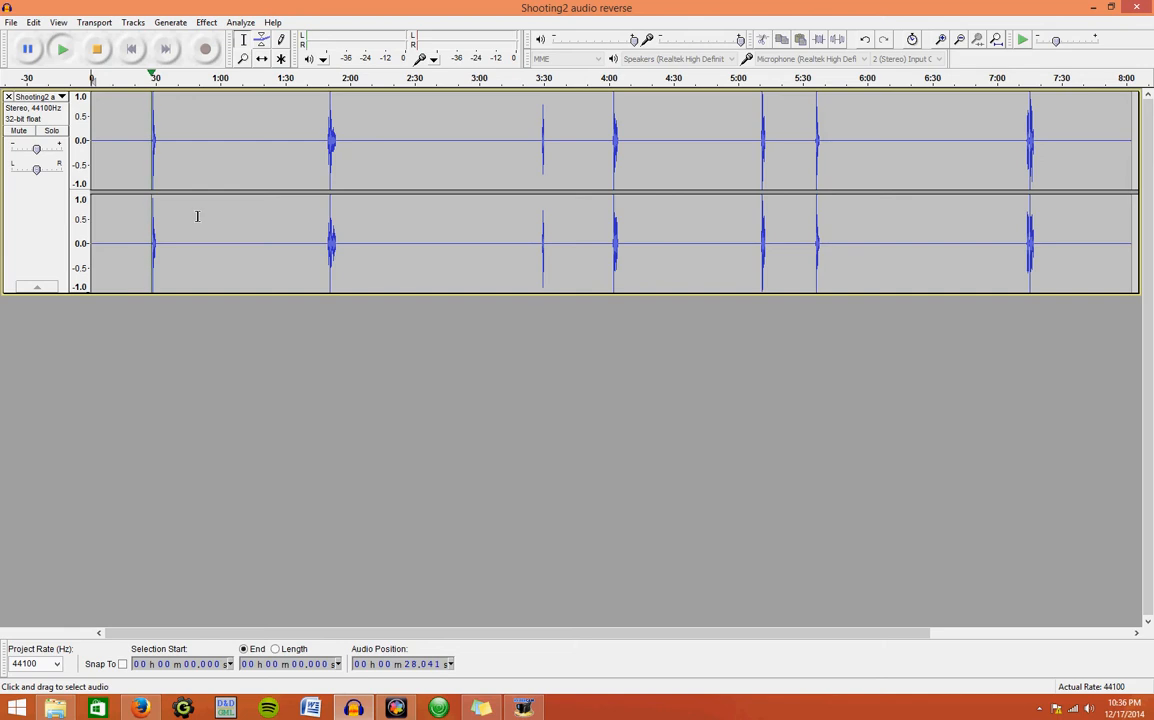
# Step: Zoom in on the first gunshot at about 28.6 to 29.9 seconds
pyautogui.click(103, 49)
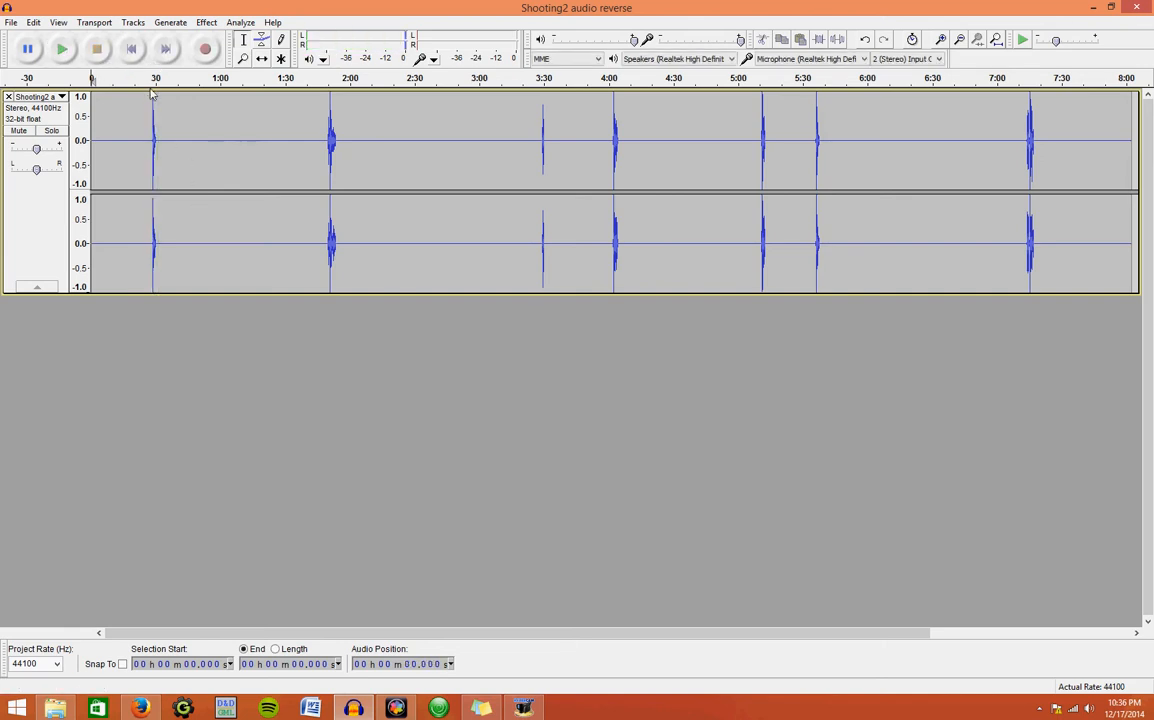
pyautogui.moveTo(383, 590)
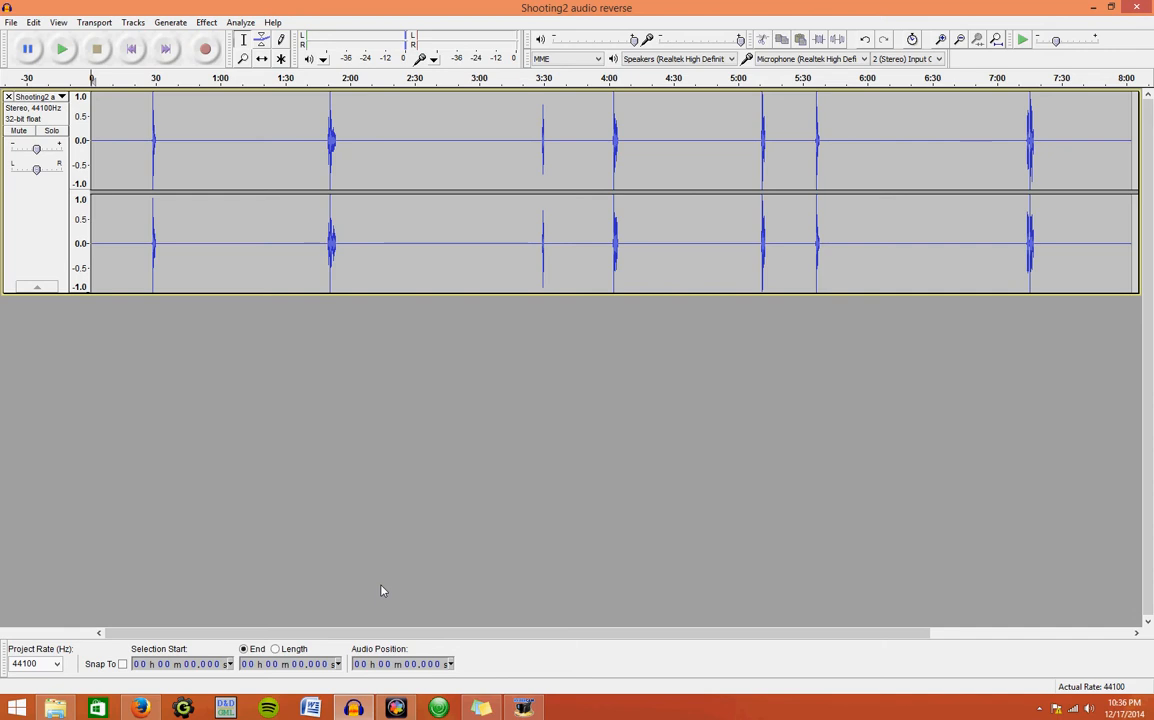
pyautogui.moveTo(712, 490)
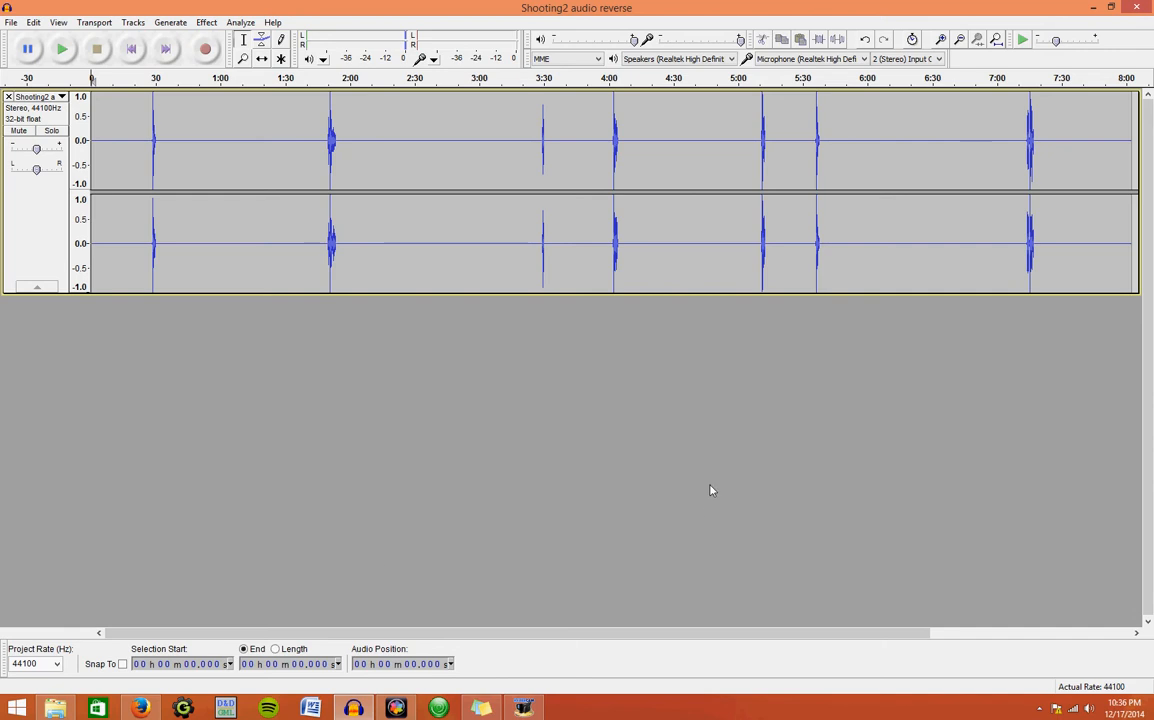
pyautogui.moveTo(973, 391)
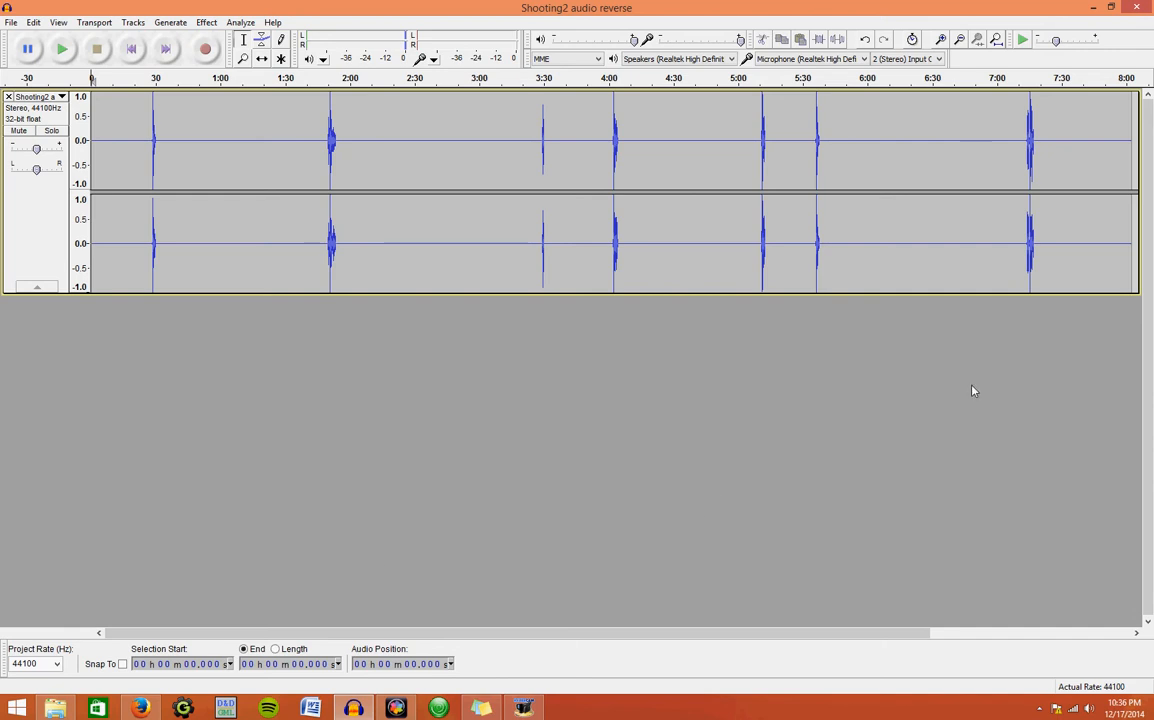
pyautogui.moveTo(454, 530)
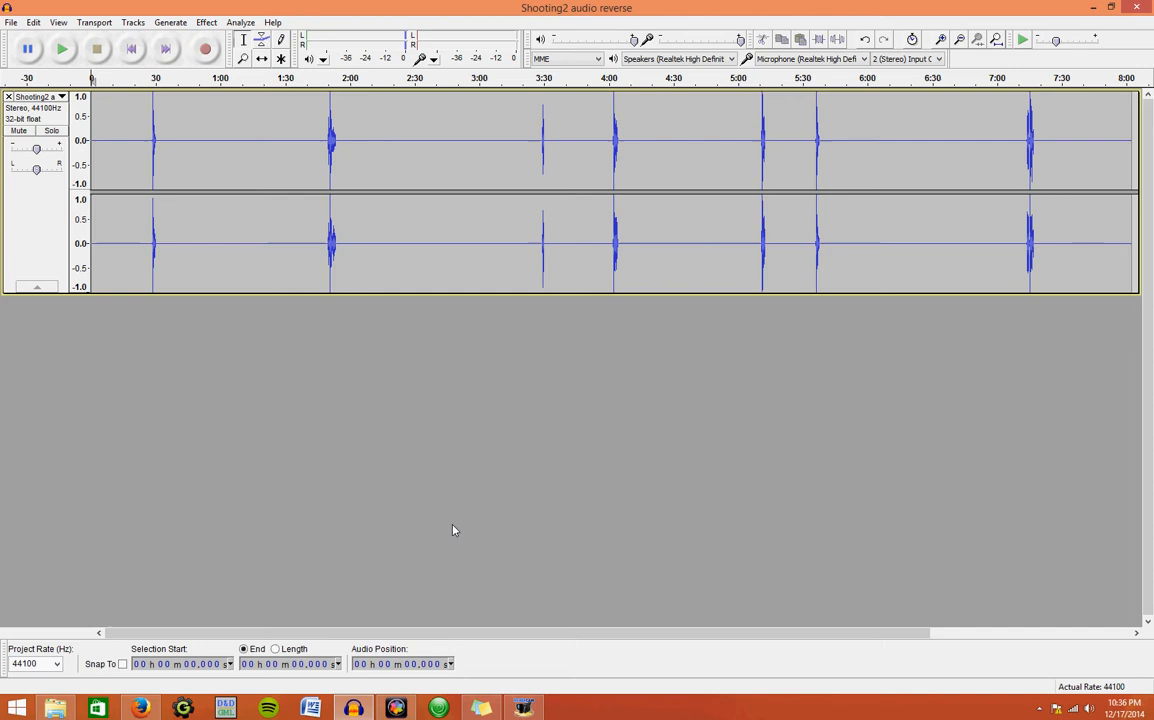
pyautogui.moveTo(533, 238)
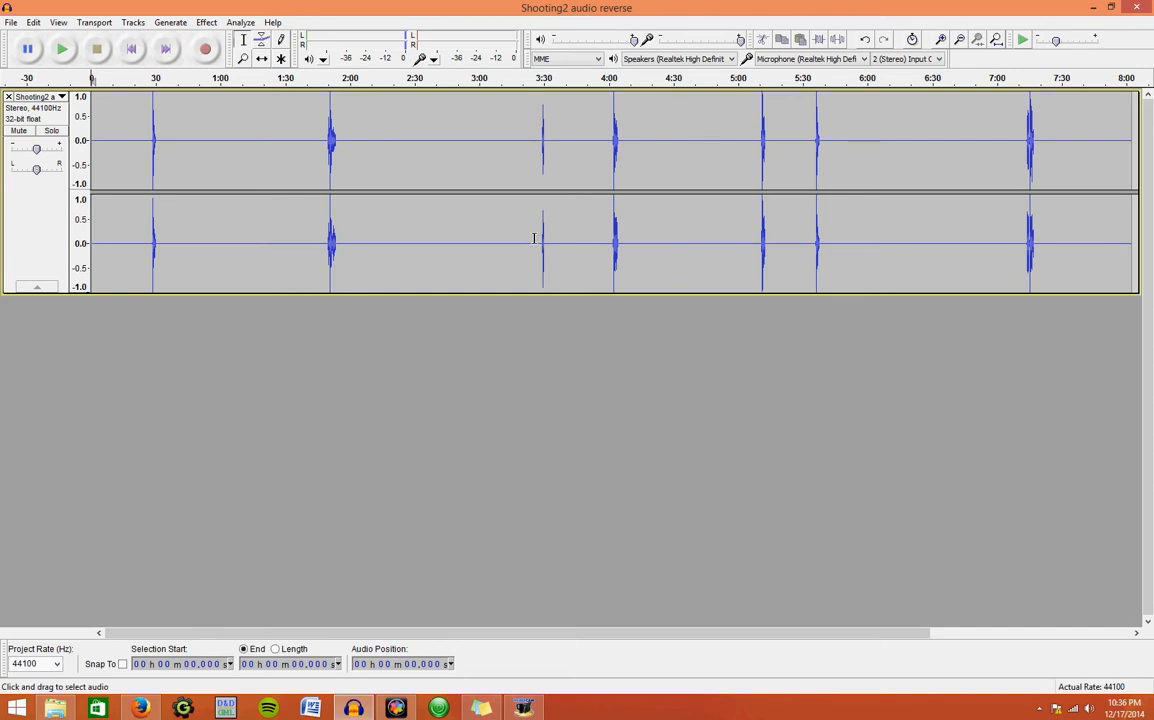
pyautogui.click(243, 62)
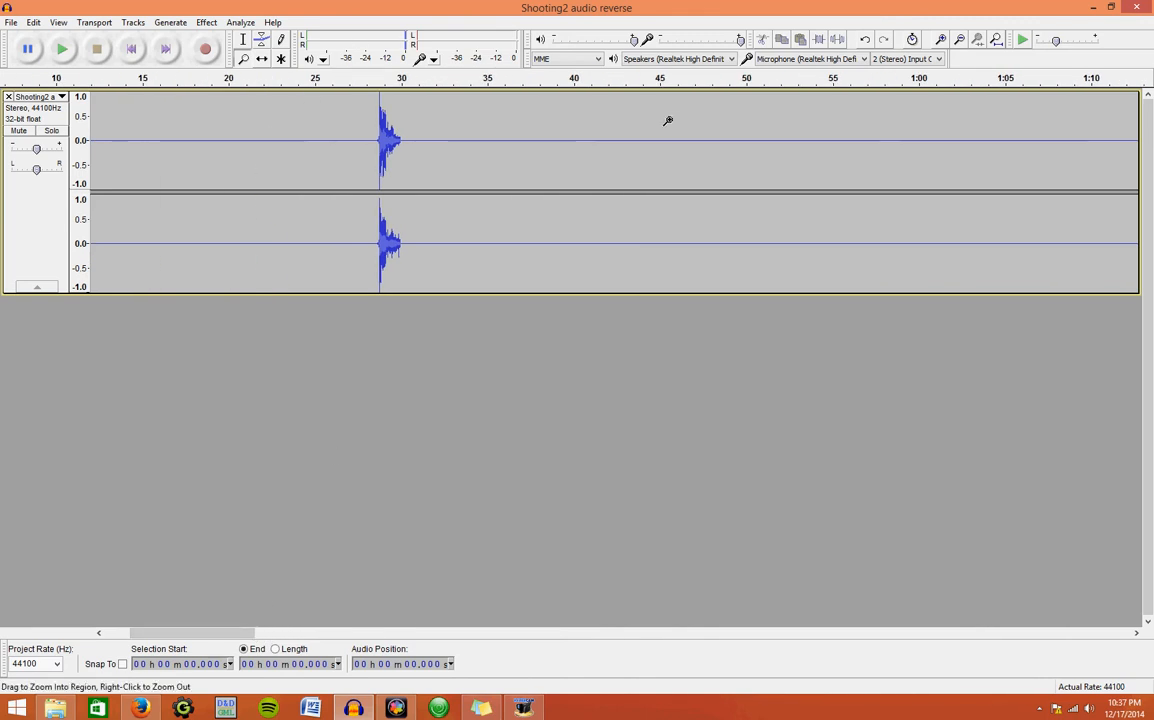
pyautogui.moveTo(362, 168)
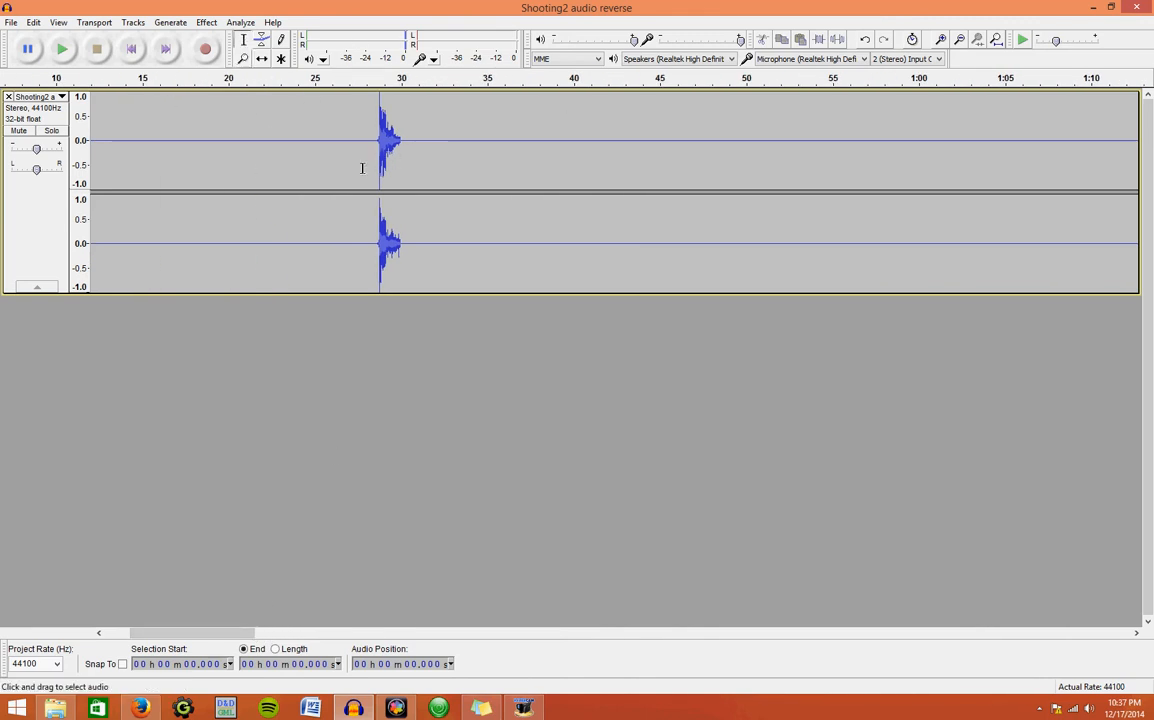
pyautogui.click(247, 58)
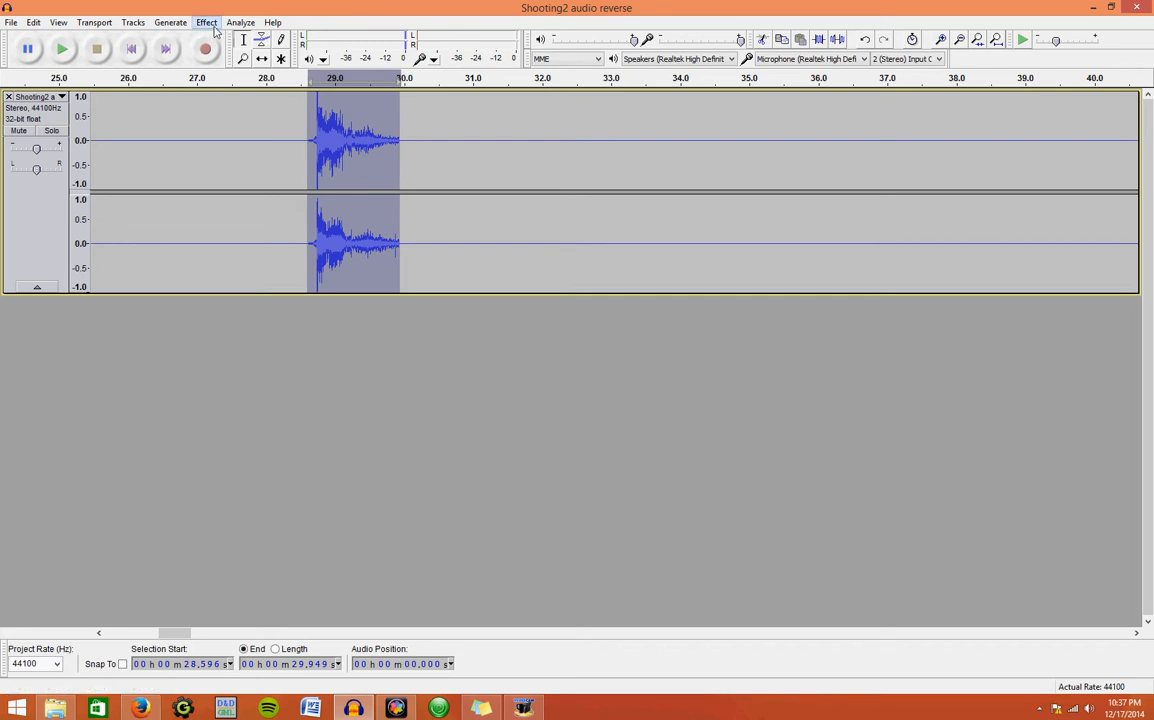
# Step: Reverse the gunshot near 29 seconds, preview it twice, and select a later gunshot near 3:29
pyautogui.click(205, 22)
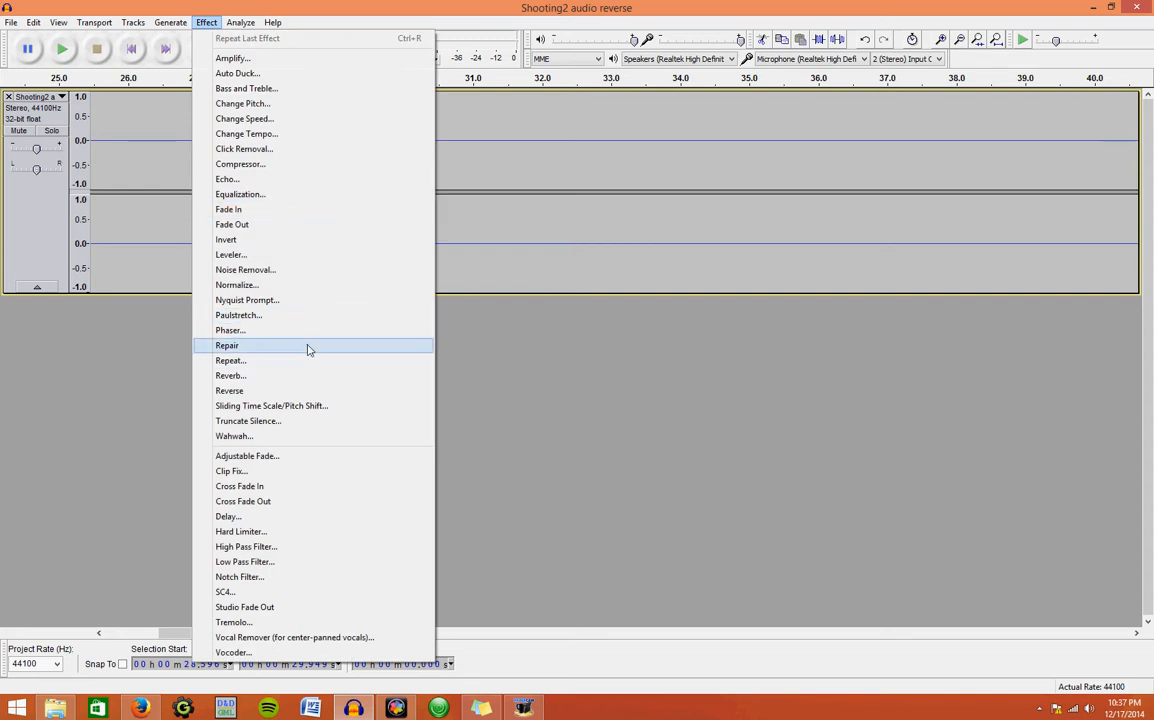
pyautogui.click(229, 391)
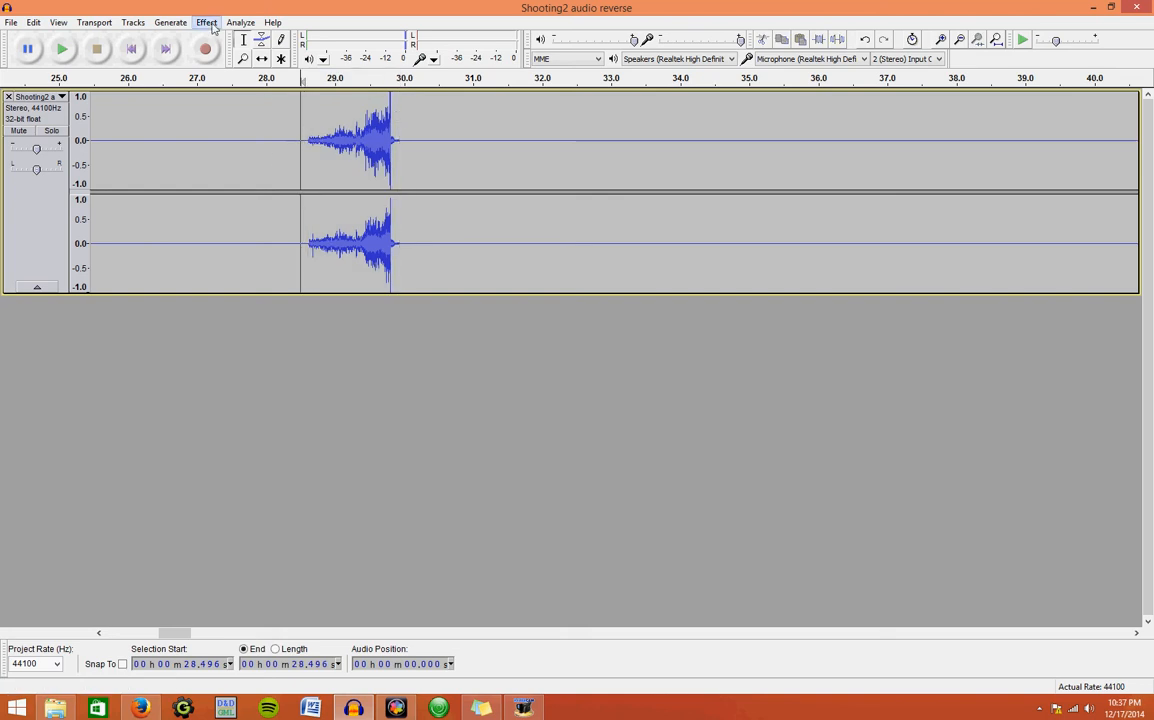
pyautogui.click(63, 51)
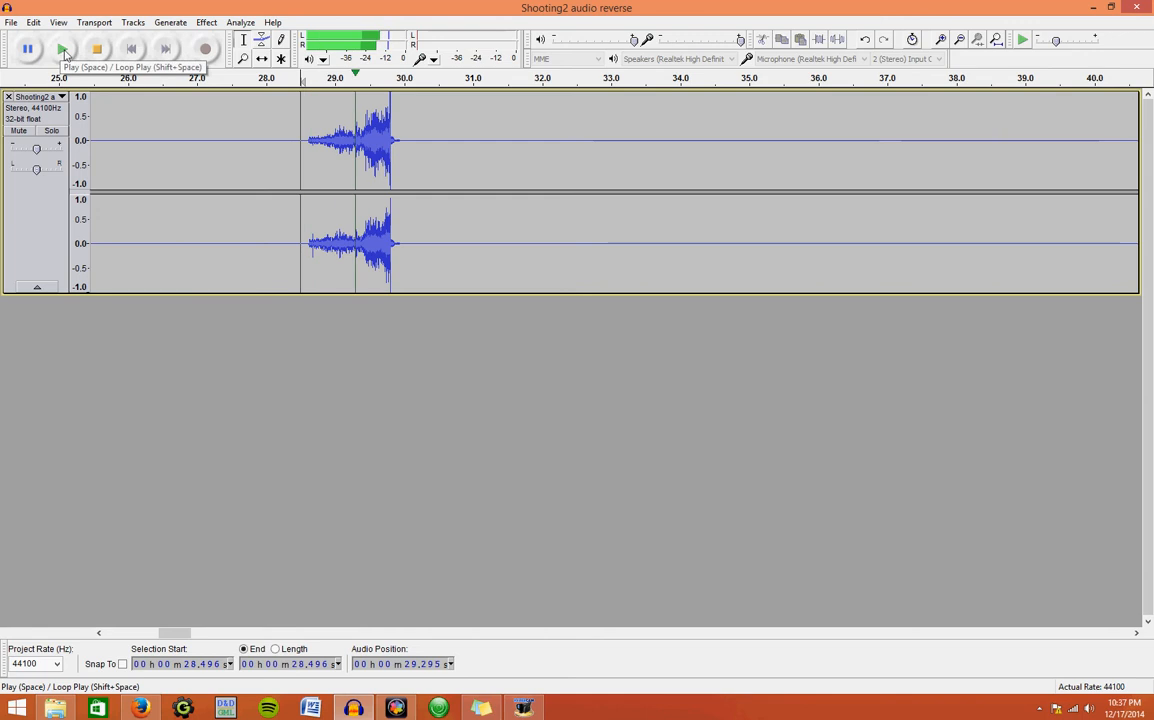
pyautogui.click(65, 52)
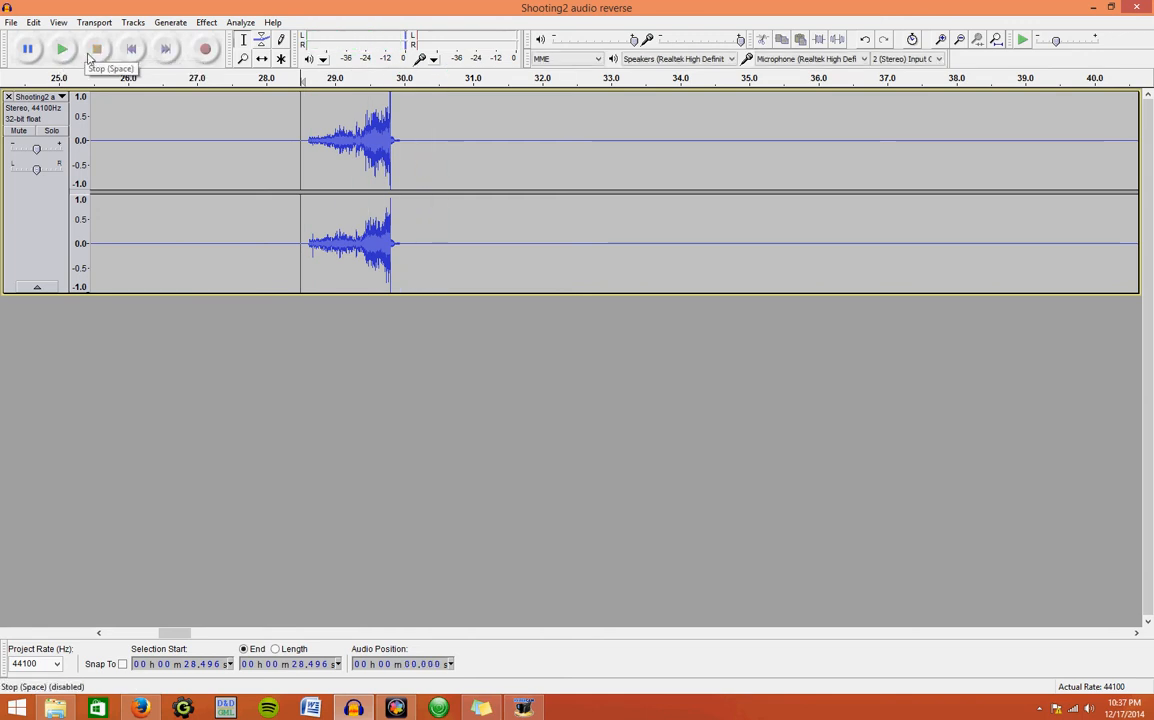
pyautogui.click(64, 51)
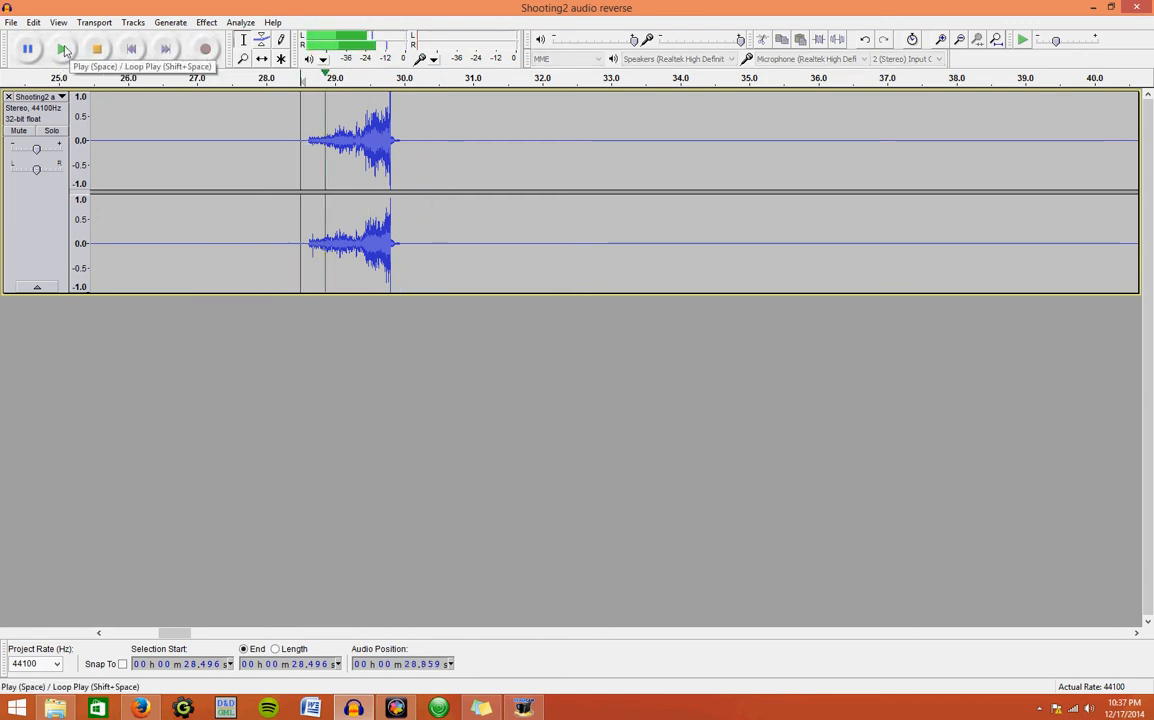
pyautogui.click(64, 52)
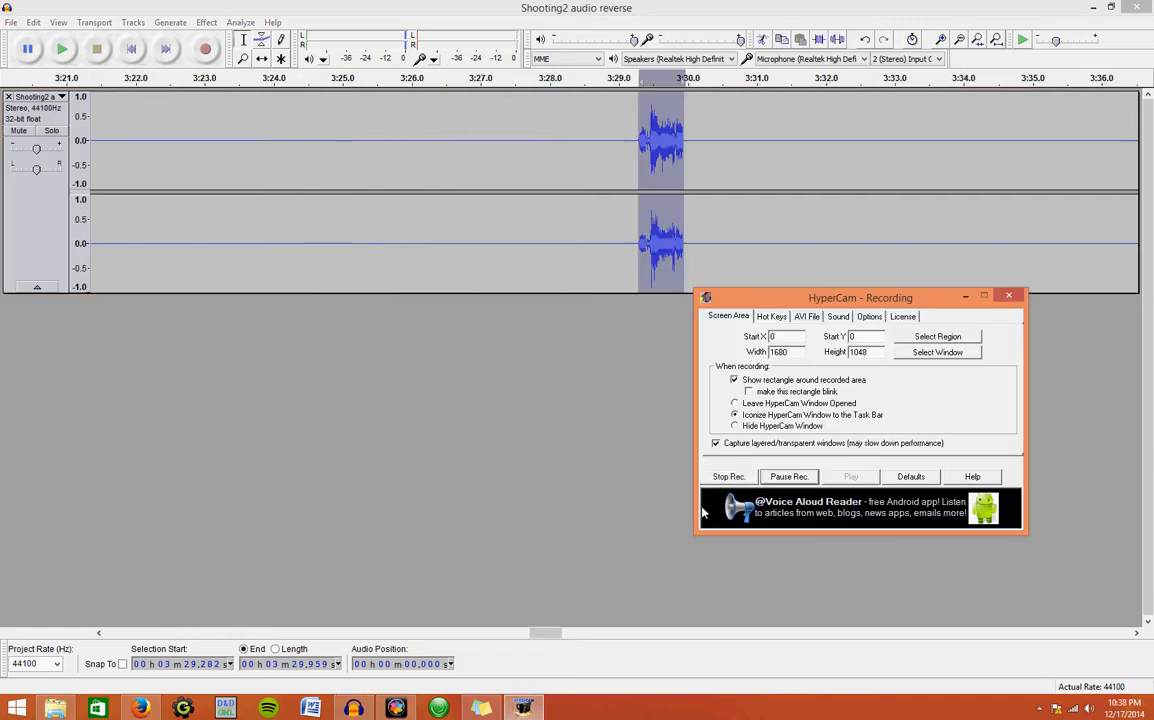
pyautogui.click(1011, 296)
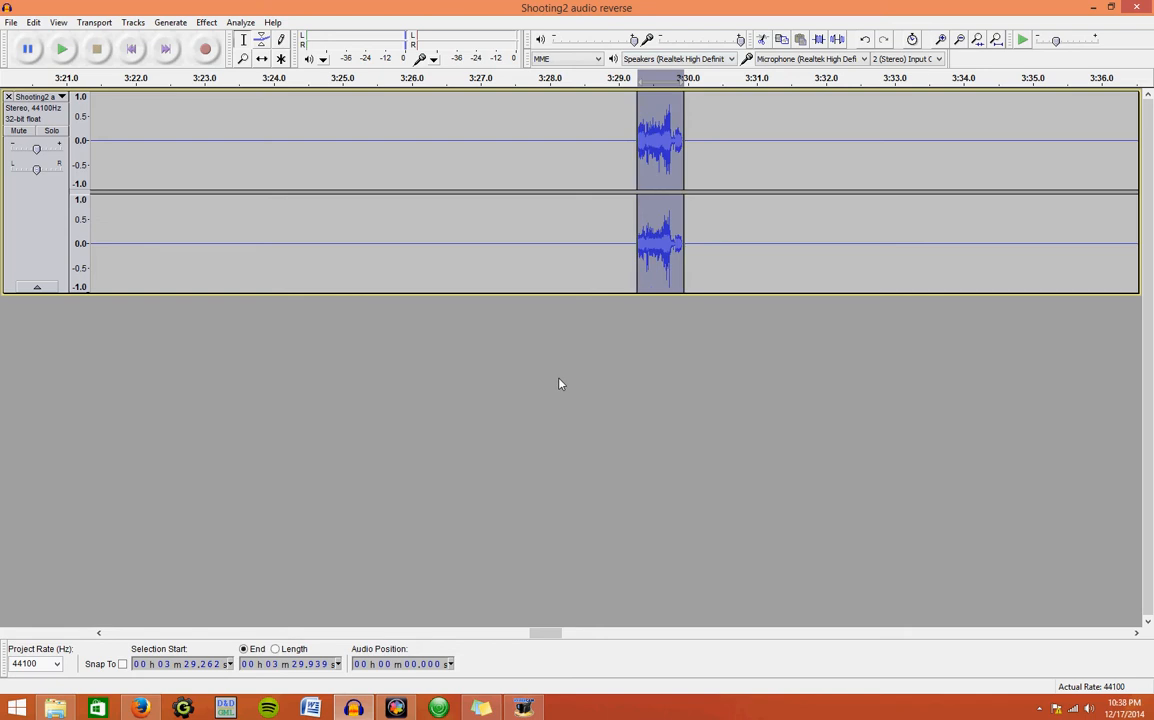
pyautogui.click(526, 700)
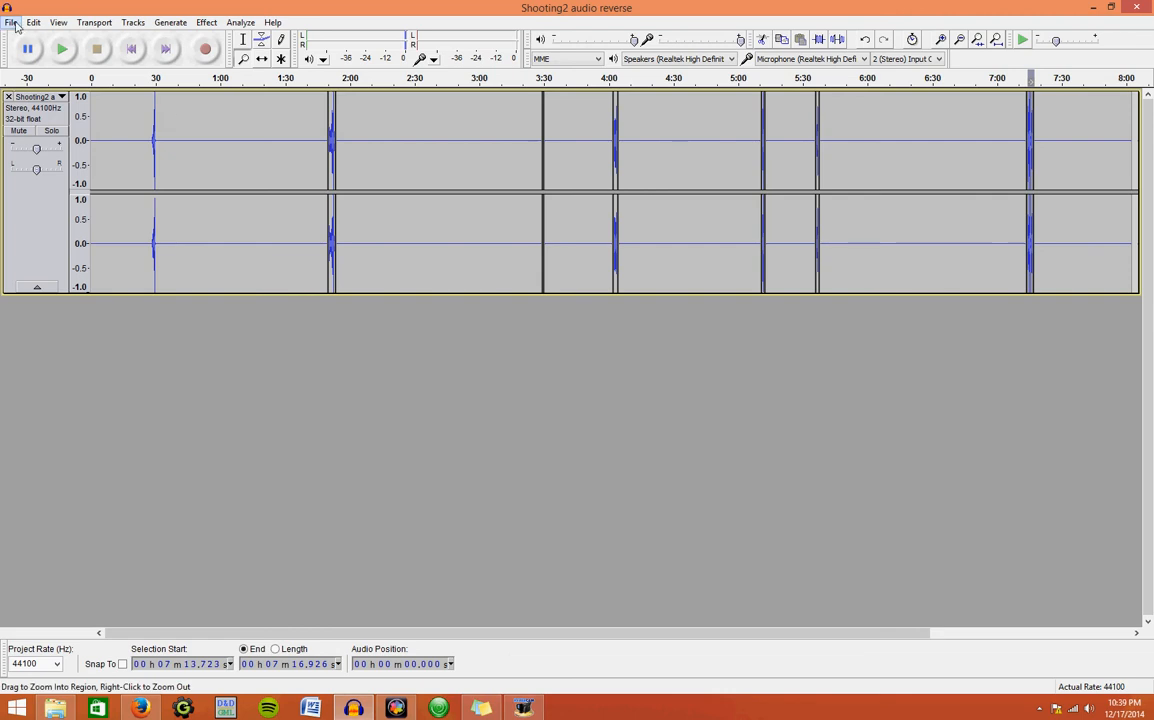
# Step: Export the reversed track as a 16-bit PCM WAV into Documents
pyautogui.click(11, 22)
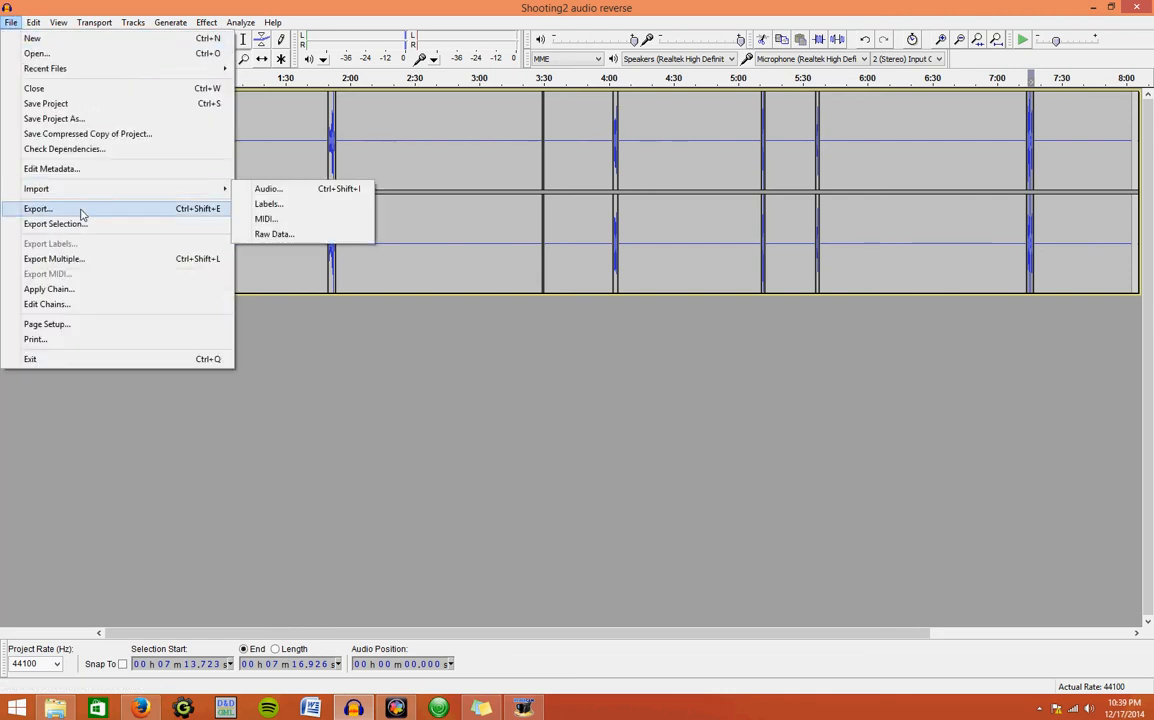
pyautogui.click(38, 209)
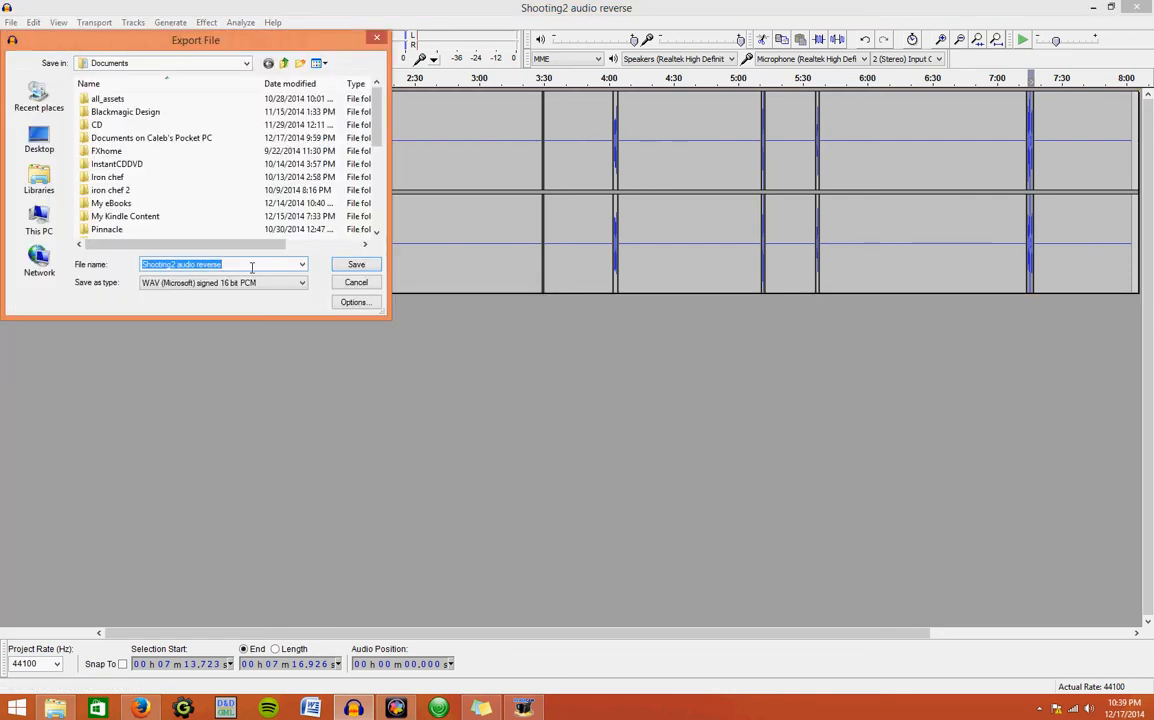
pyautogui.moveTo(613, 140)
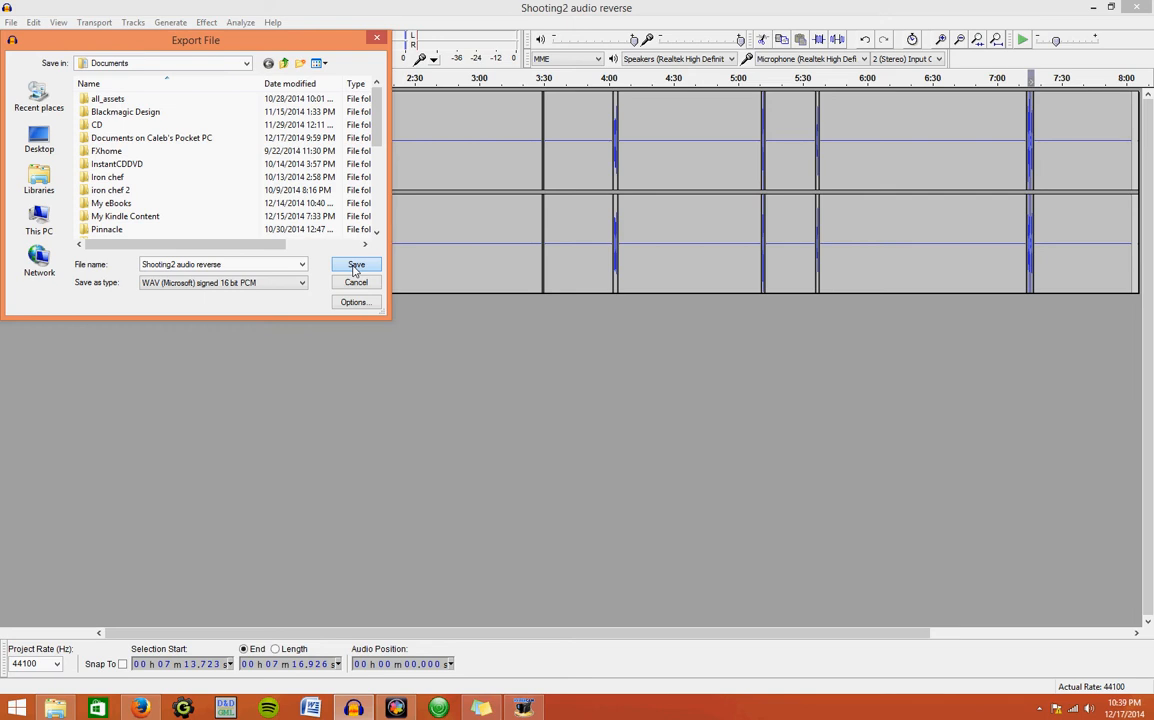
pyautogui.click(356, 264)
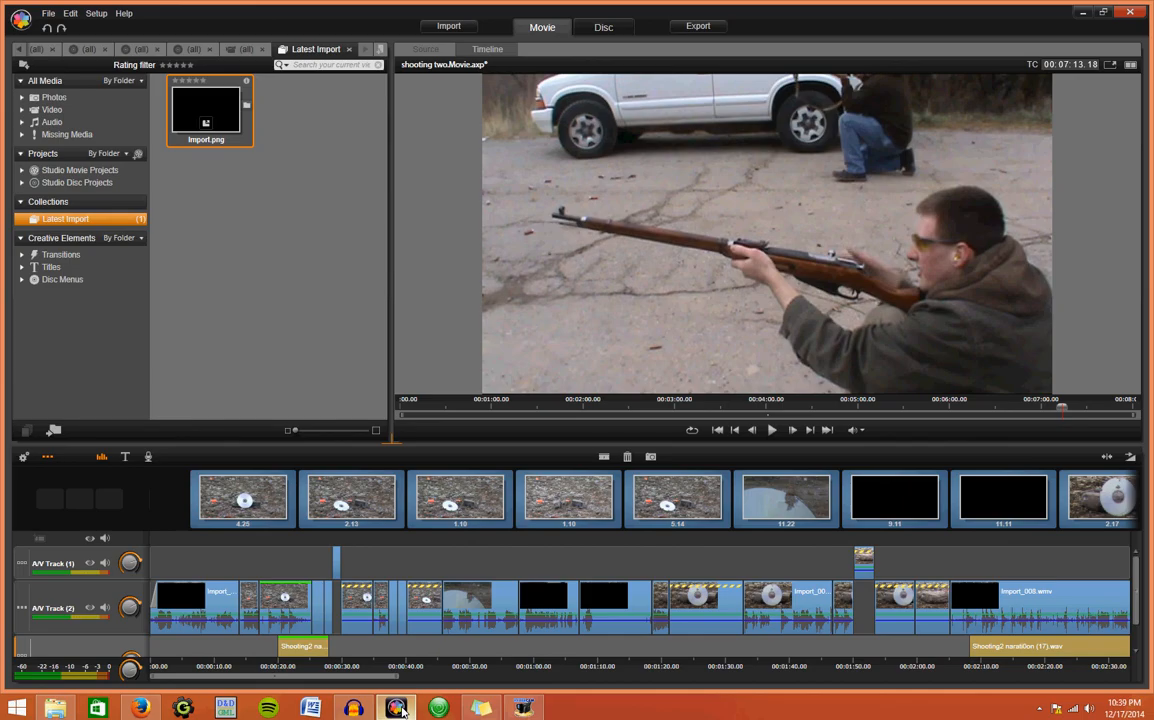
# Step: Import the 'Shooting2 audio reverse' WAV from My computer > Documents as Import.wav
pyautogui.click(454, 26)
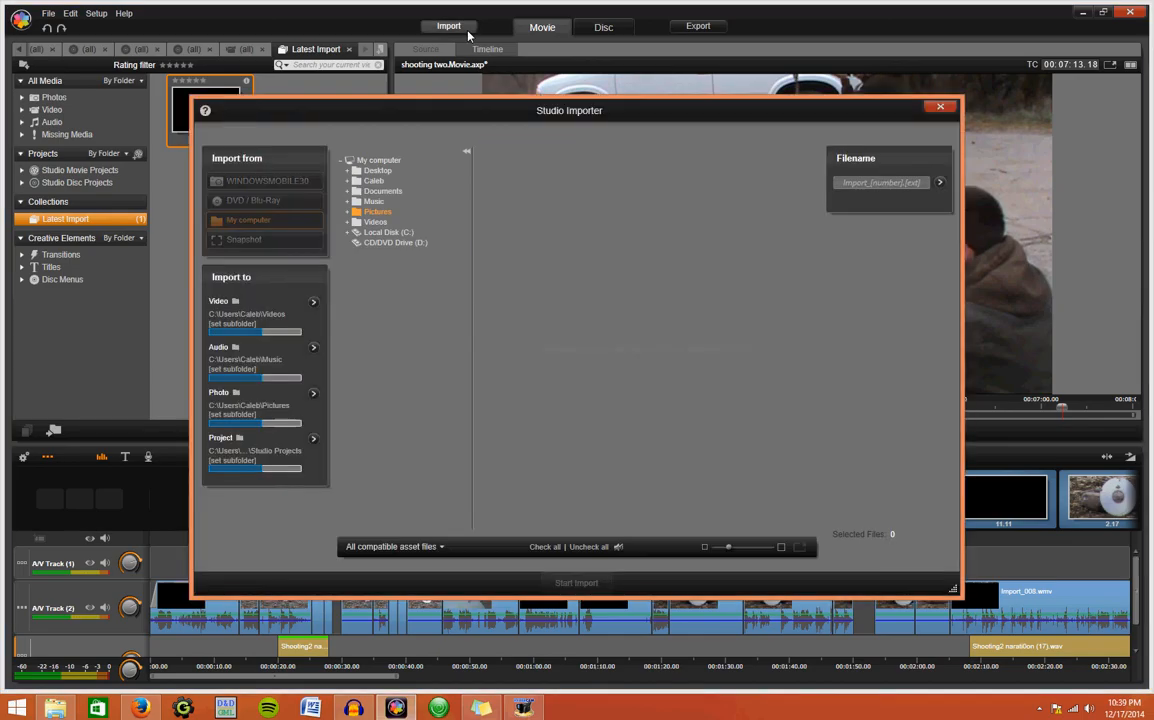
pyautogui.click(376, 211)
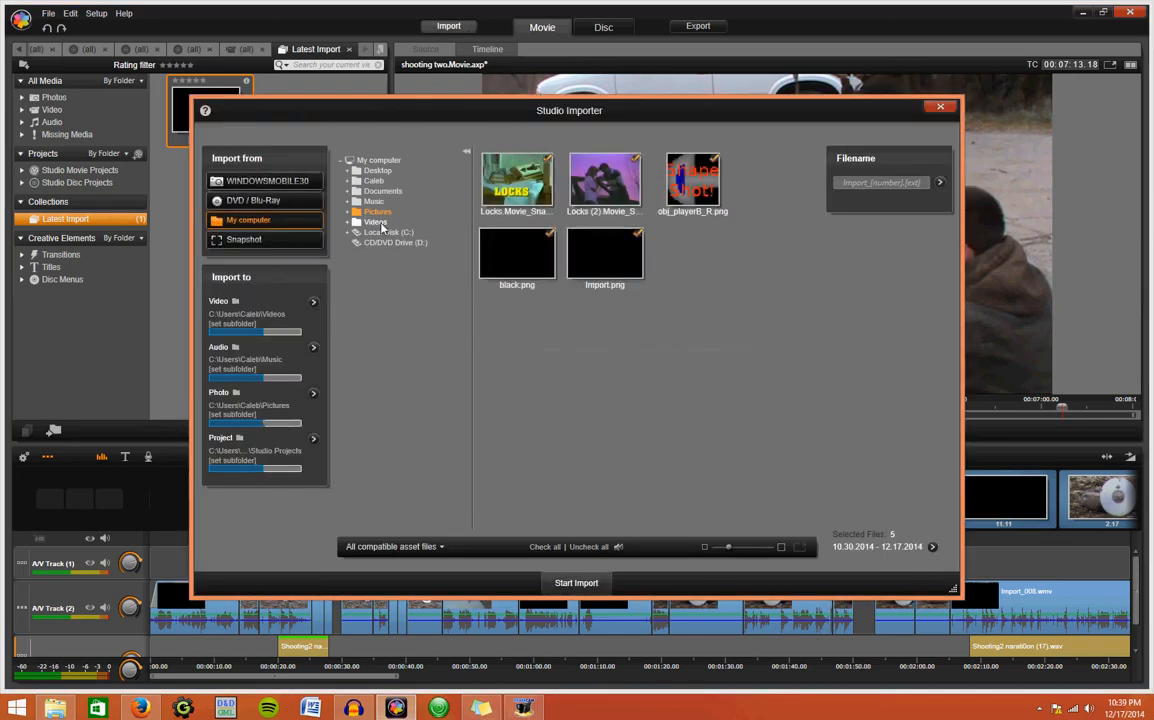
pyautogui.click(383, 191)
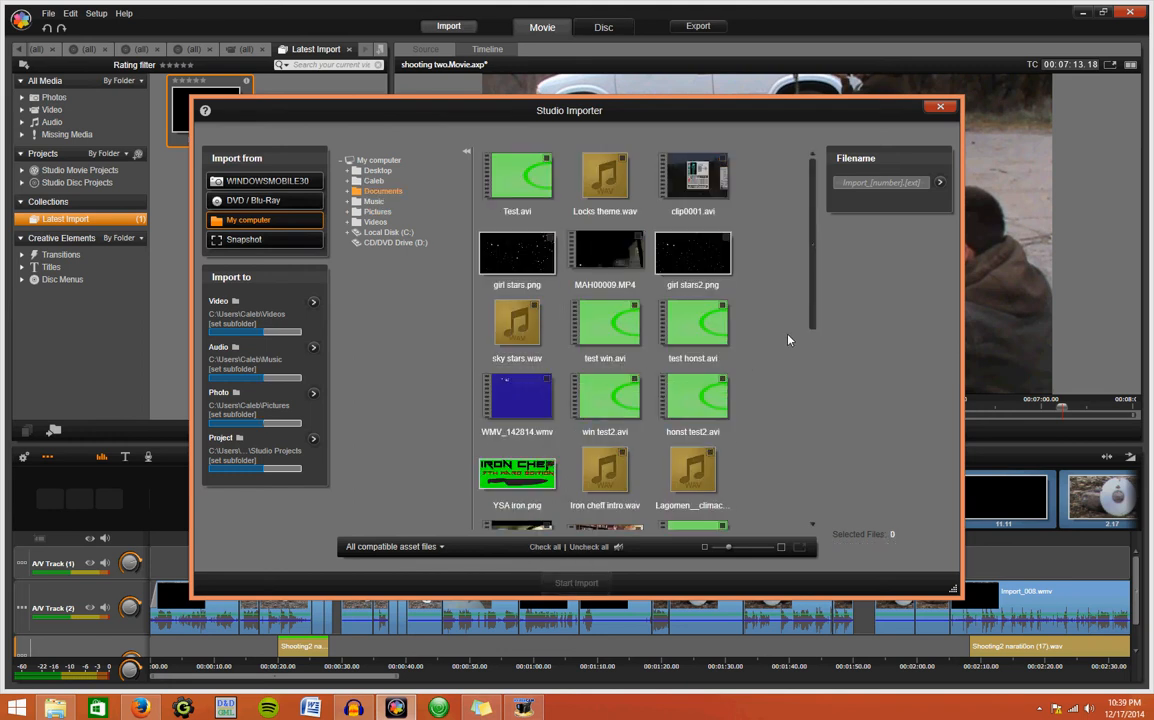
pyautogui.moveTo(783, 335)
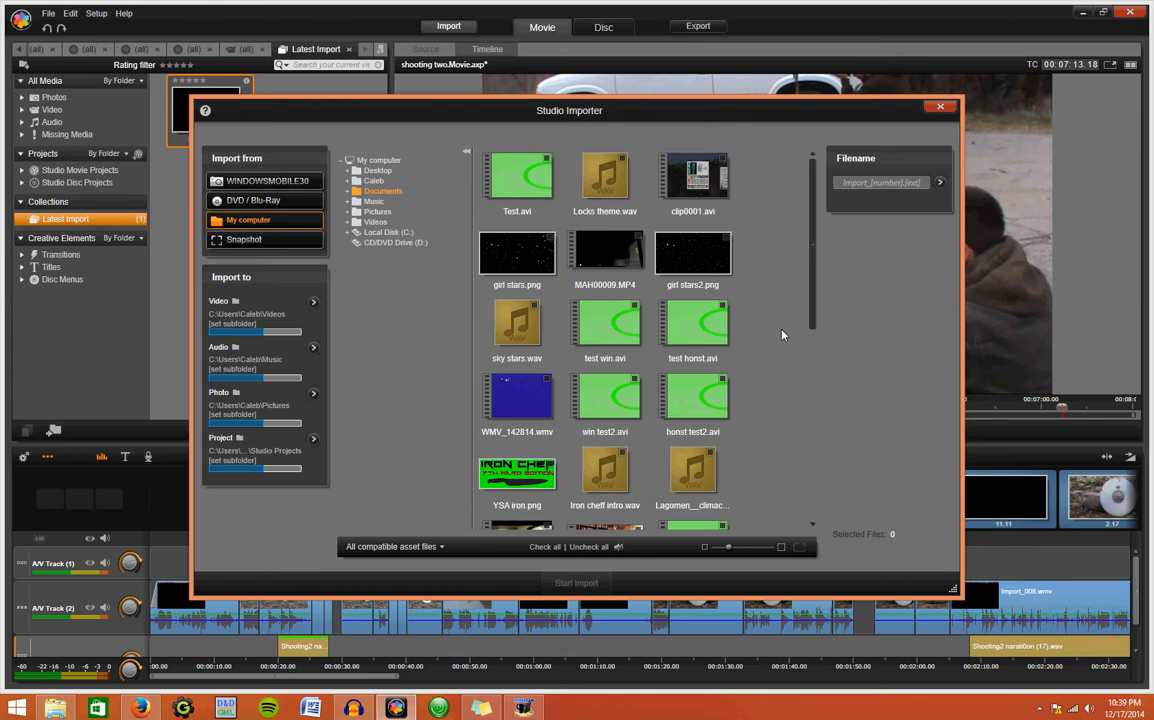
pyautogui.scroll(-3)
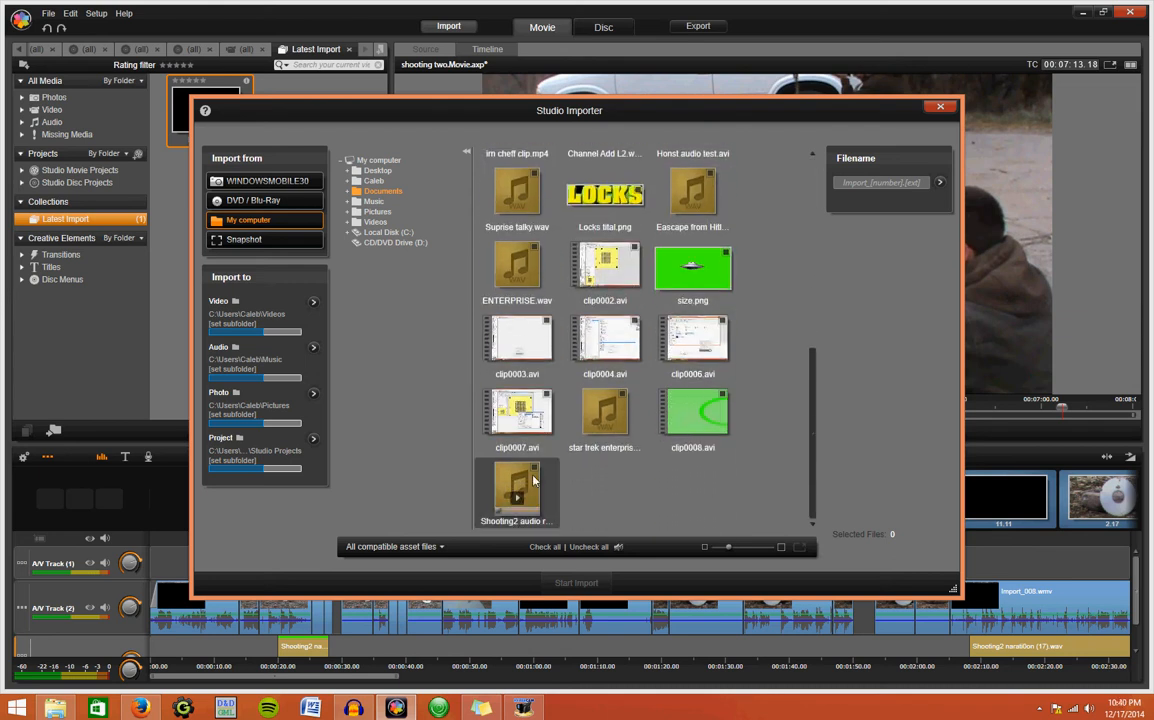
pyautogui.click(516, 492)
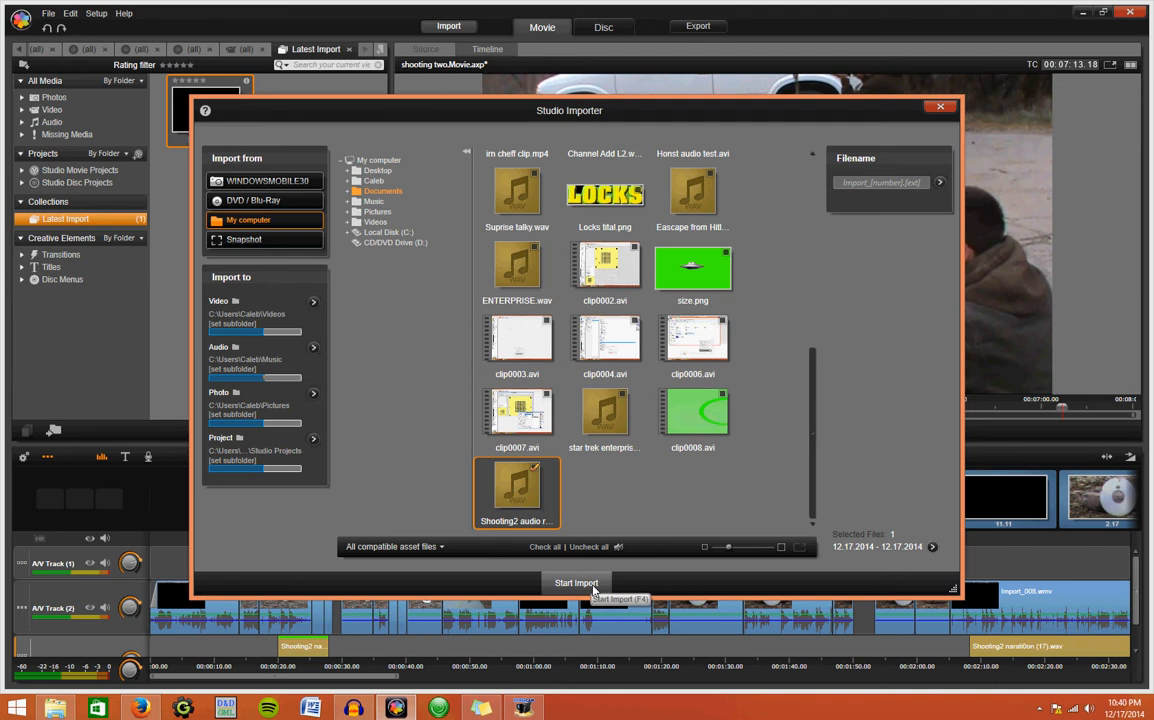
pyautogui.click(574, 582)
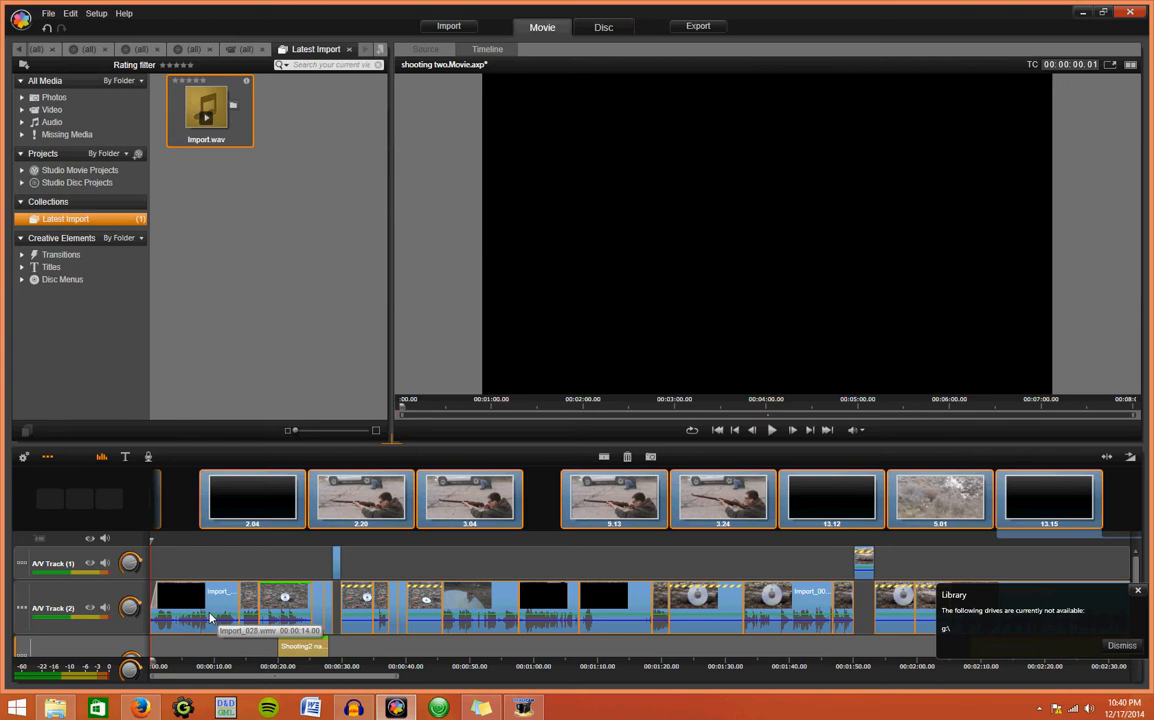
# Step: Resume the HyperCam screen recording from the taskbar to capture the clip moves
pyautogui.click(492, 705)
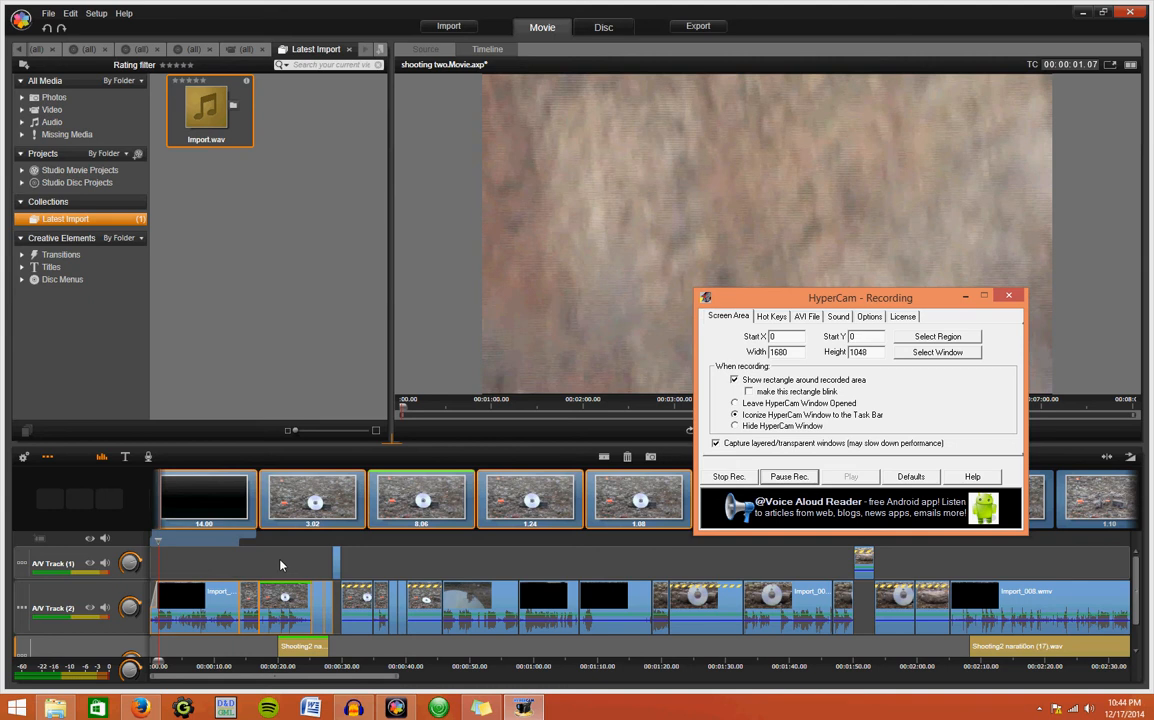
pyautogui.click(1014, 296)
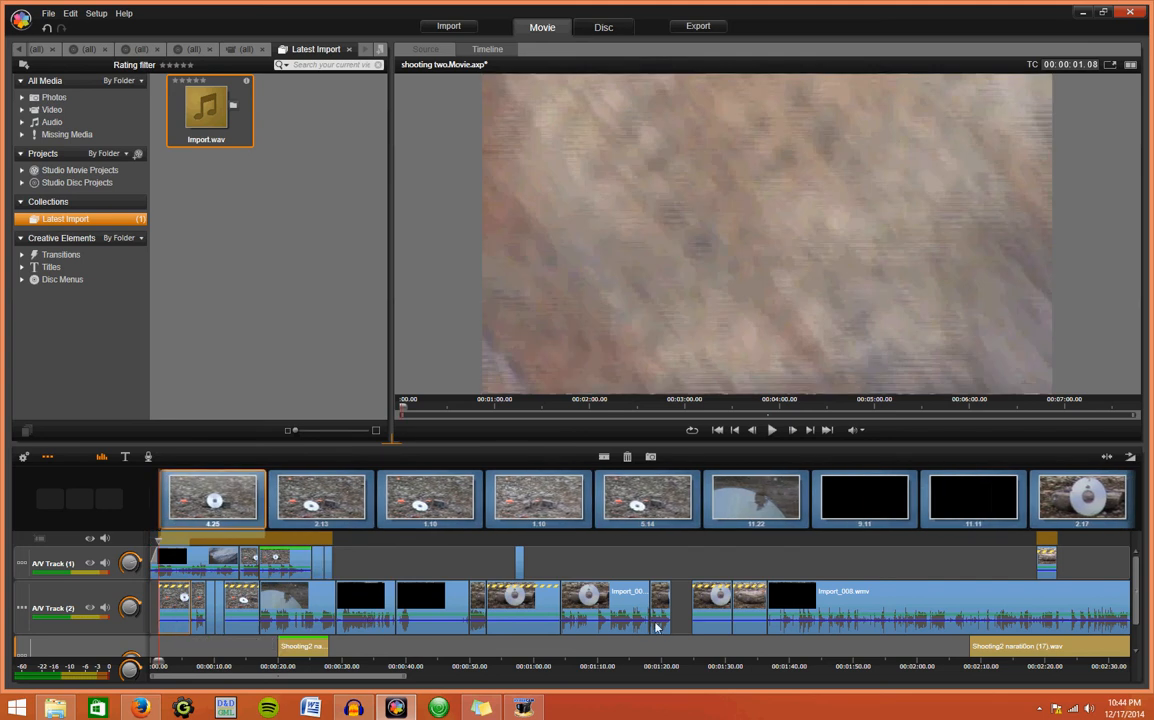
pyautogui.moveTo(656, 629)
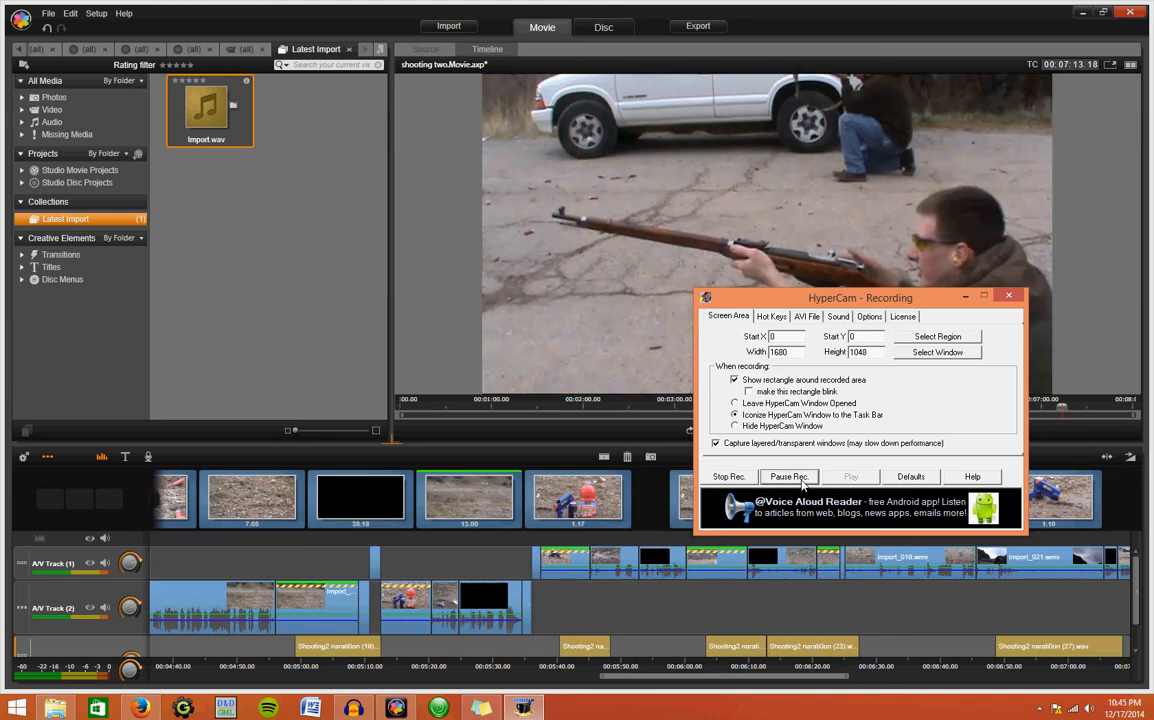
# Step: Resume recording, move the remaining clips to A/V Track 1, then pause HyperCam
pyautogui.click(1016, 296)
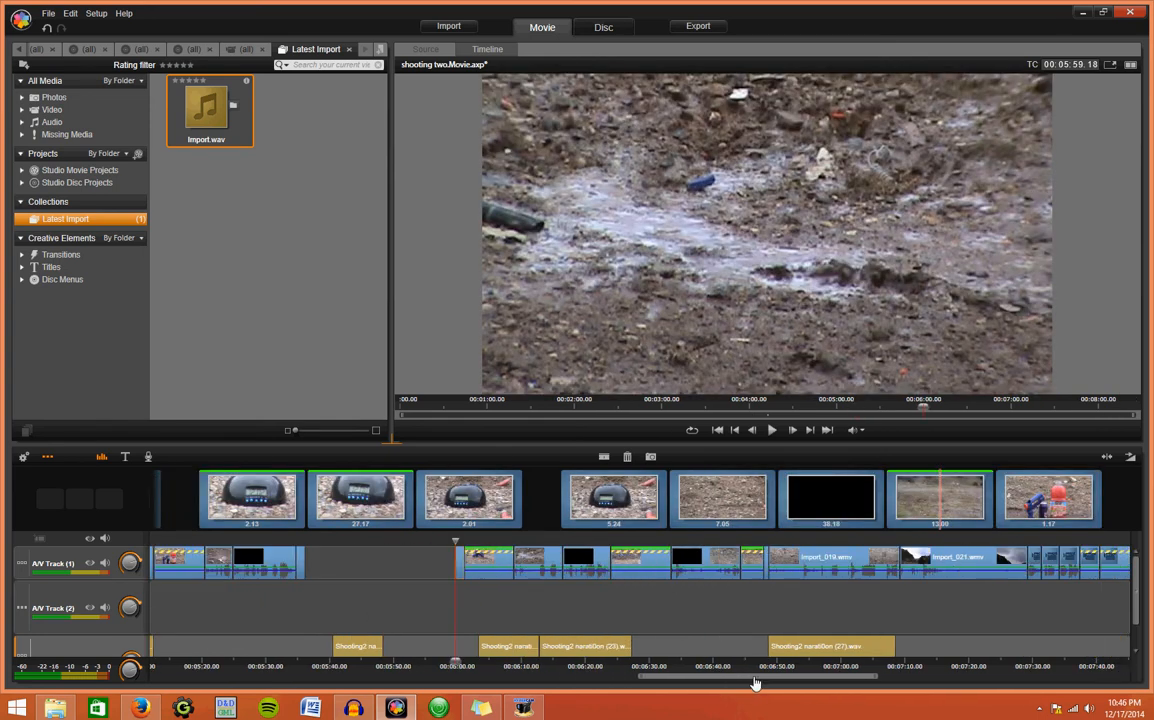
pyautogui.hscroll(3)
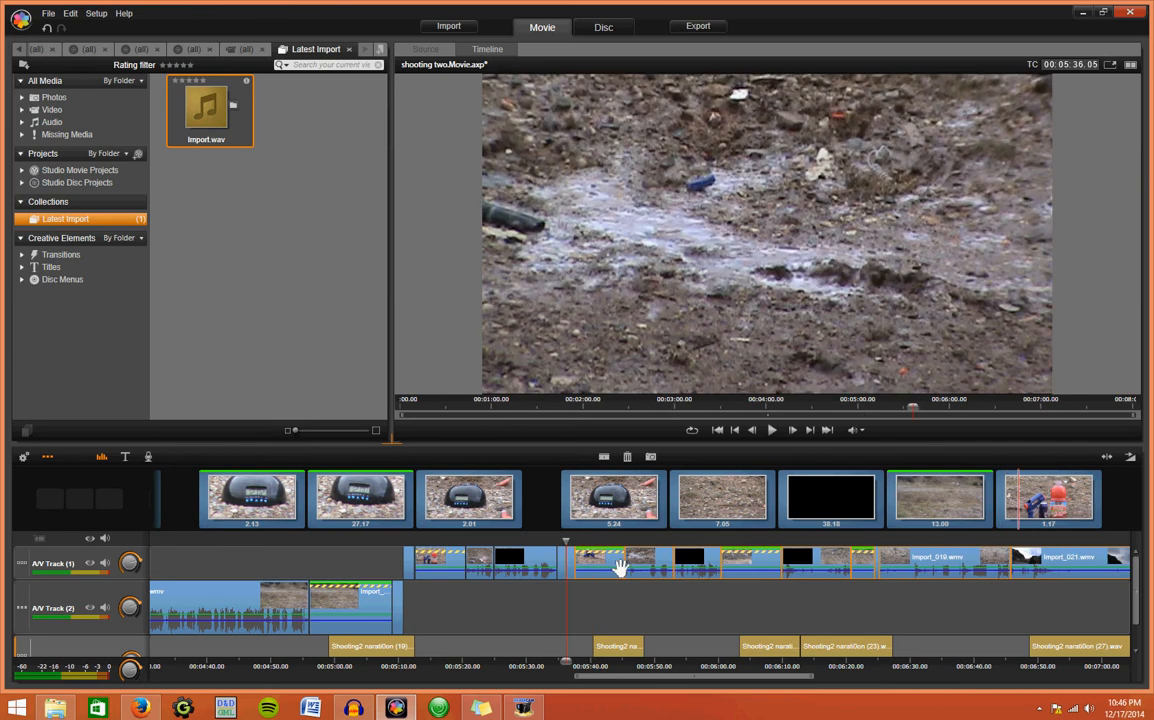
pyautogui.moveTo(678, 683)
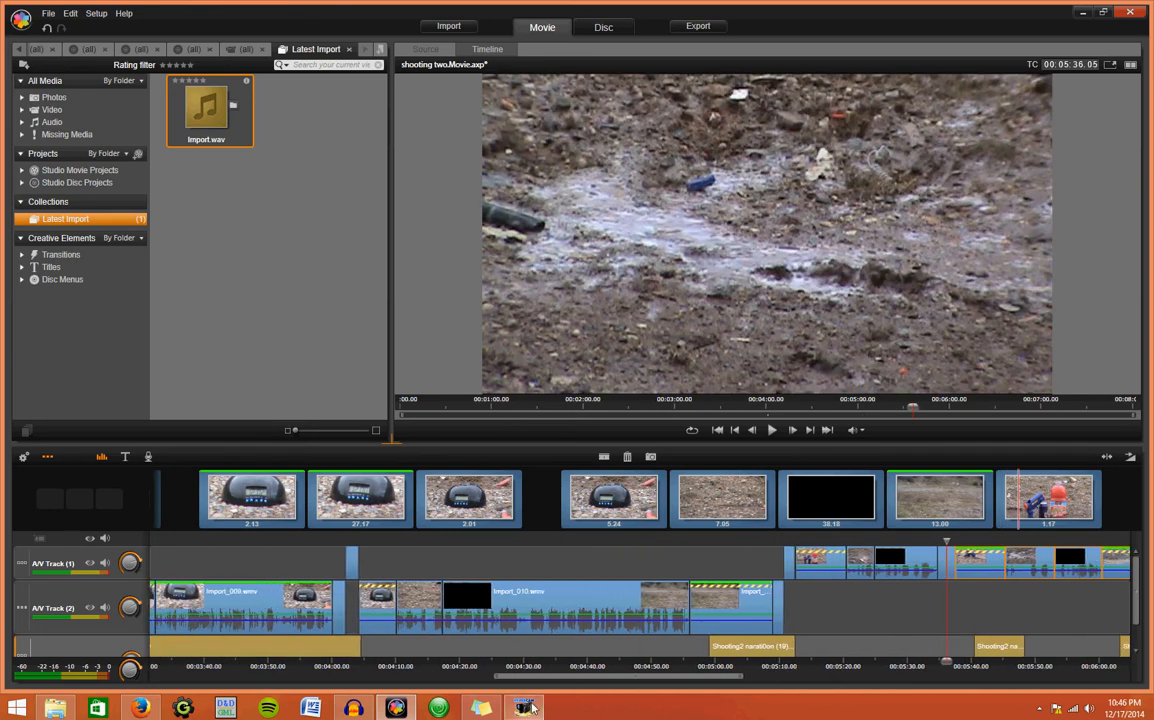
pyautogui.click(526, 705)
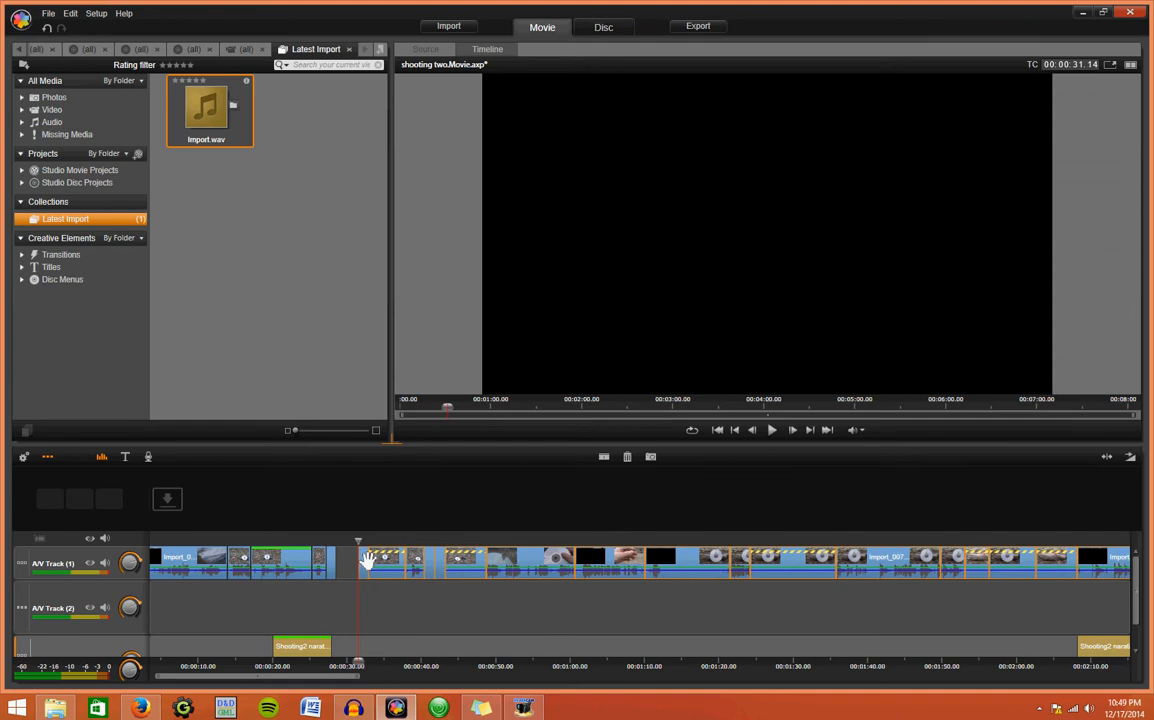
# Step: Drag Import.wav from Latest Import onto A/V Track 2 at 0:00
pyautogui.moveTo(358, 540); pyautogui.dragTo(336, 540)
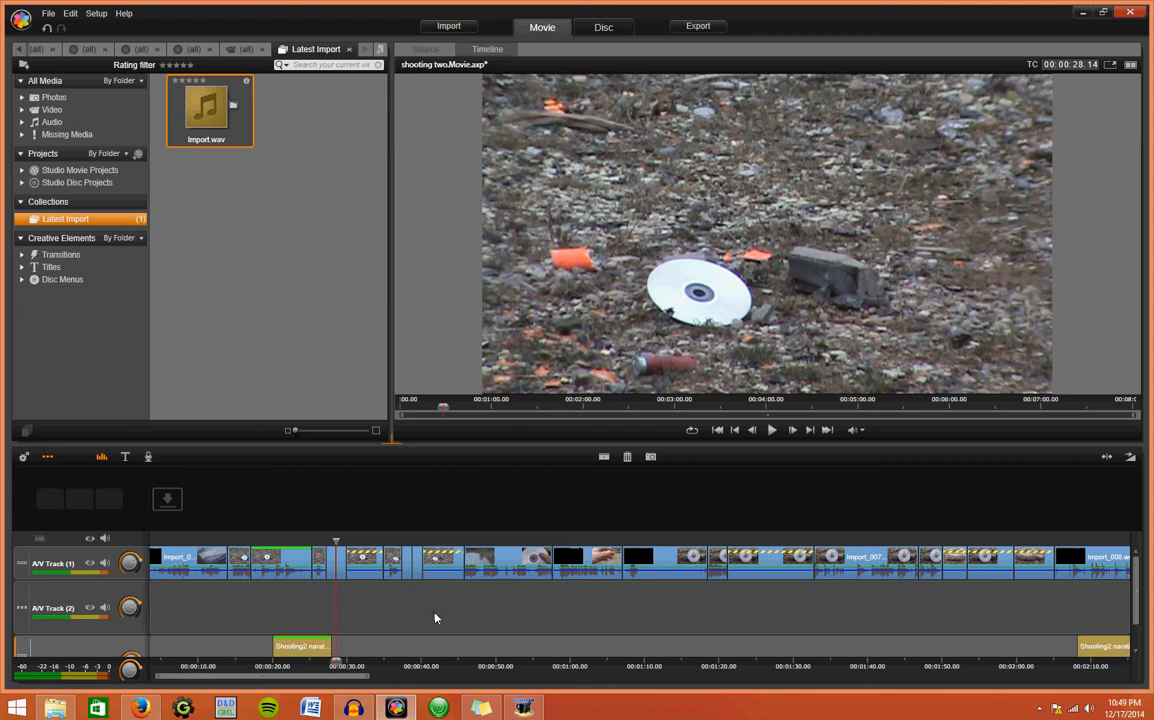
pyautogui.moveTo(579, 533)
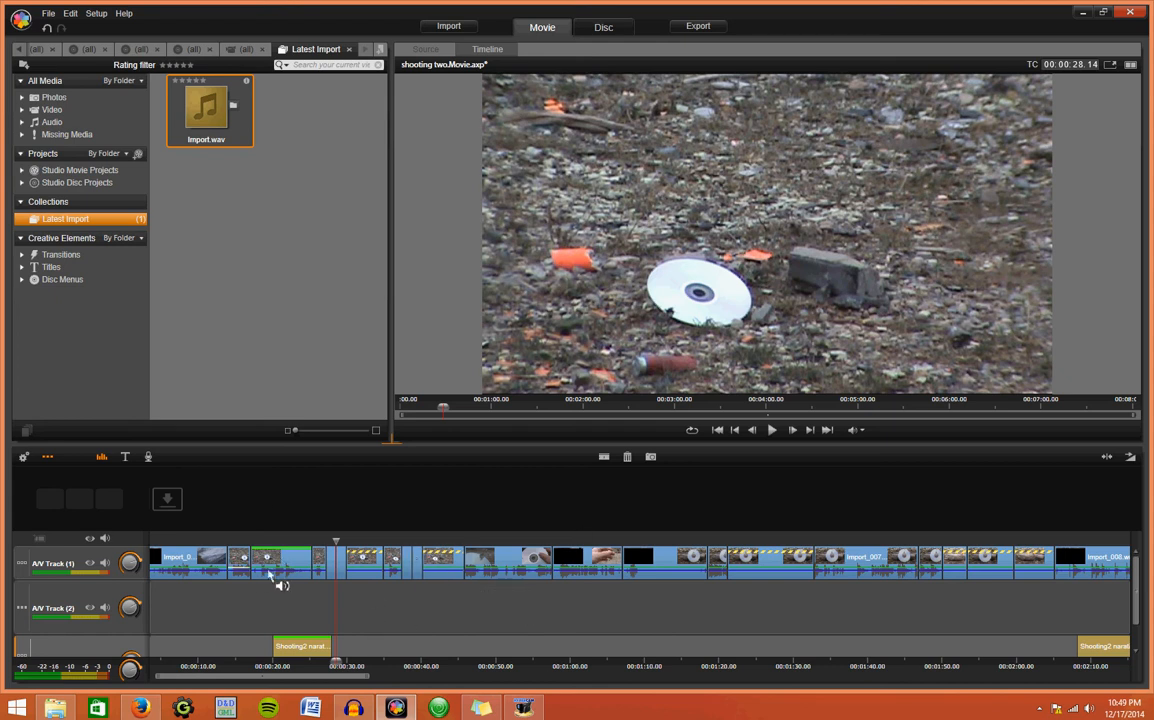
pyautogui.doubleClick(208, 110)
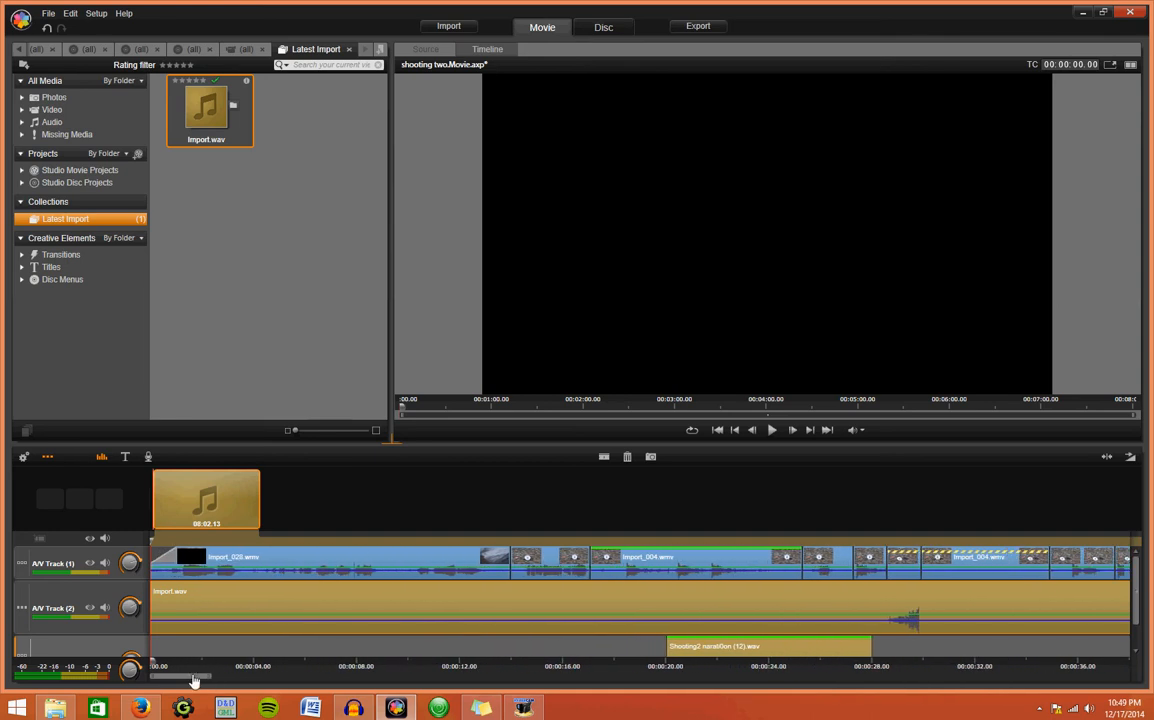
pyautogui.moveTo(178, 683)
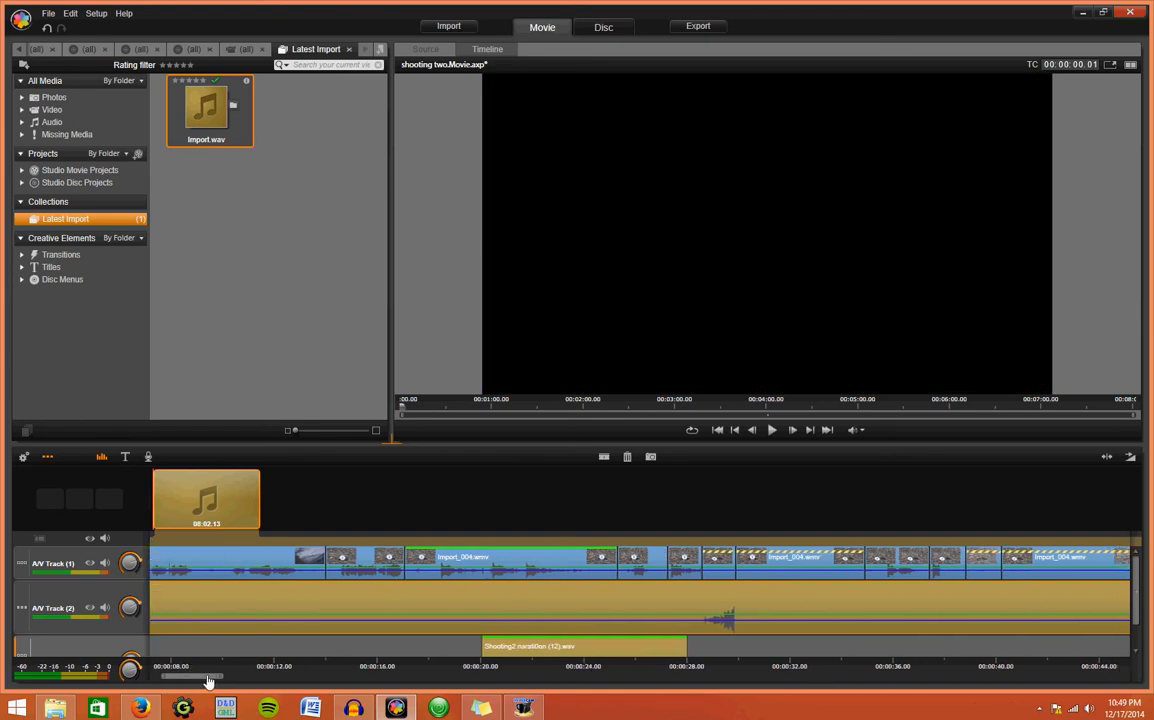
pyautogui.moveTo(703, 605)
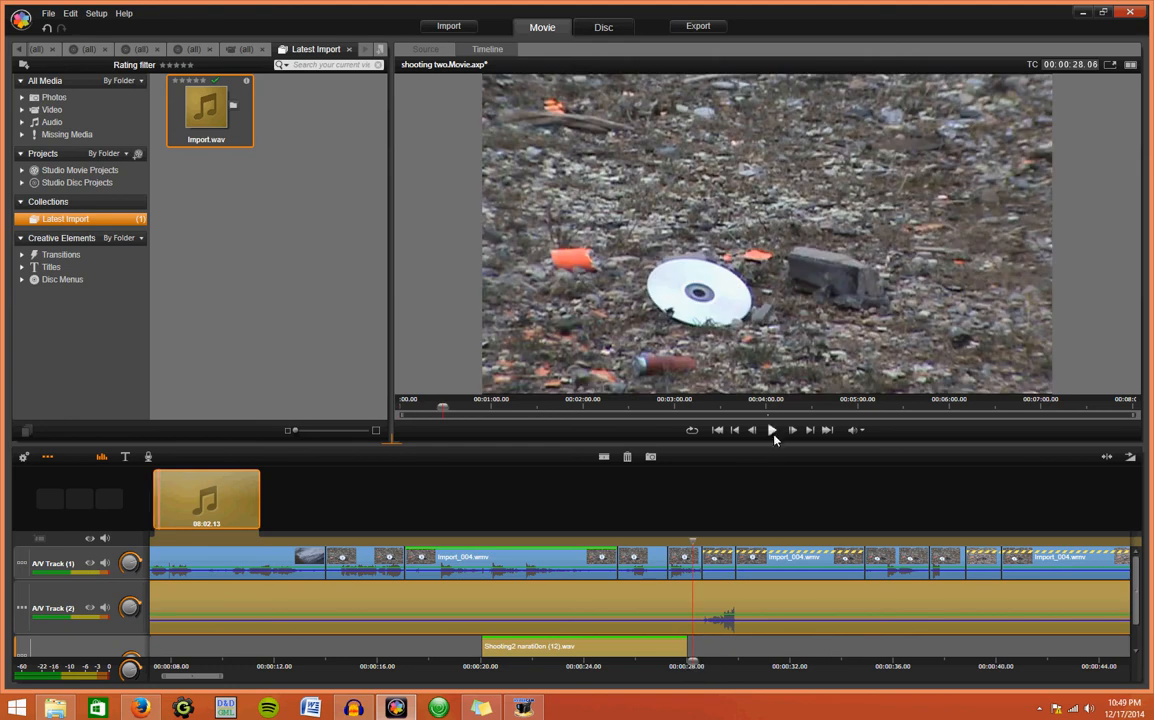
pyautogui.click(773, 431)
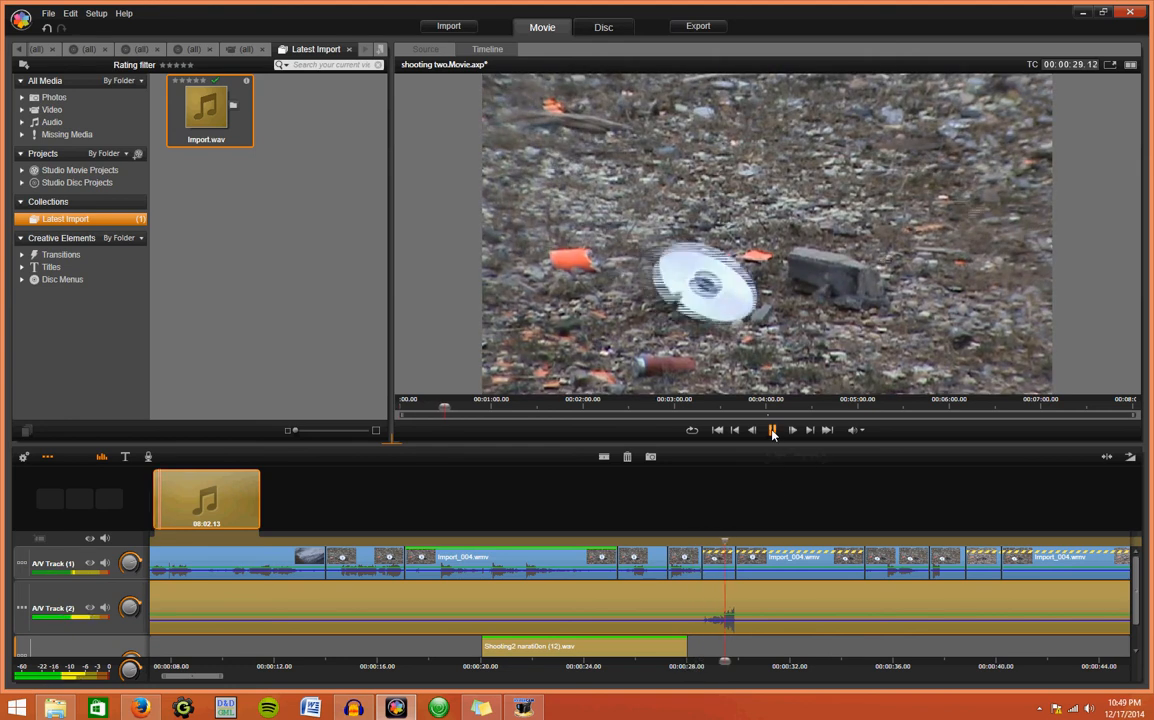
pyautogui.click(772, 430)
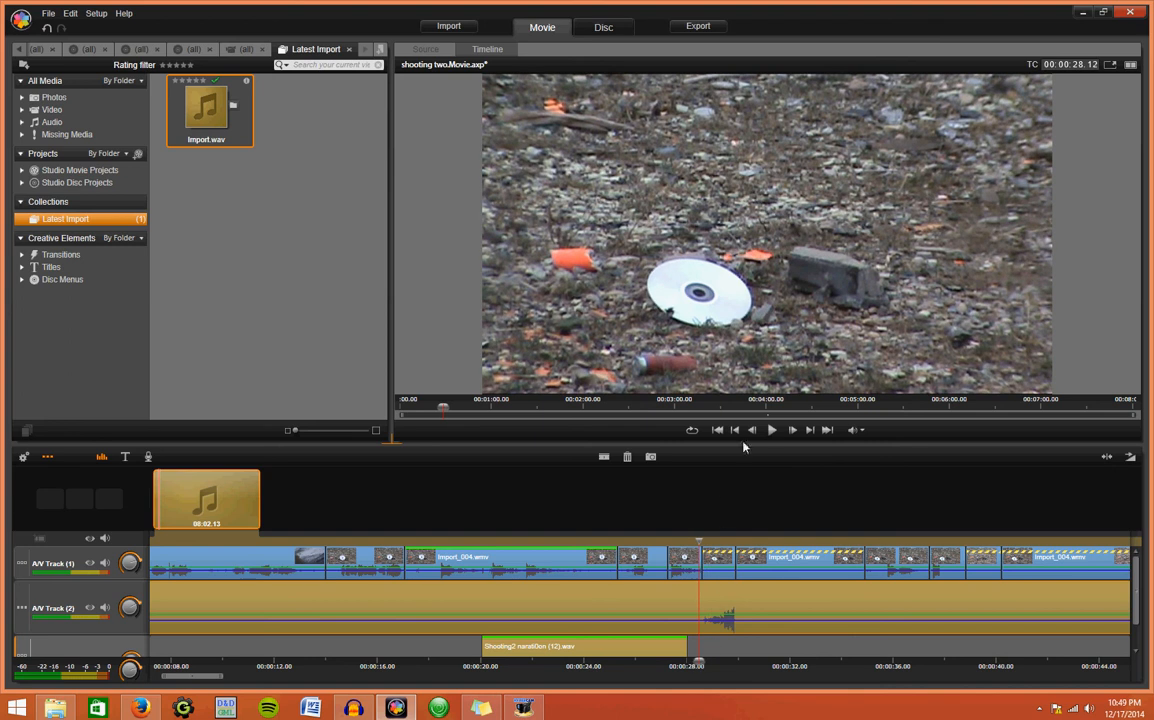
pyautogui.moveTo(773, 430)
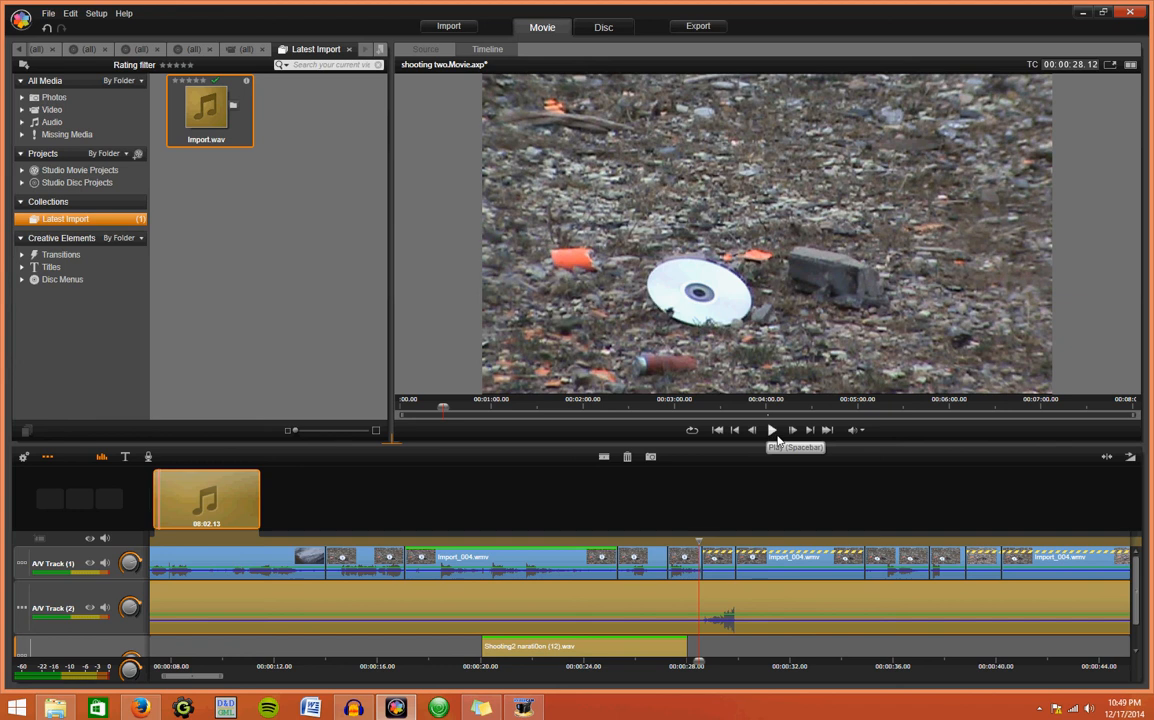
pyautogui.click(771, 430)
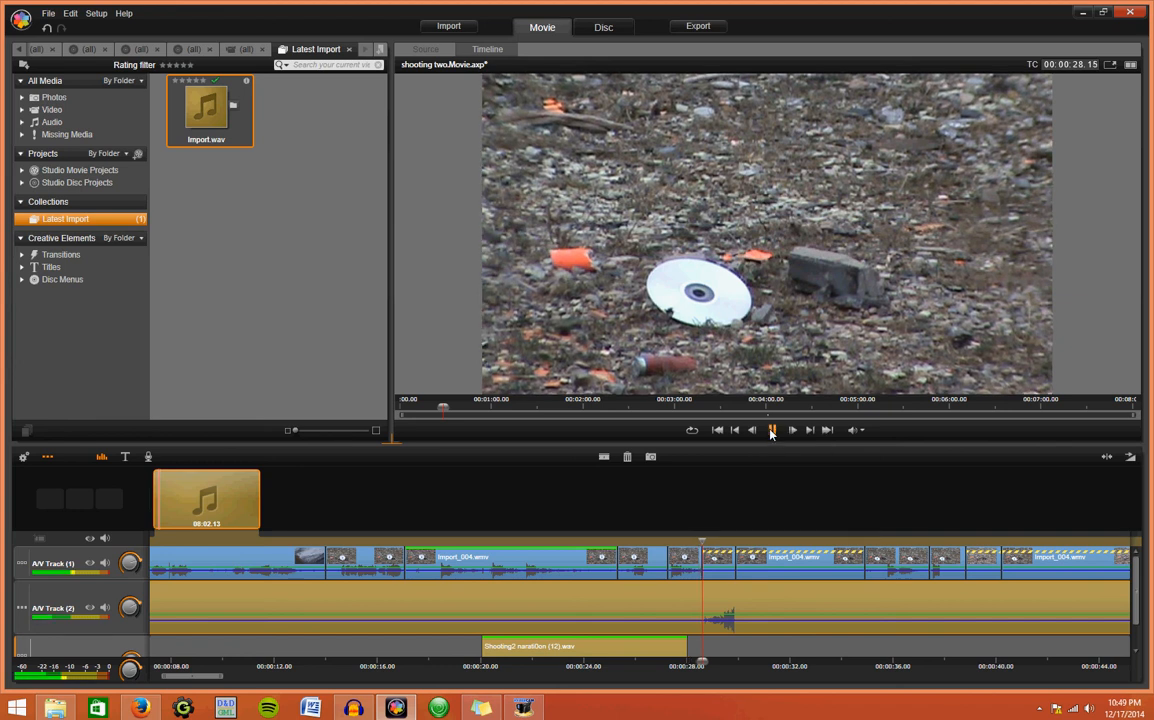
pyautogui.click(771, 431)
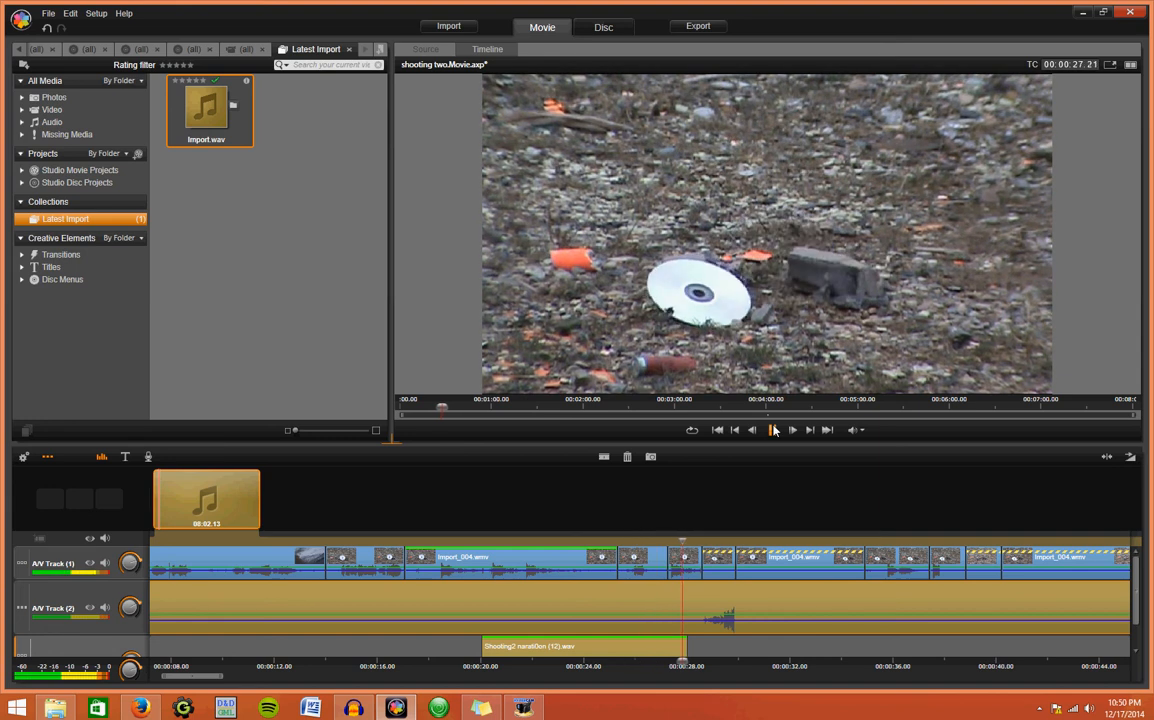
pyautogui.click(770, 431)
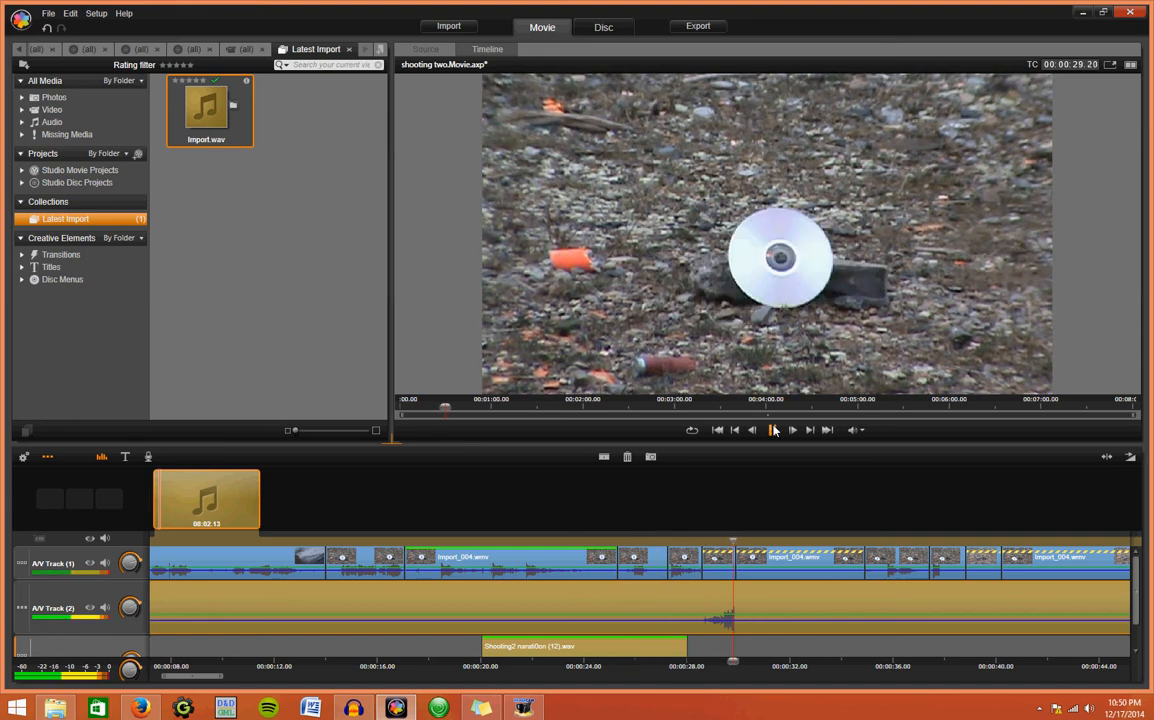
pyautogui.click(774, 431)
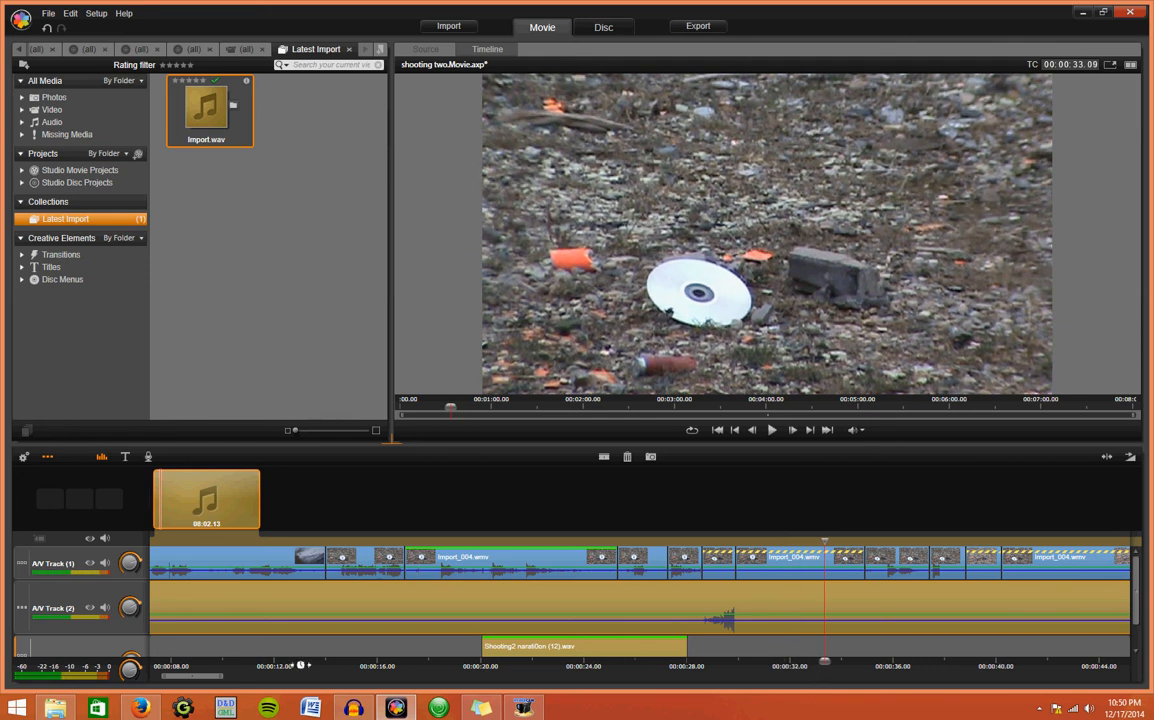
pyautogui.hscroll(3)
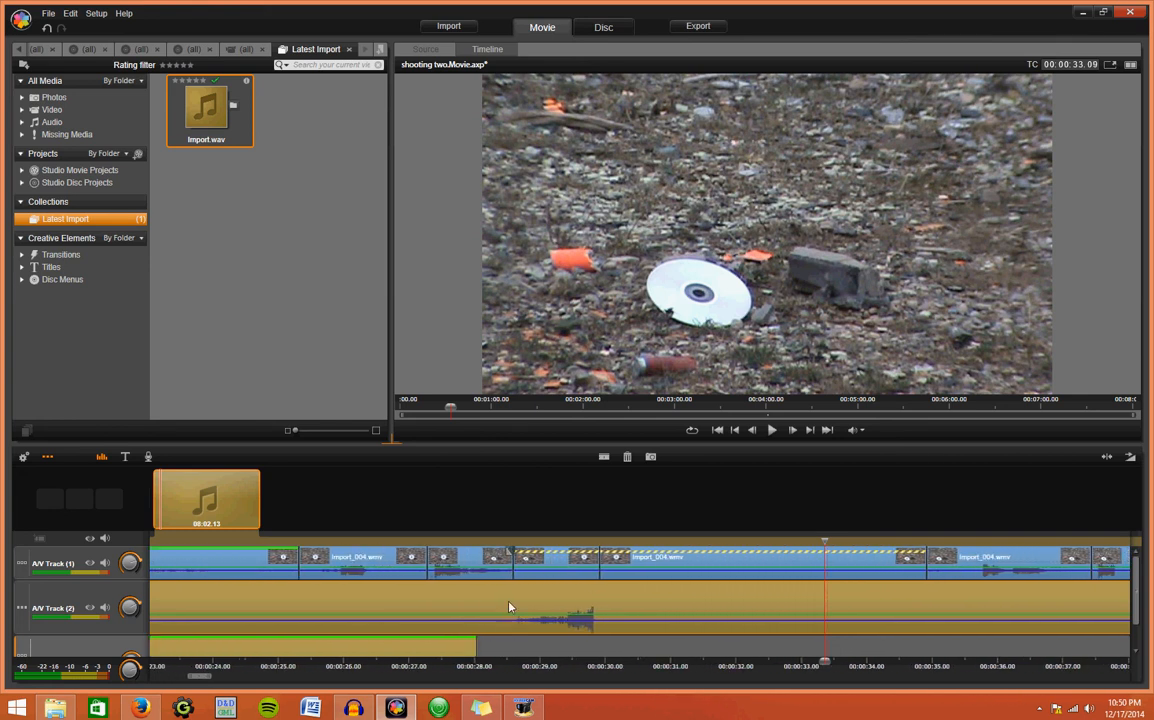
pyautogui.moveTo(507, 623)
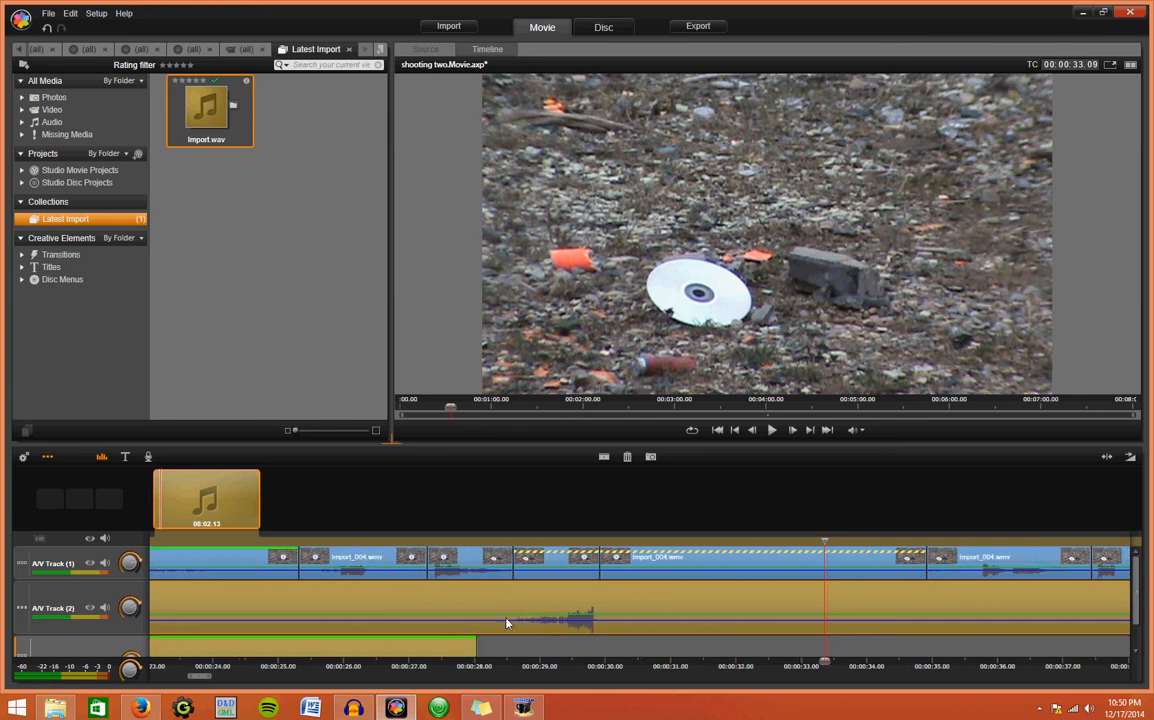
pyautogui.moveTo(782, 626)
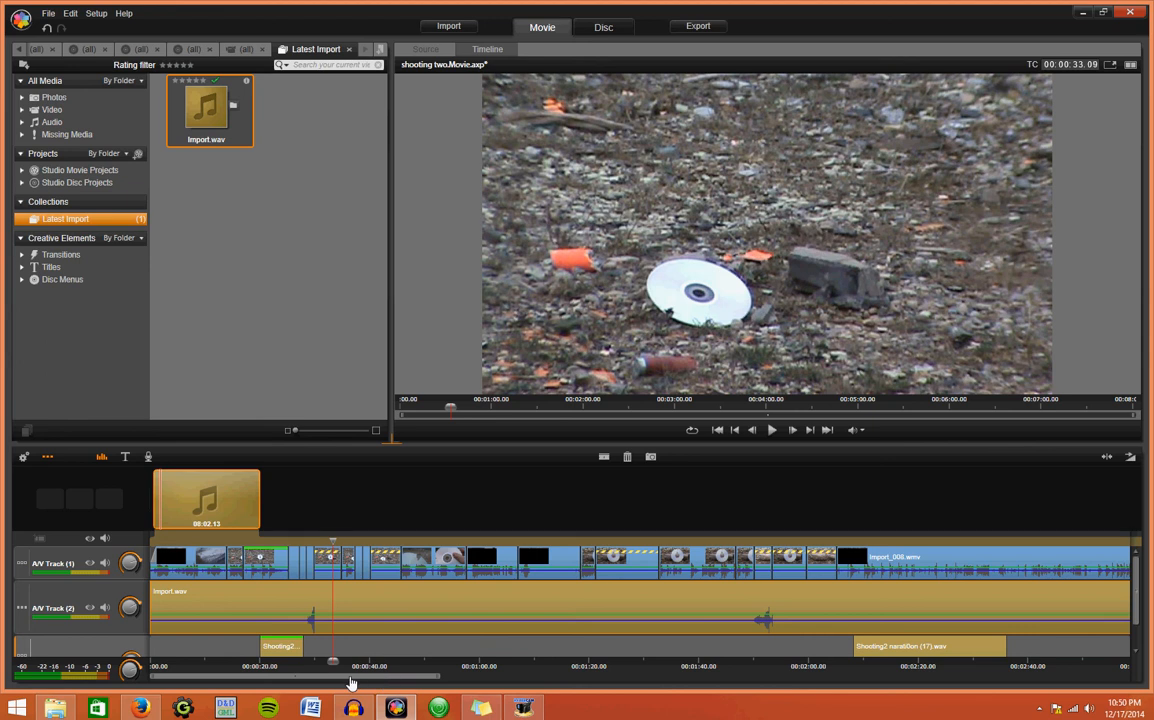
pyautogui.moveTo(340, 641)
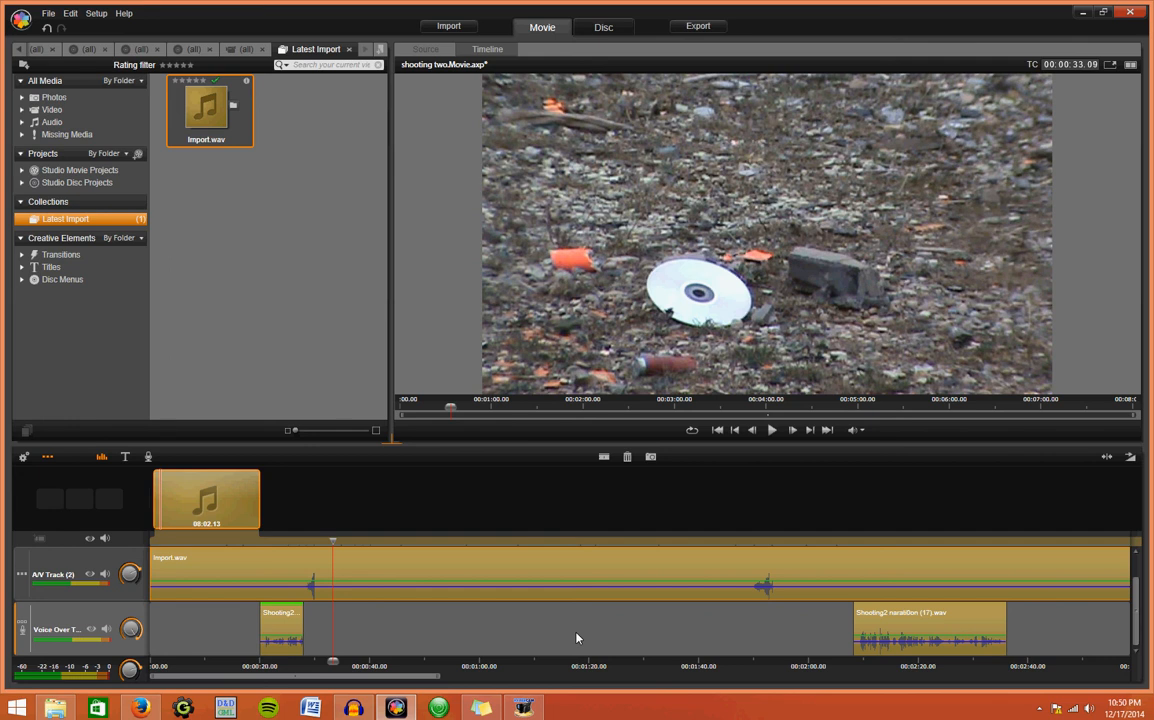
pyautogui.moveTo(480, 638)
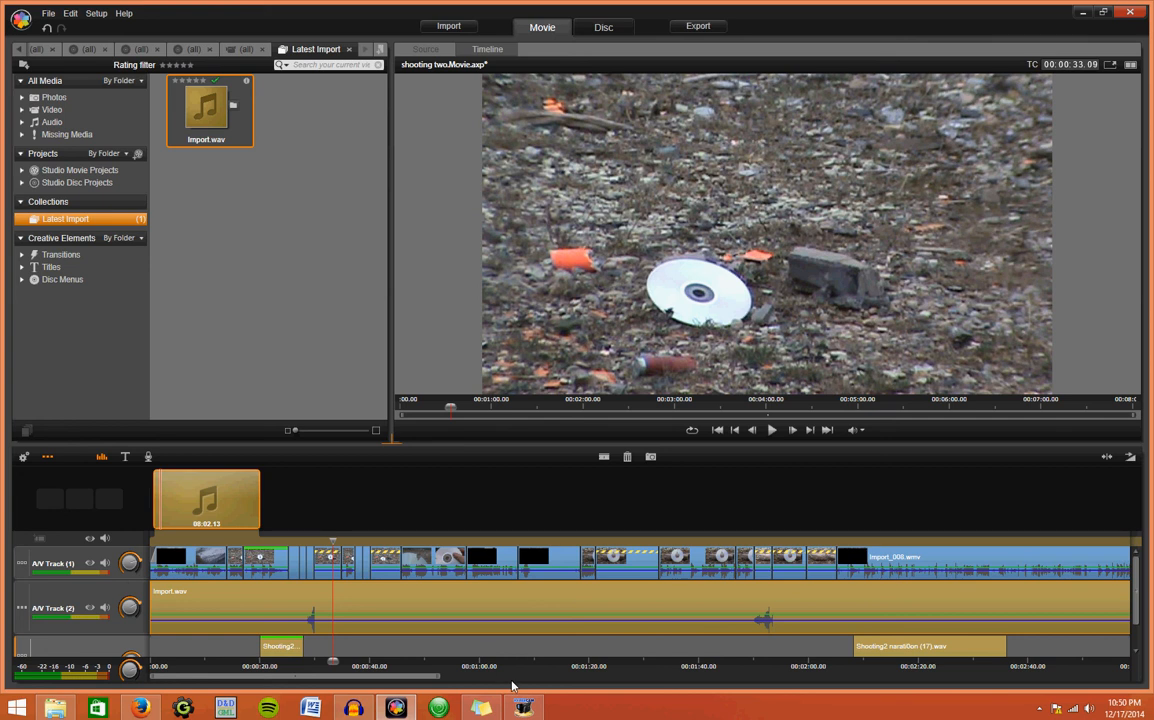
pyautogui.moveTo(193, 687)
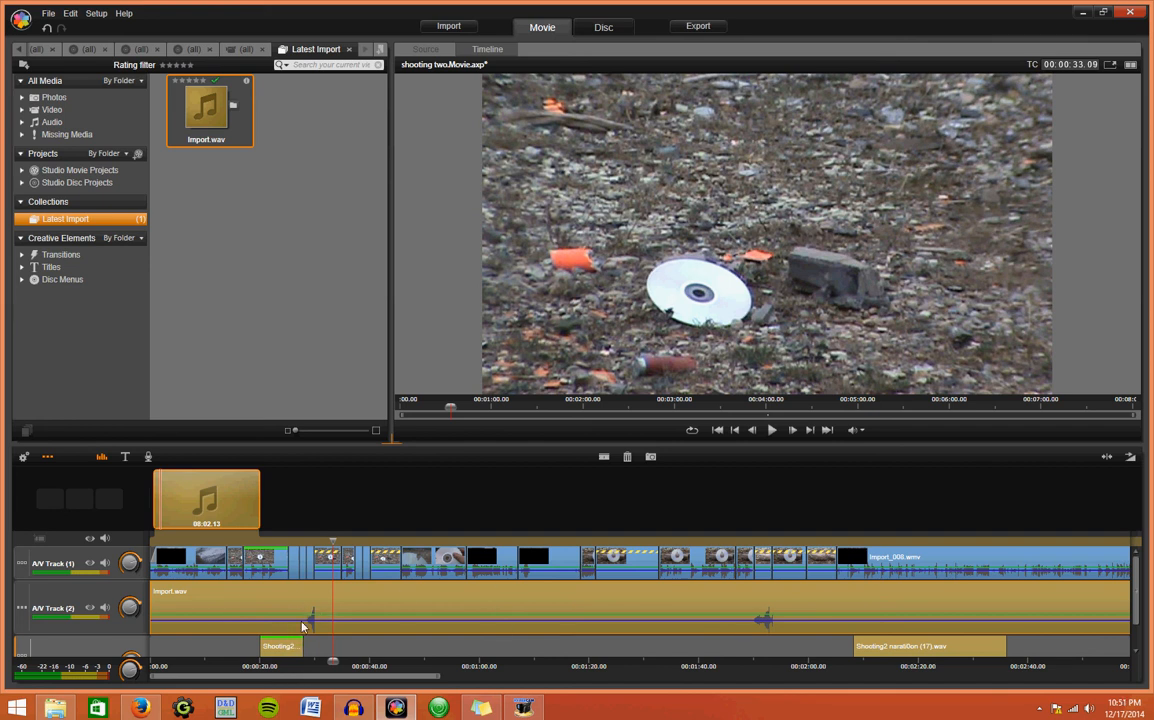
pyautogui.moveTo(391, 628)
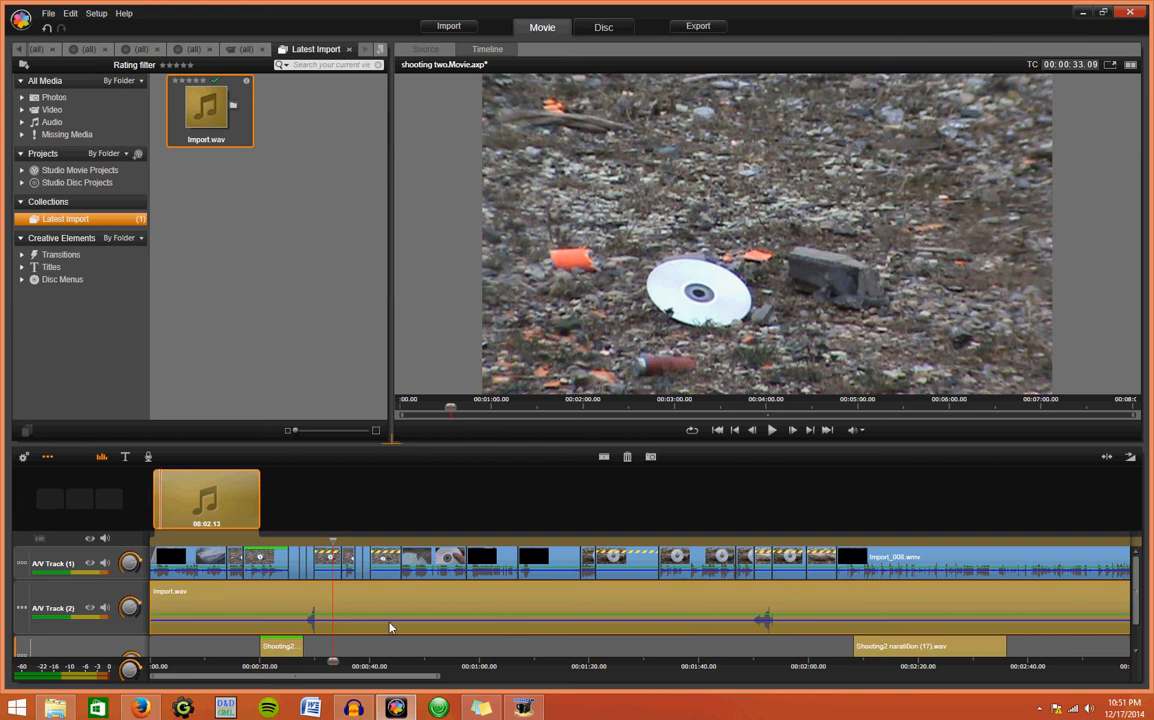
pyautogui.moveTo(410, 659)
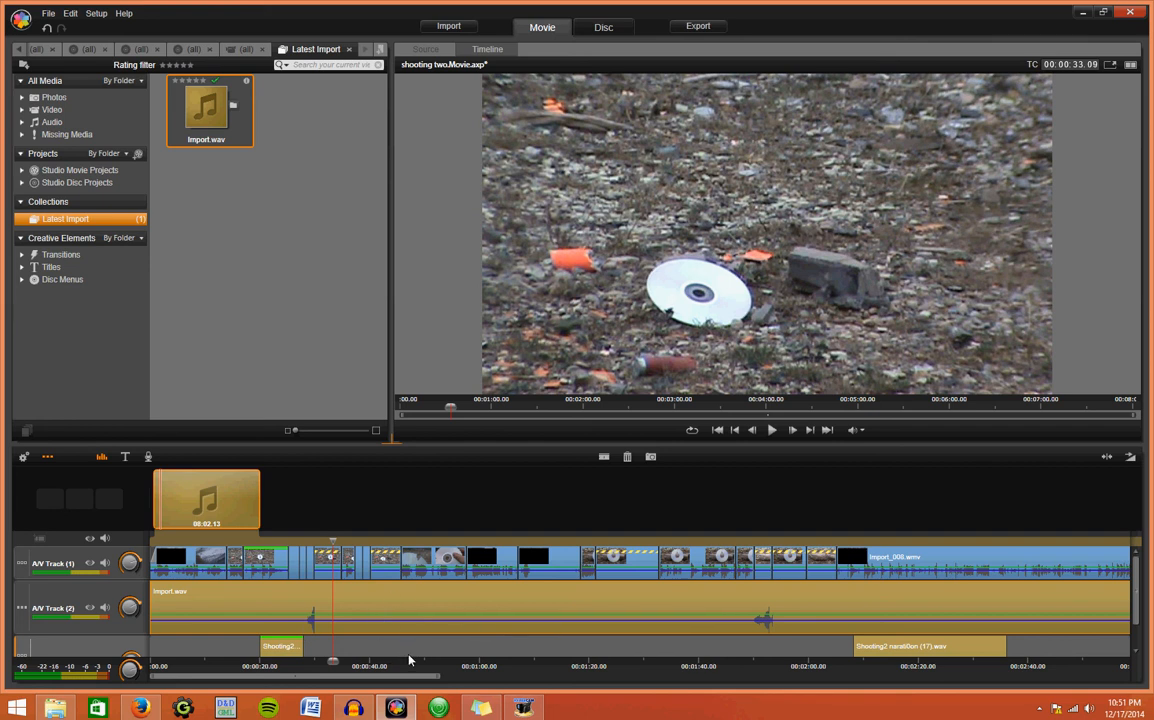
pyautogui.moveTo(225, 646)
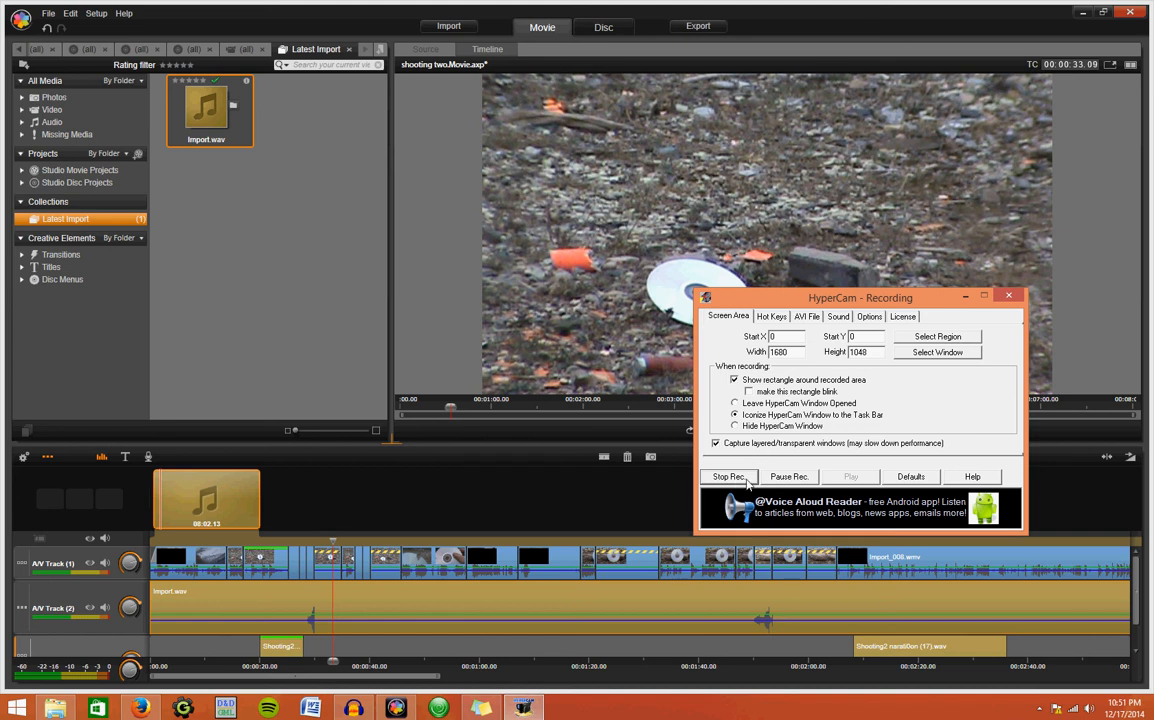
pyautogui.moveTo(733, 476)
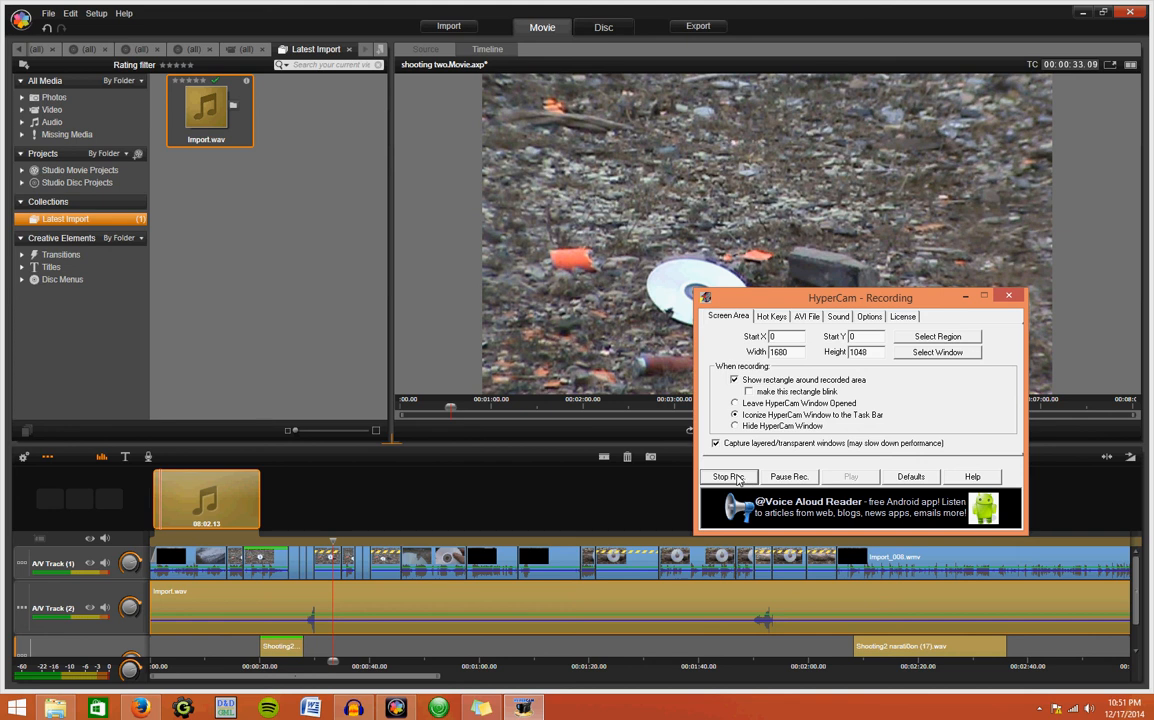